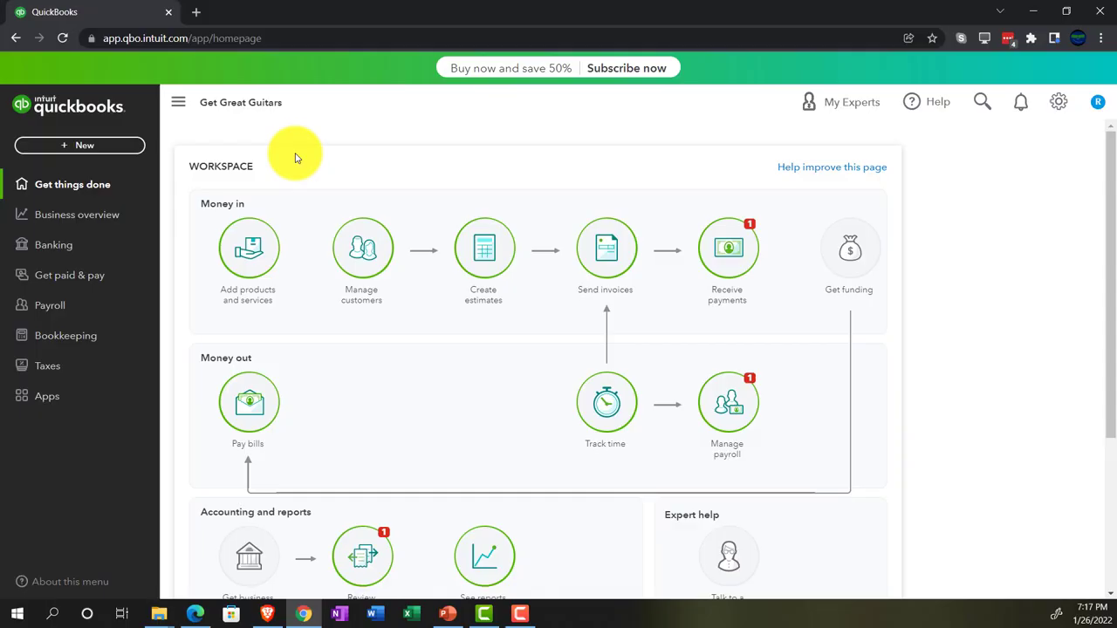
pyautogui.moveTo(269, 133)
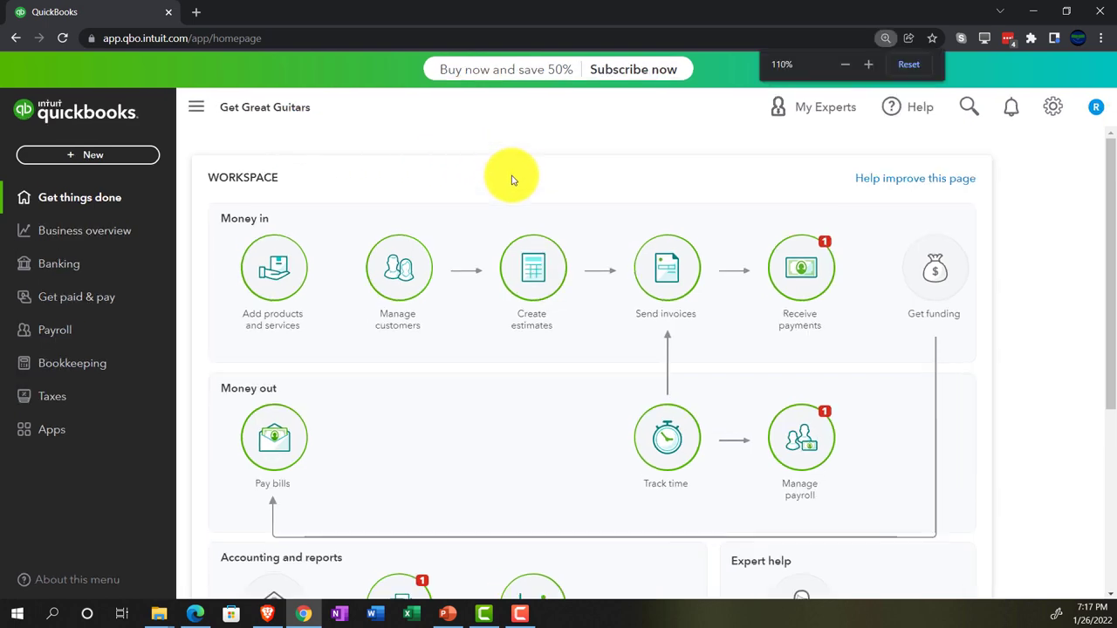
# Bring up the list of company settings and tools in the QuickBooks tab.
pyautogui.click(869, 63)
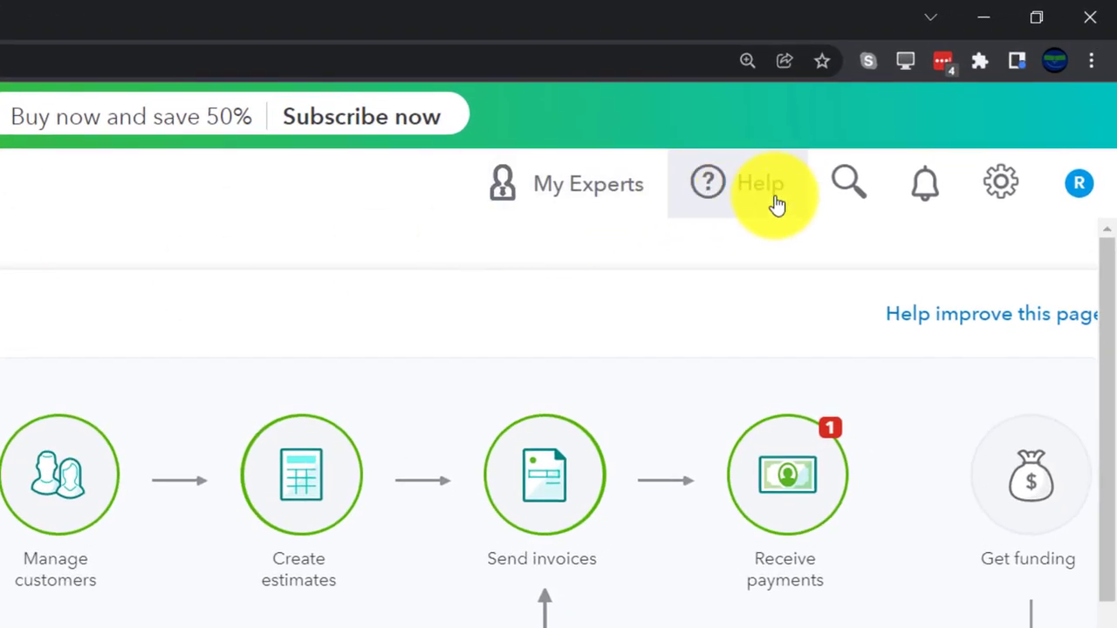
pyautogui.click(1000, 183)
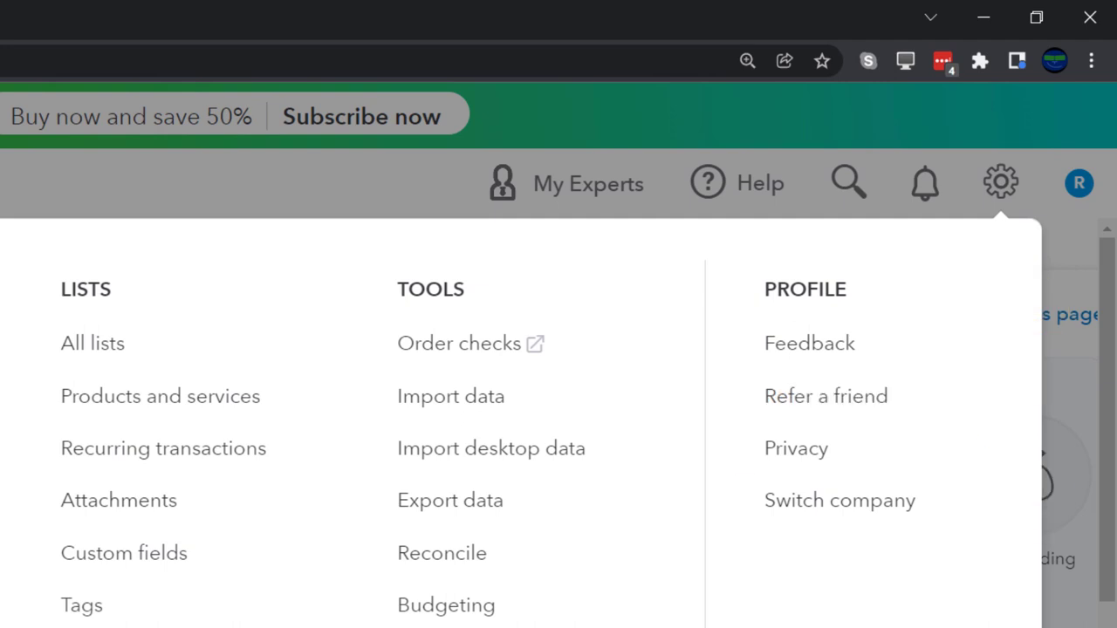
pyautogui.scroll(-3)
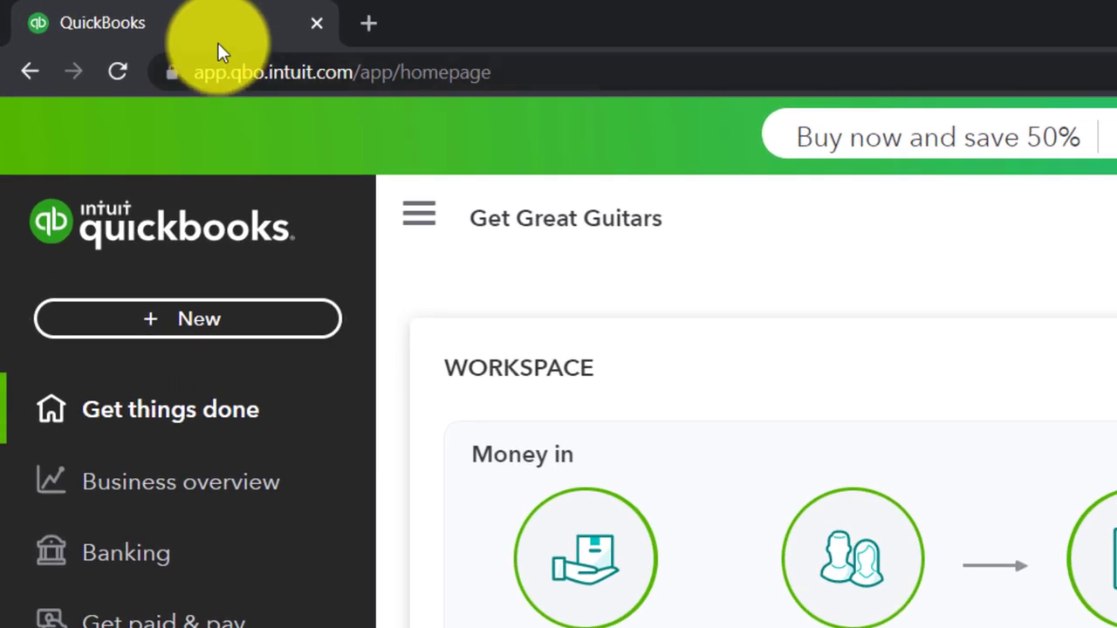
pyautogui.moveTo(218, 26)
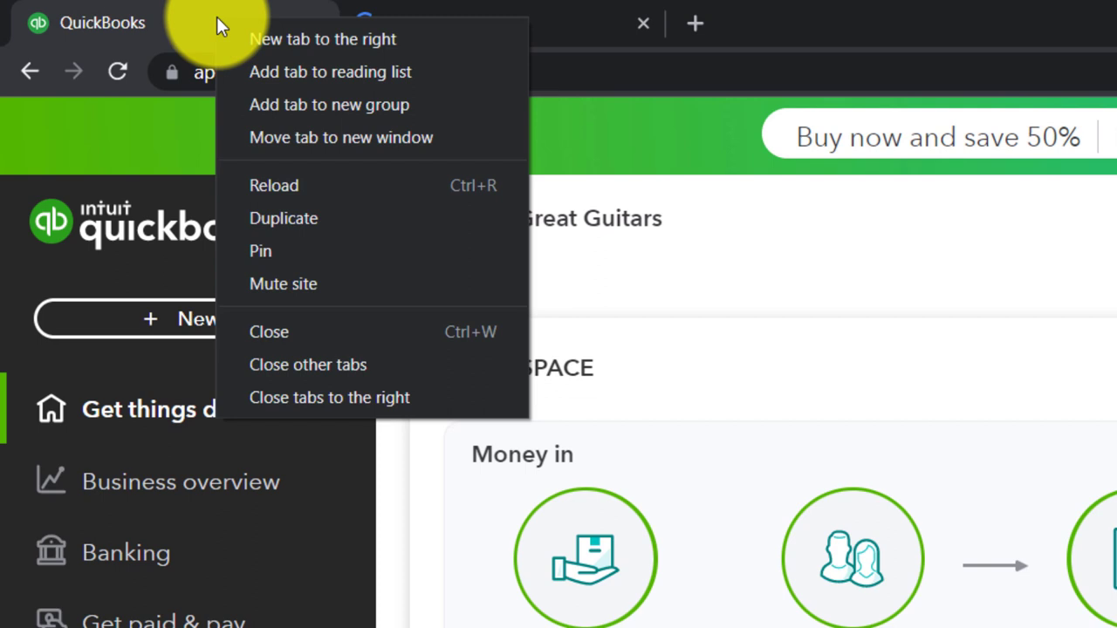
# Duplicate the QuickBooks tab twice, then show the sample company's Reports page in Edge.
pyautogui.click(282, 218)
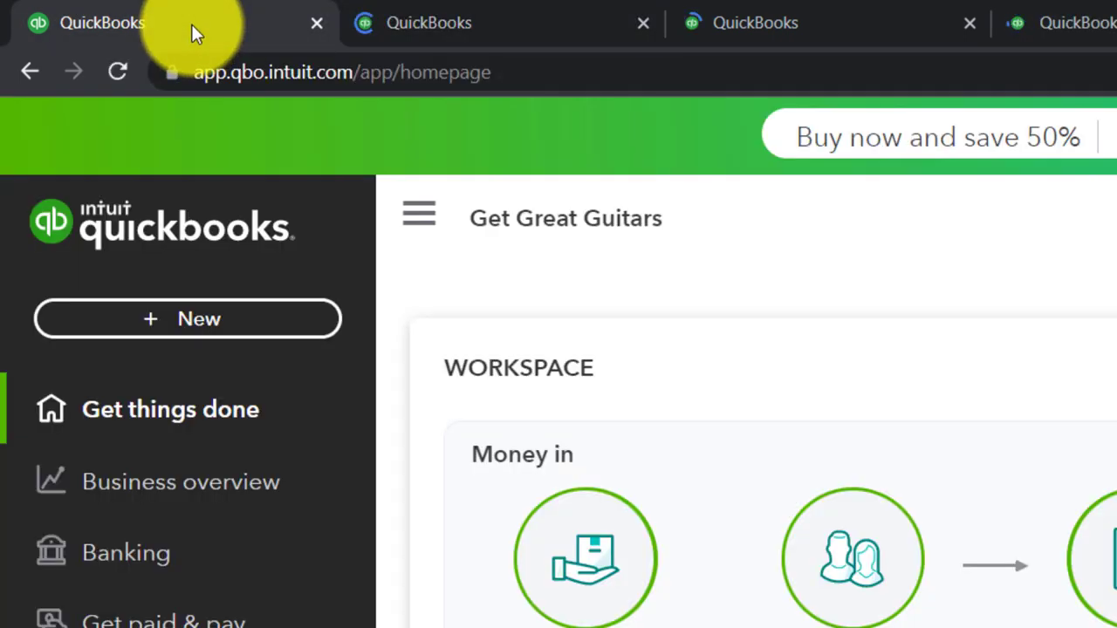
pyautogui.rightClick(102, 22)
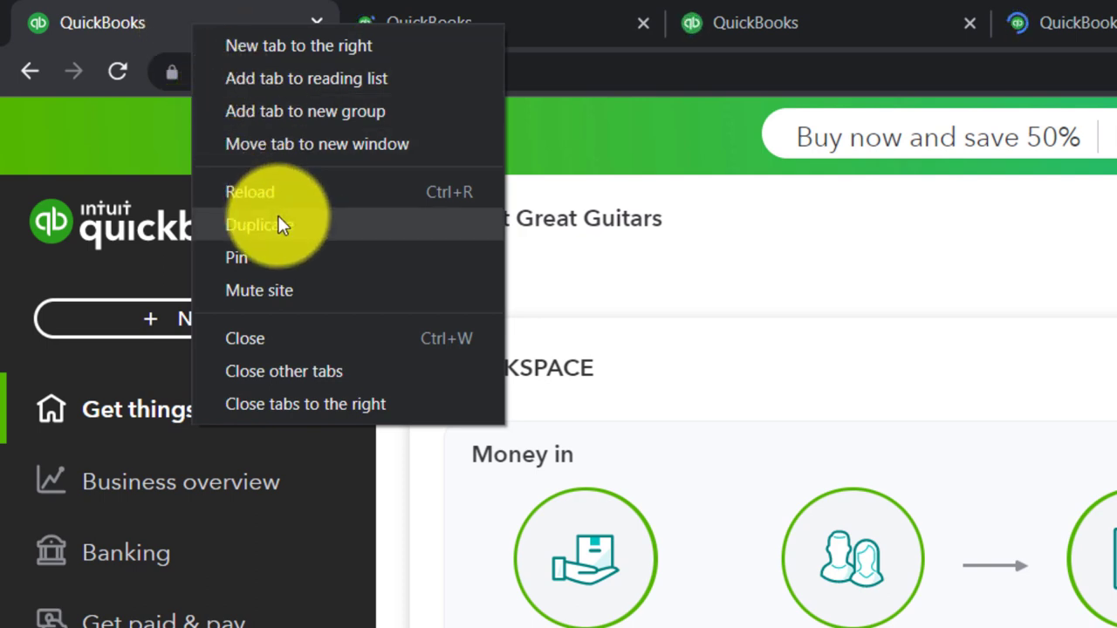
pyautogui.click(258, 224)
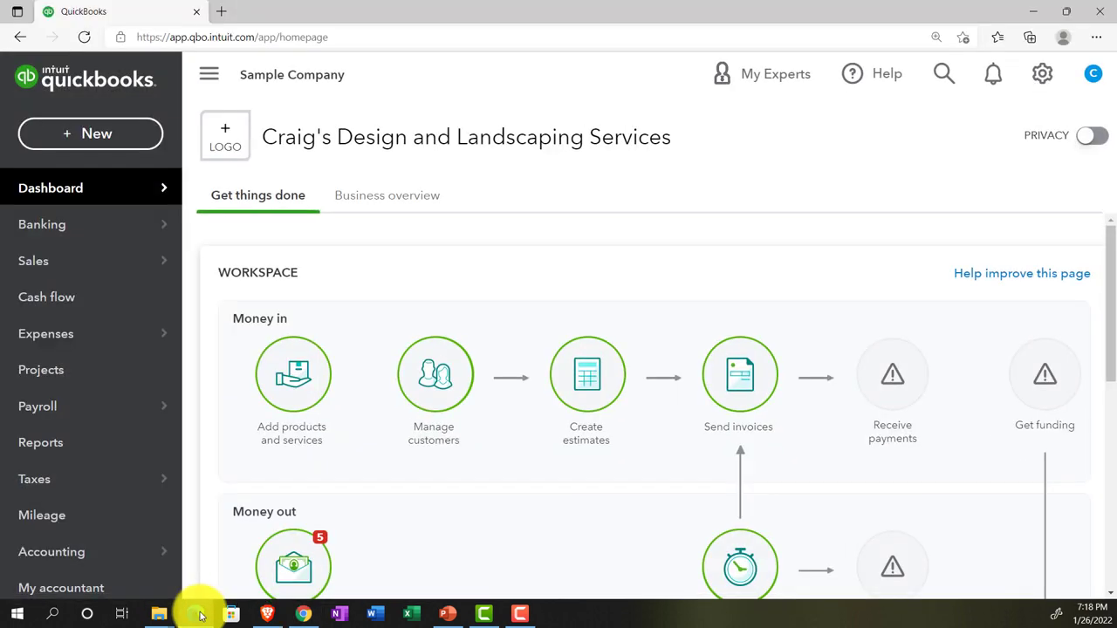
pyautogui.moveTo(276, 94)
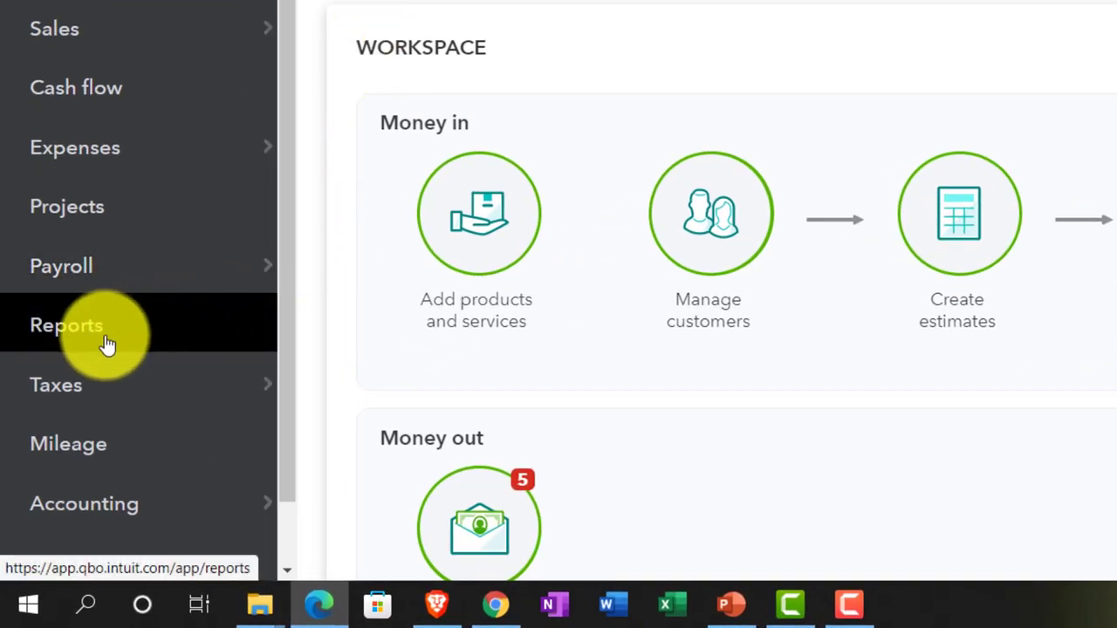
pyautogui.click(66, 324)
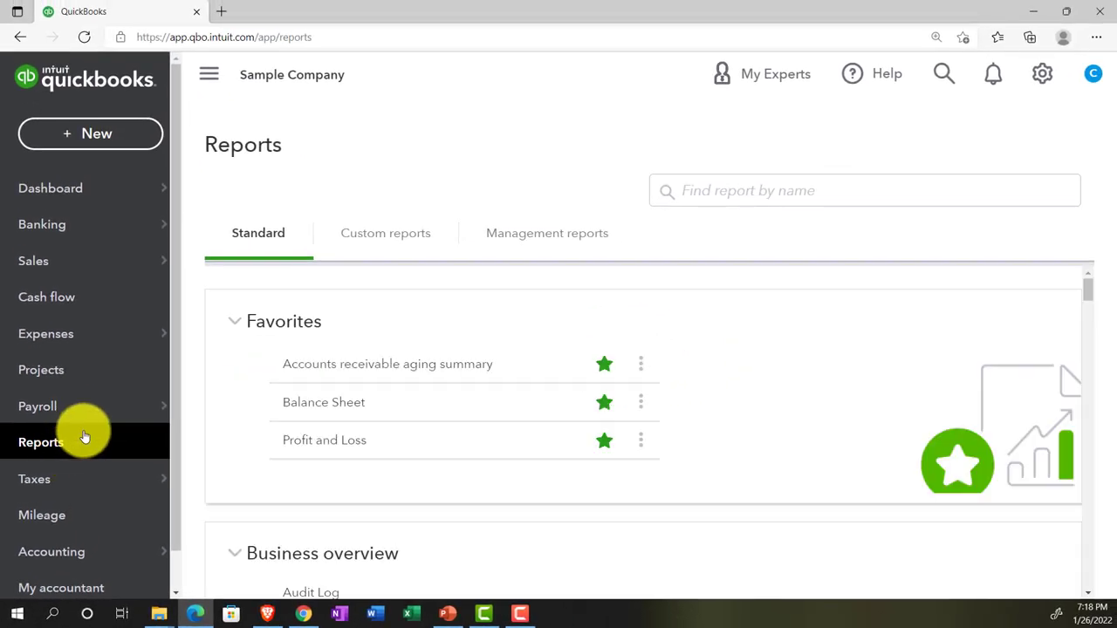
pyautogui.moveTo(196, 614)
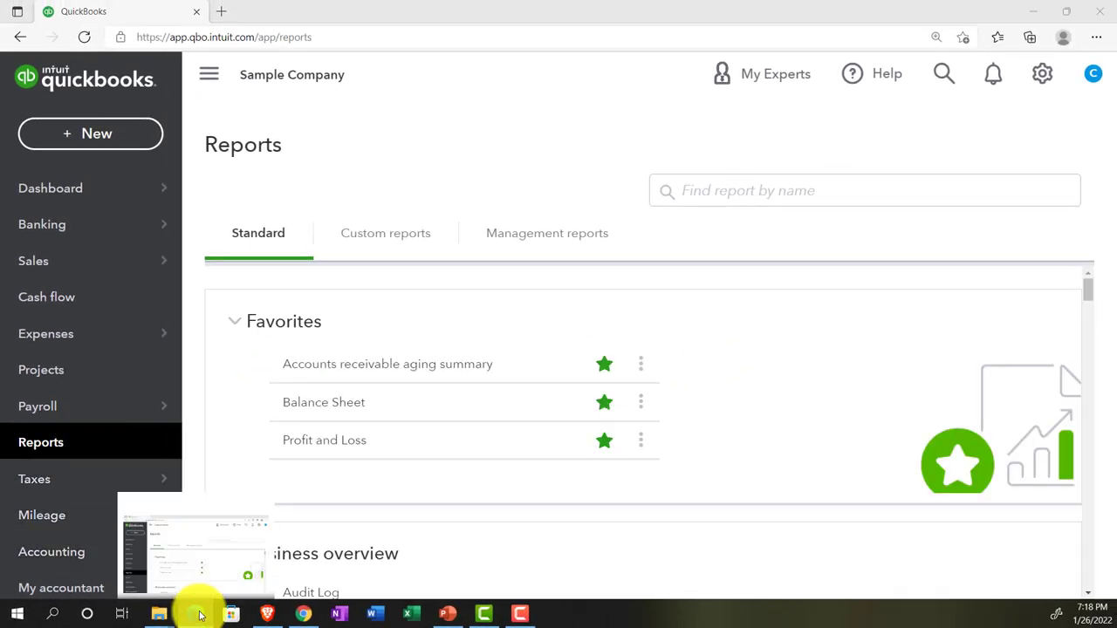
# In the Get Great Guitars window, show the Custom reports list with the Month End Reports group.
pyautogui.click(234, 11)
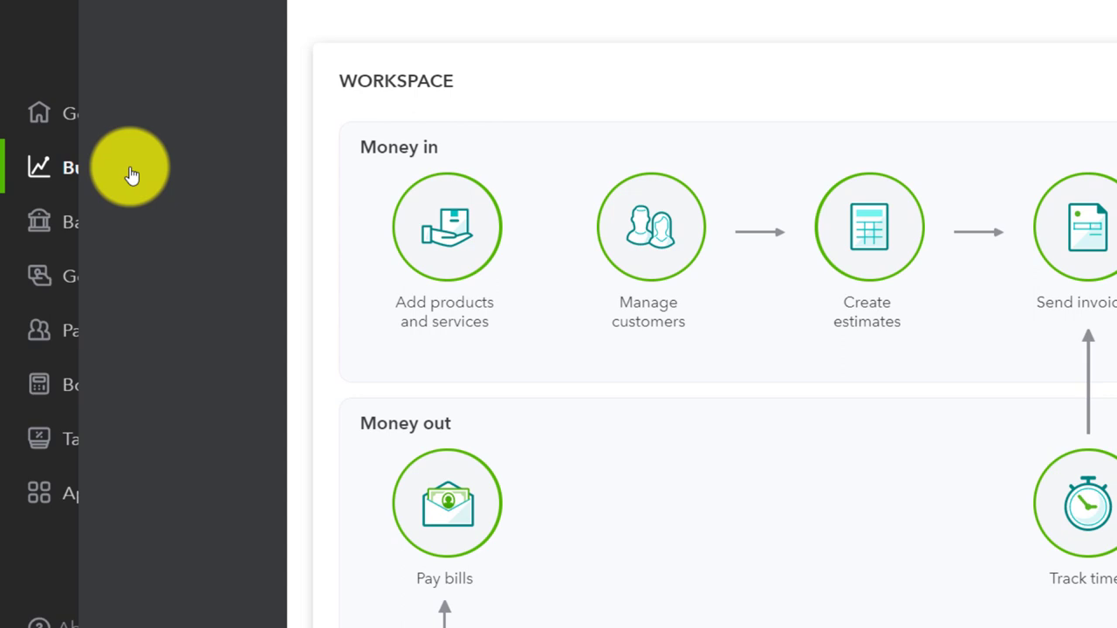
pyautogui.click(130, 156)
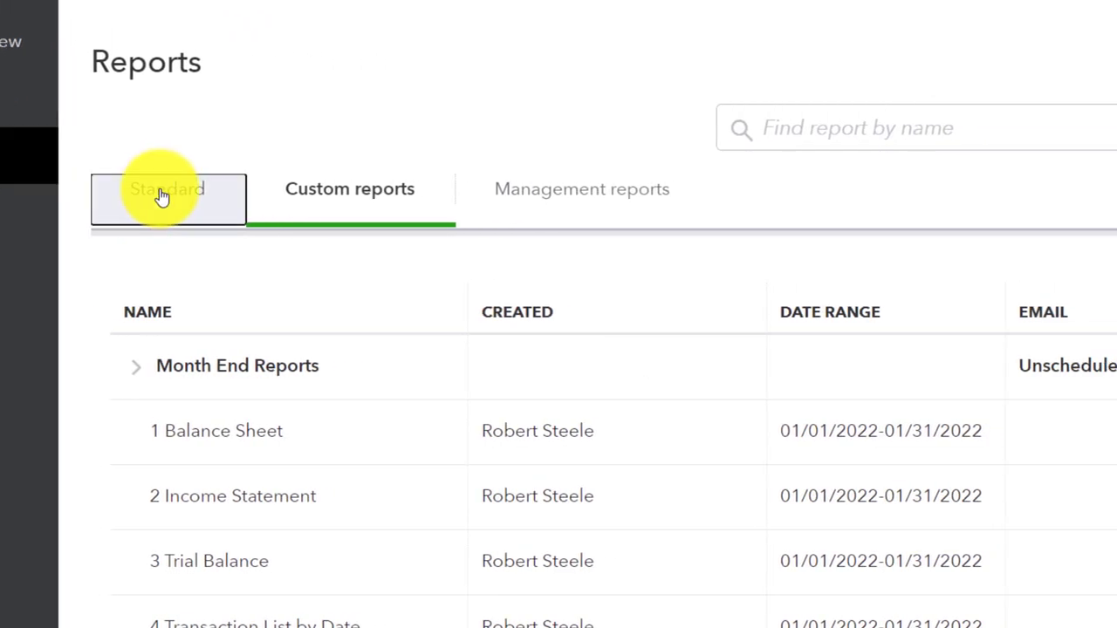
pyautogui.click(168, 189)
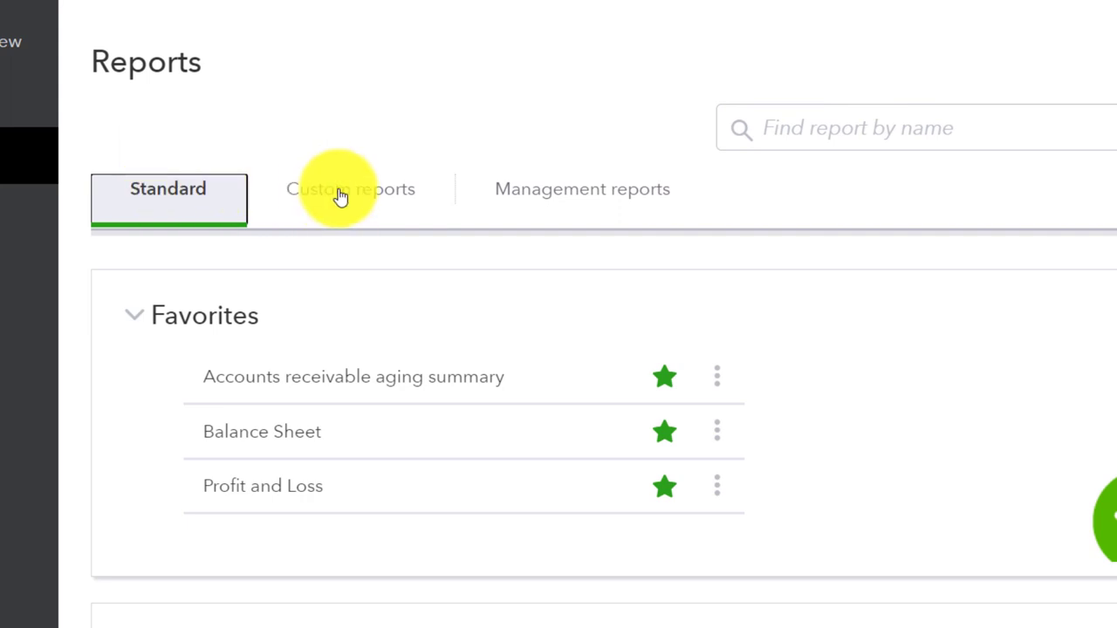
pyautogui.click(349, 189)
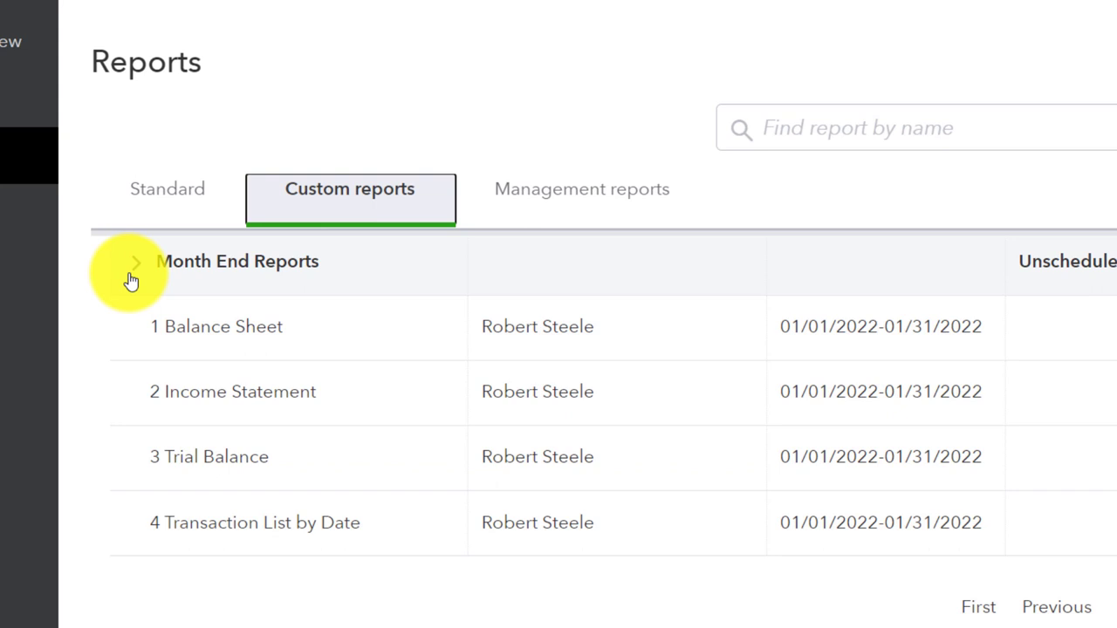
pyautogui.moveTo(147, 332)
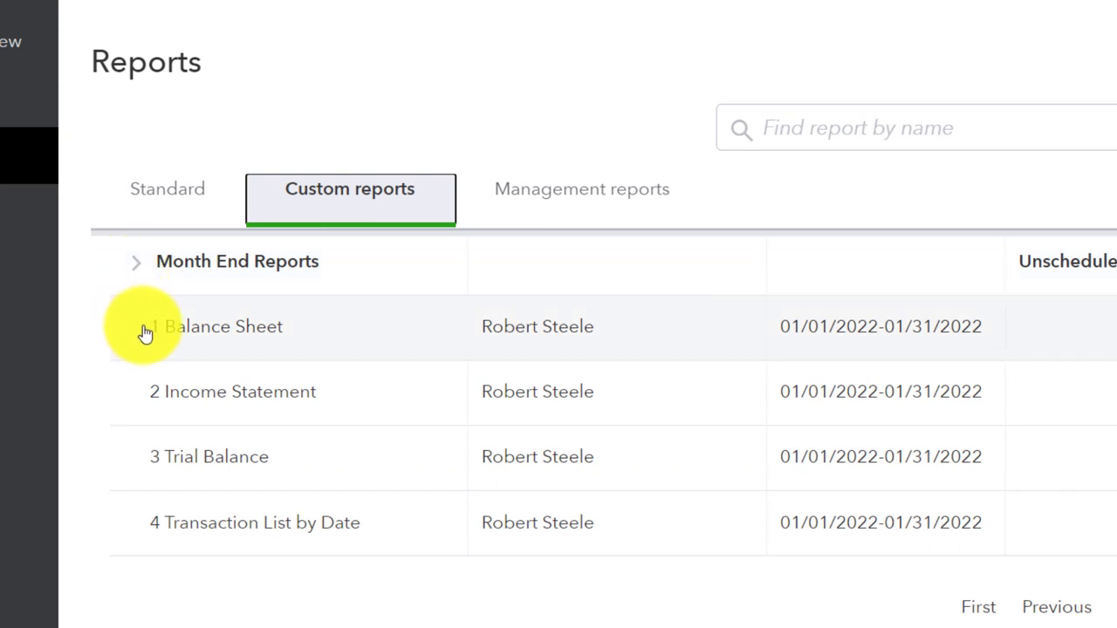
pyautogui.moveTo(142, 468)
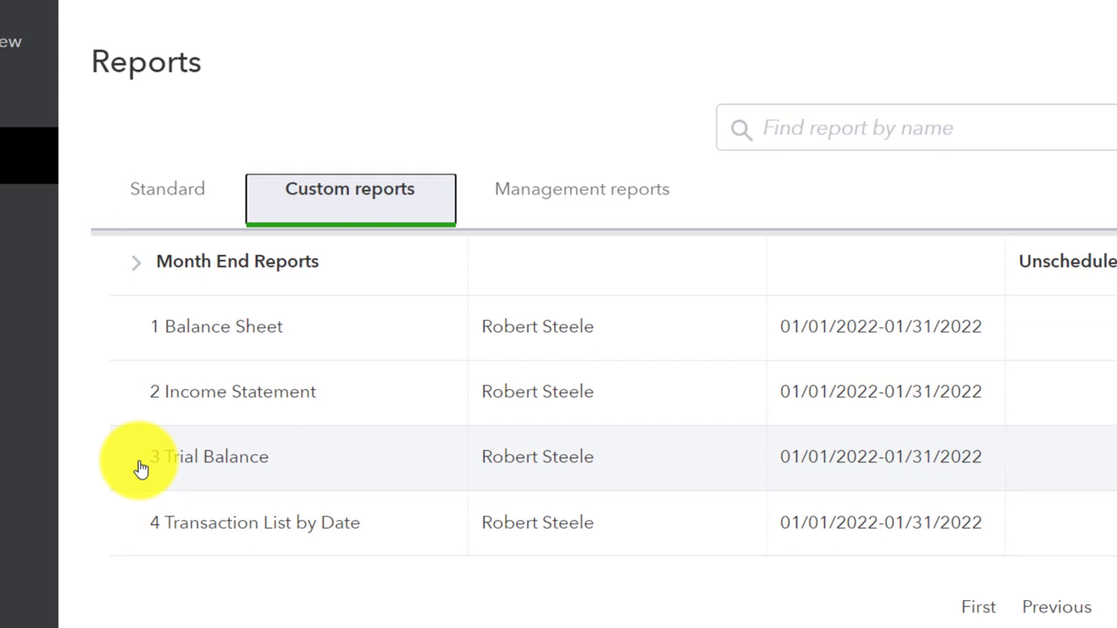
pyautogui.moveTo(150, 532)
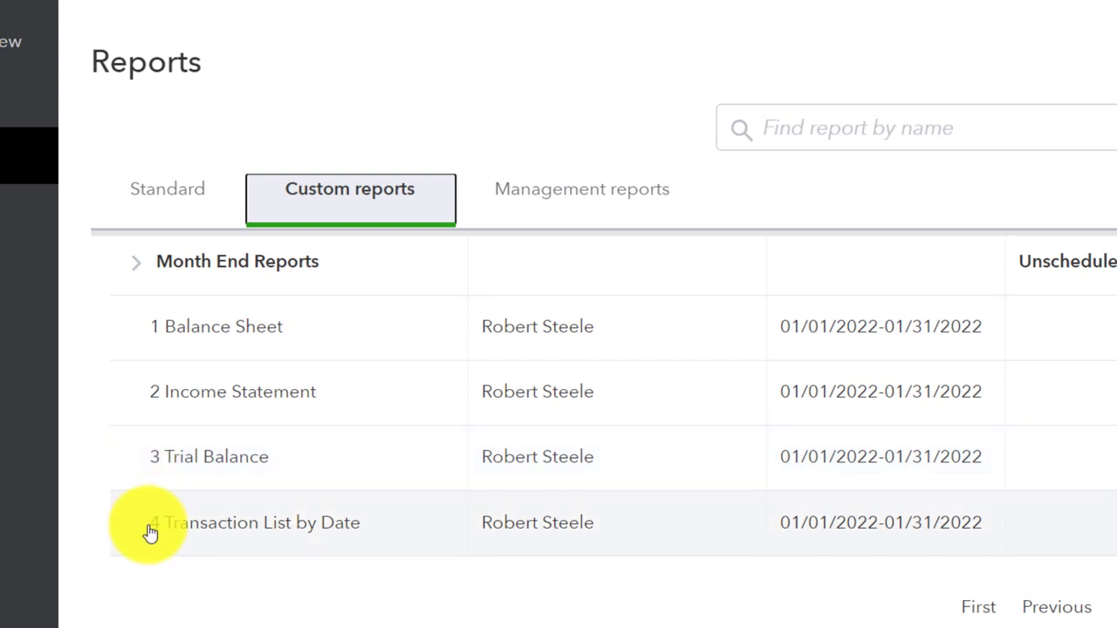
pyautogui.moveTo(212, 335)
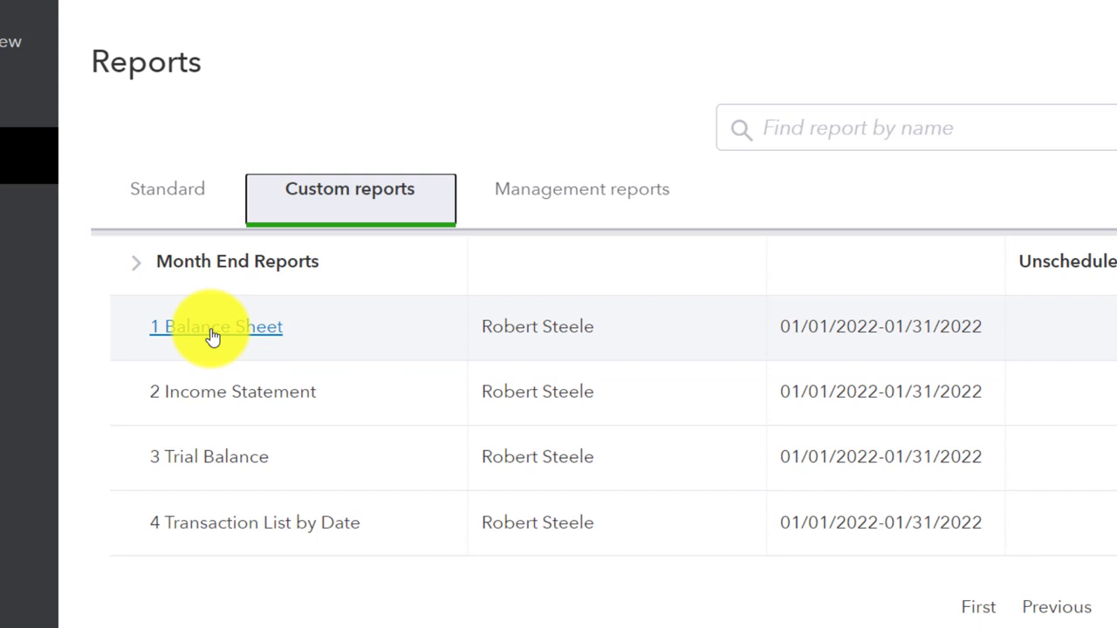
# Run the saved 1 Balance Sheet report and review its Customize panel including Header/Footer.
pyautogui.click(212, 326)
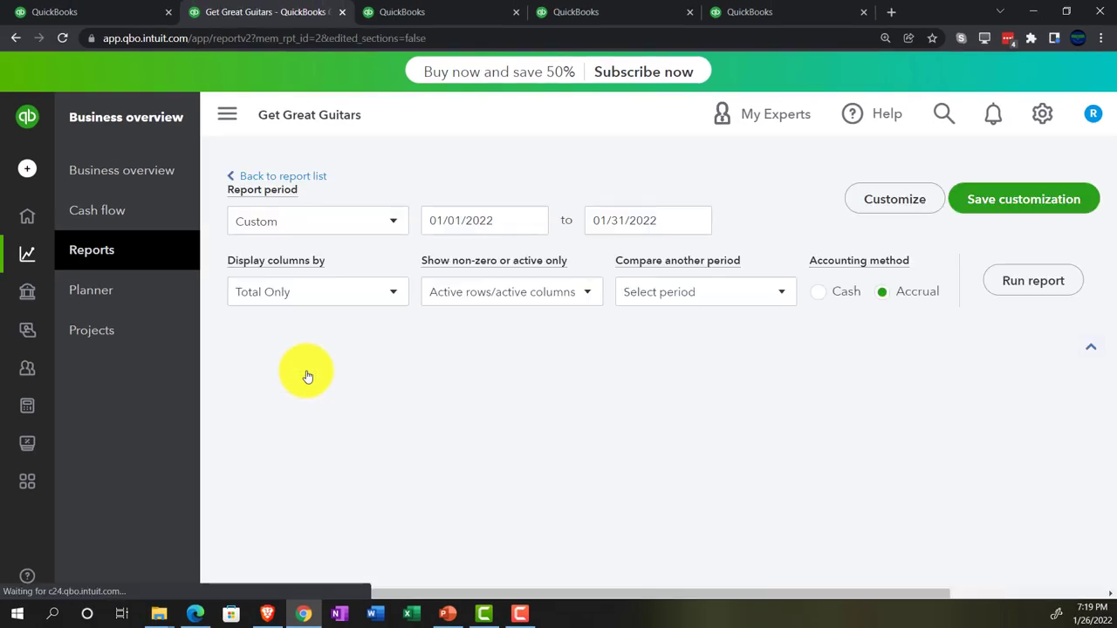
pyautogui.click(1033, 279)
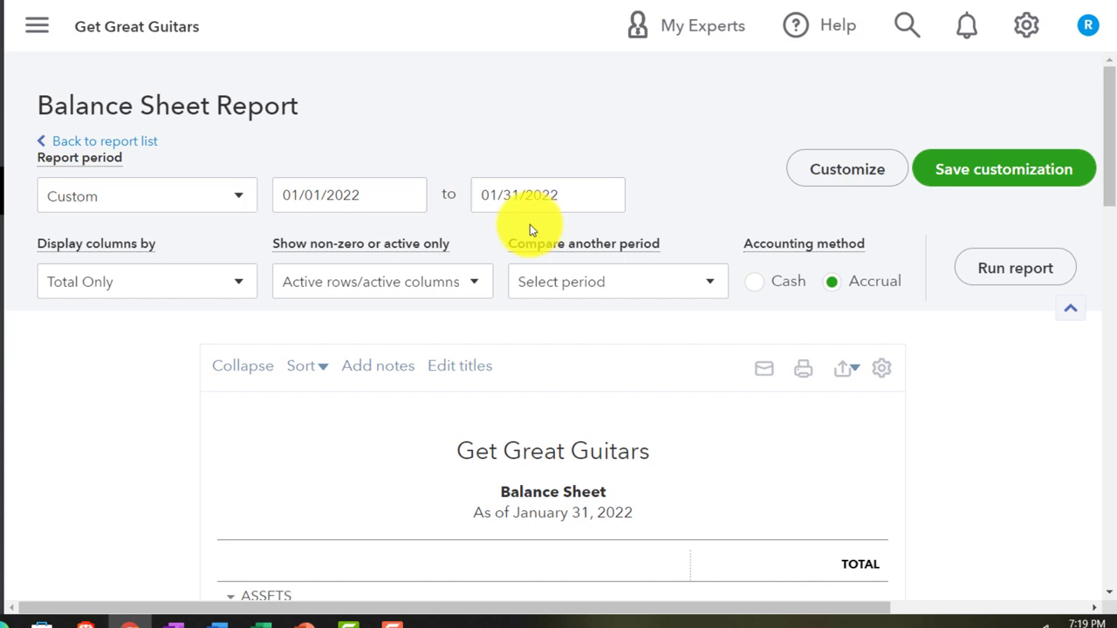
pyautogui.moveTo(828, 183)
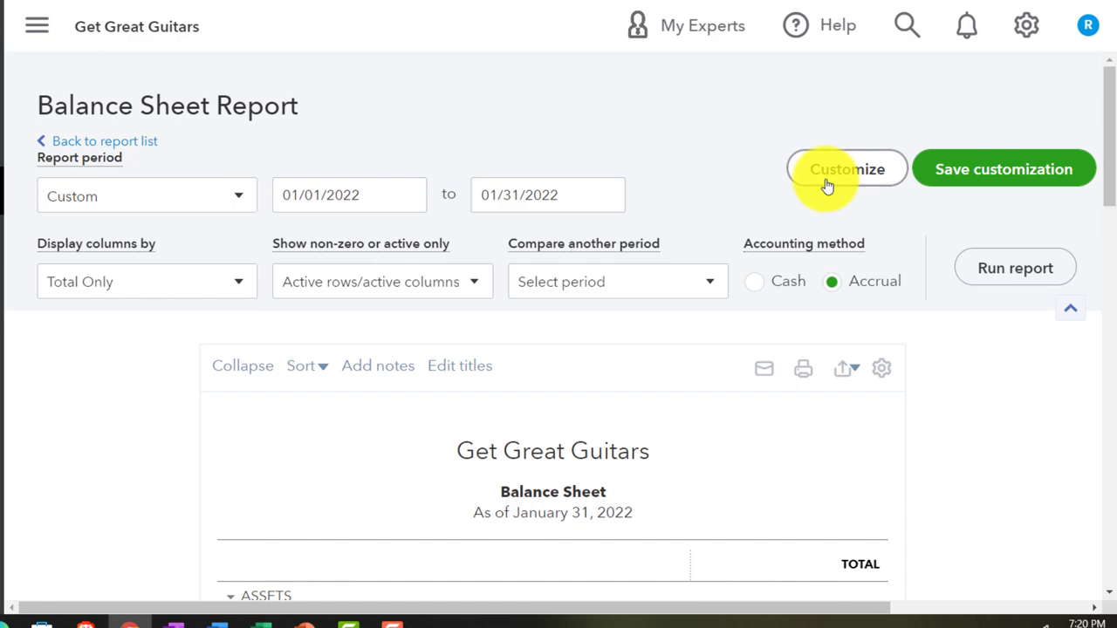
pyautogui.click(847, 168)
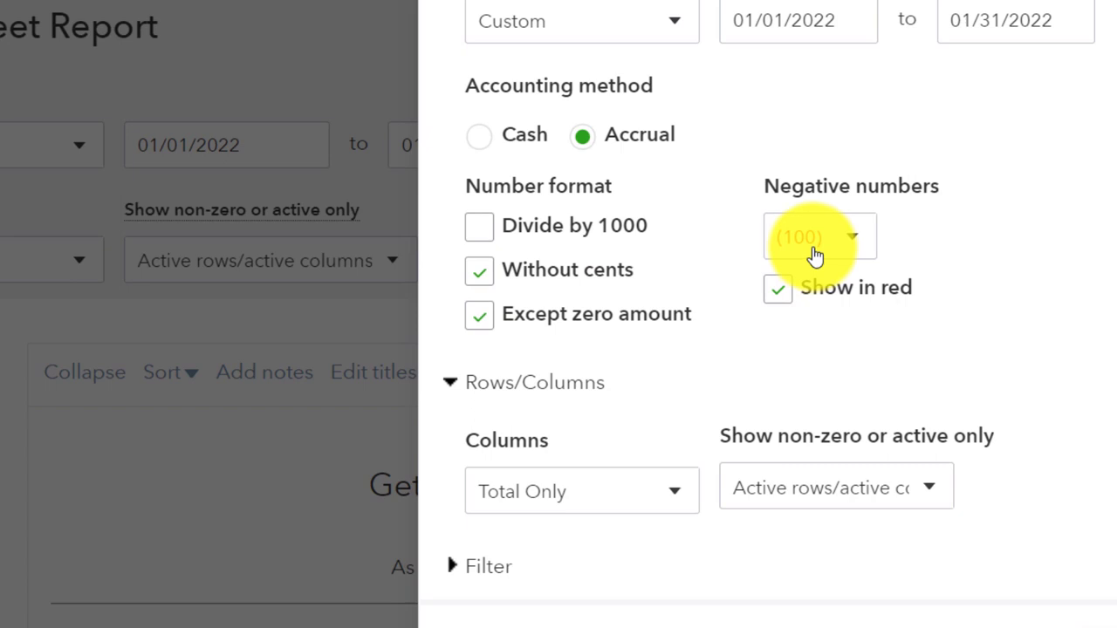
pyautogui.scroll(-3)
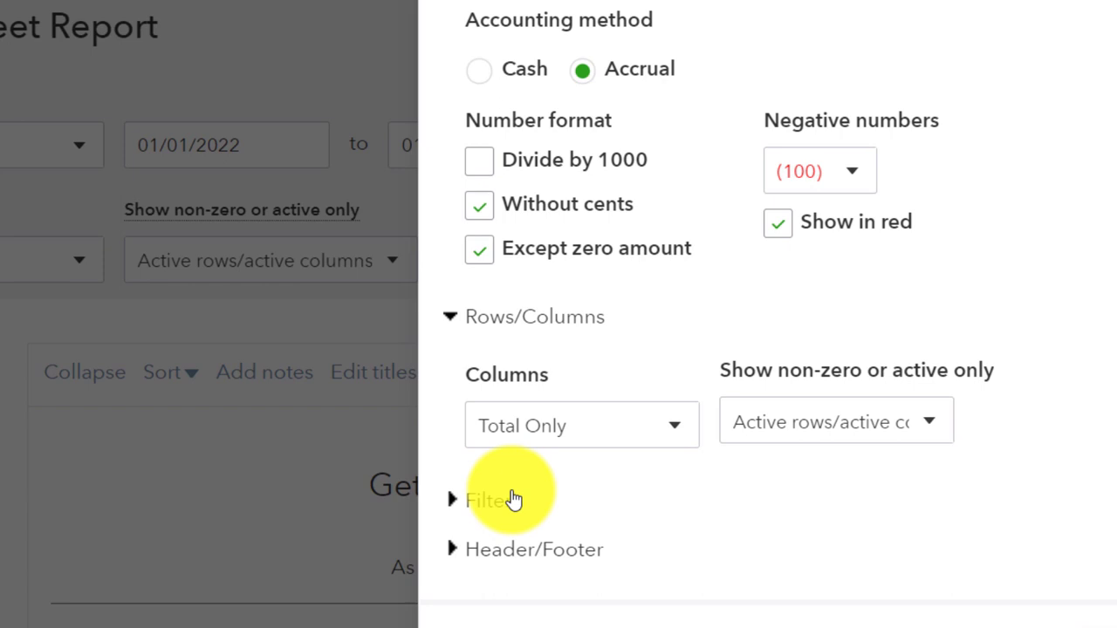
pyautogui.click(534, 548)
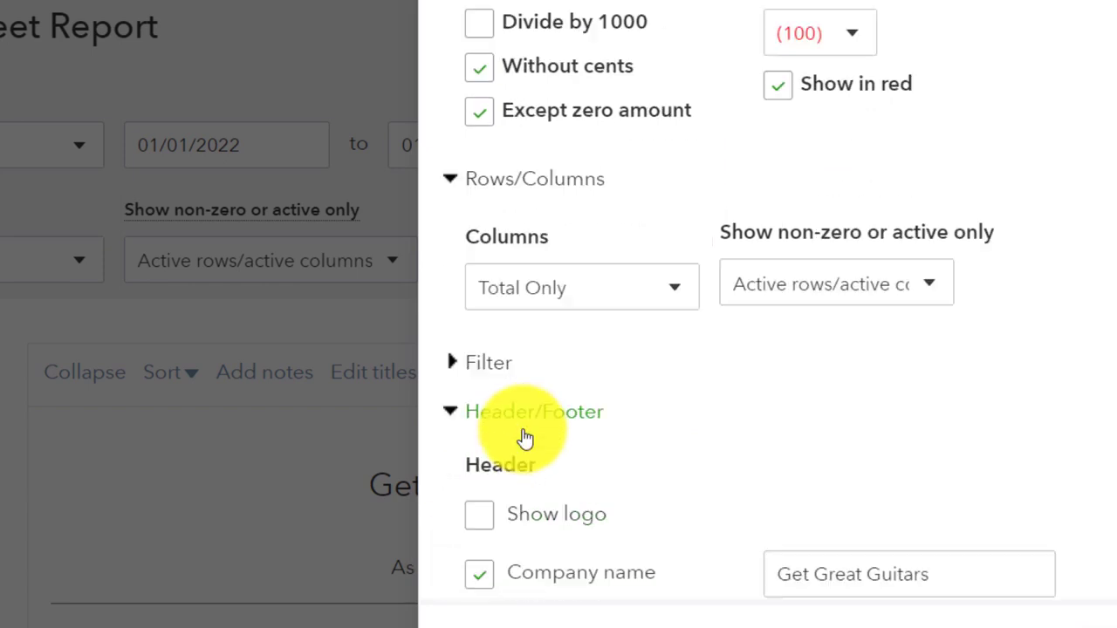
pyautogui.scroll(-3)
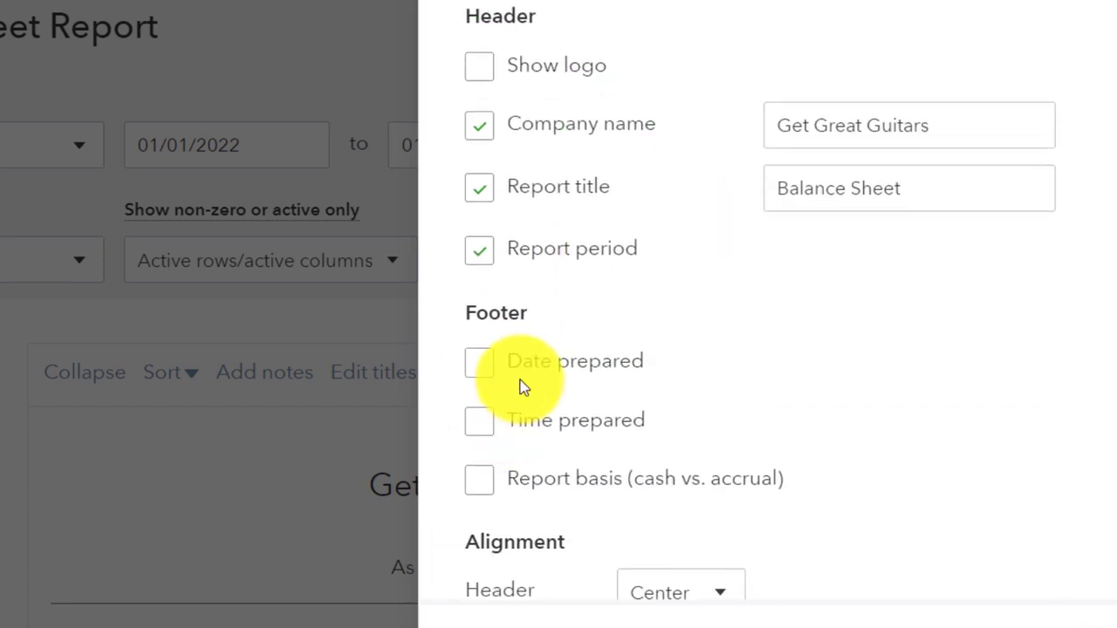
pyautogui.moveTo(731, 370)
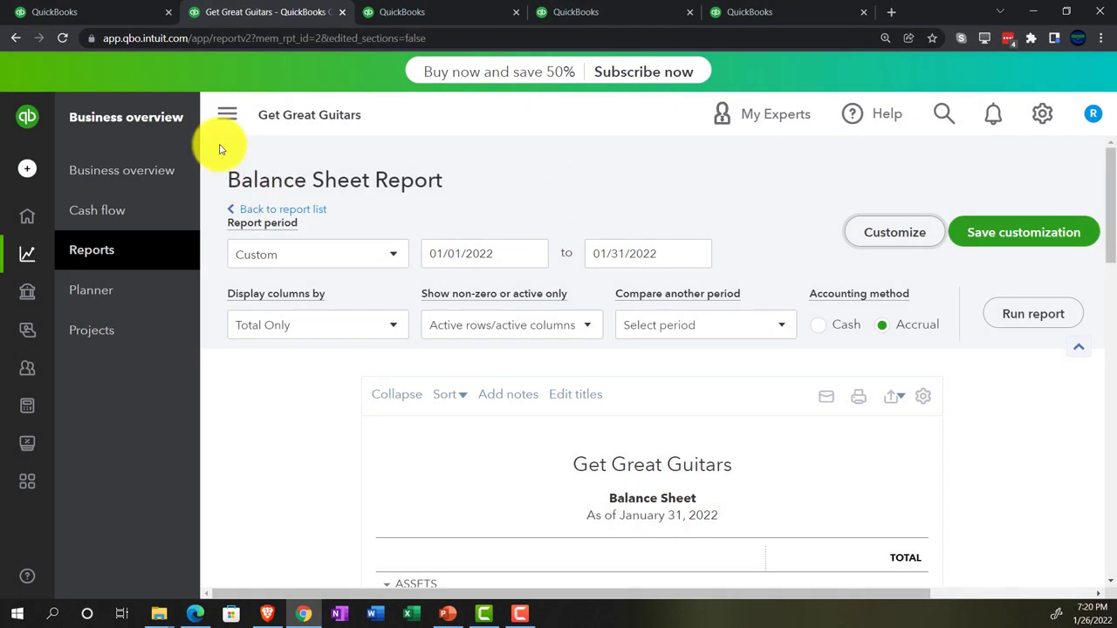
# Collapse the side navigation and scroll through the Balance Sheet, then switch tabs.
pyautogui.click(226, 113)
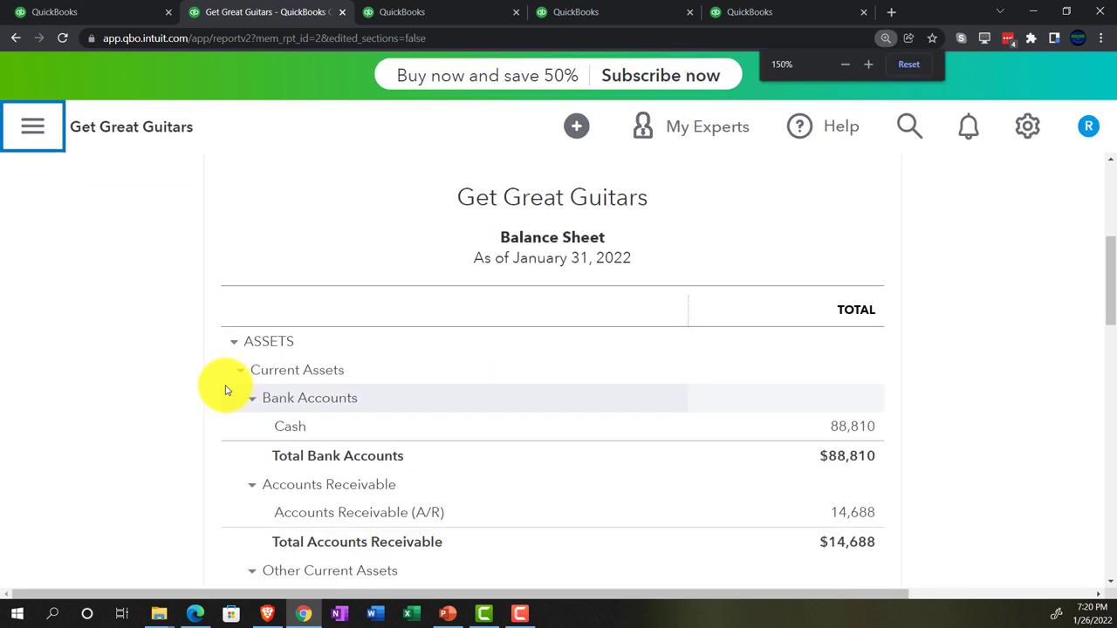
pyautogui.scroll(-3)
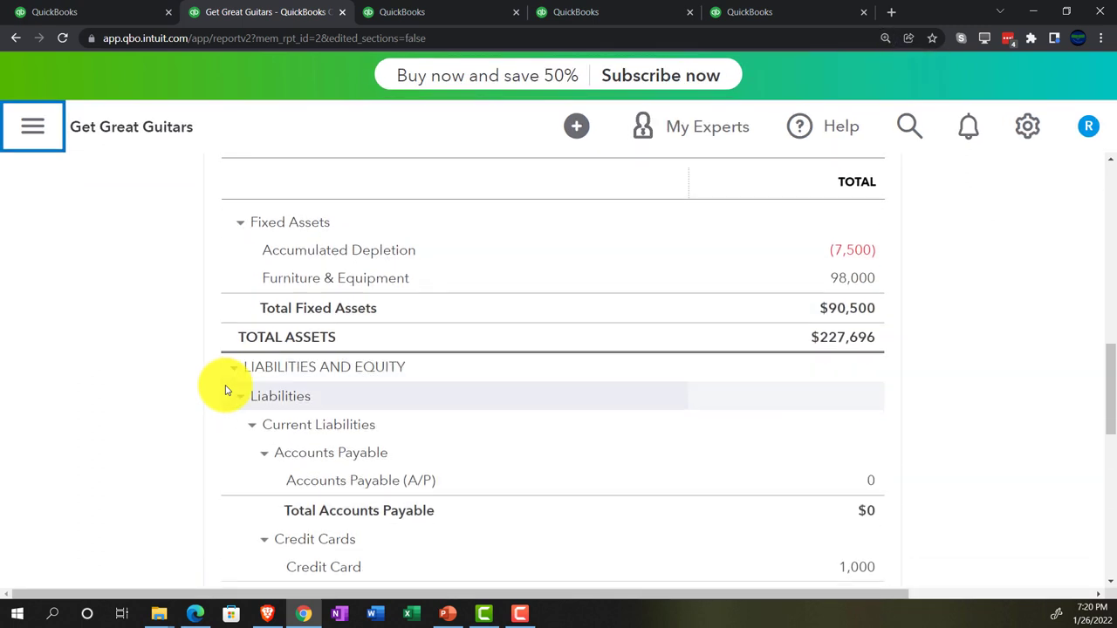
pyautogui.scroll(-3)
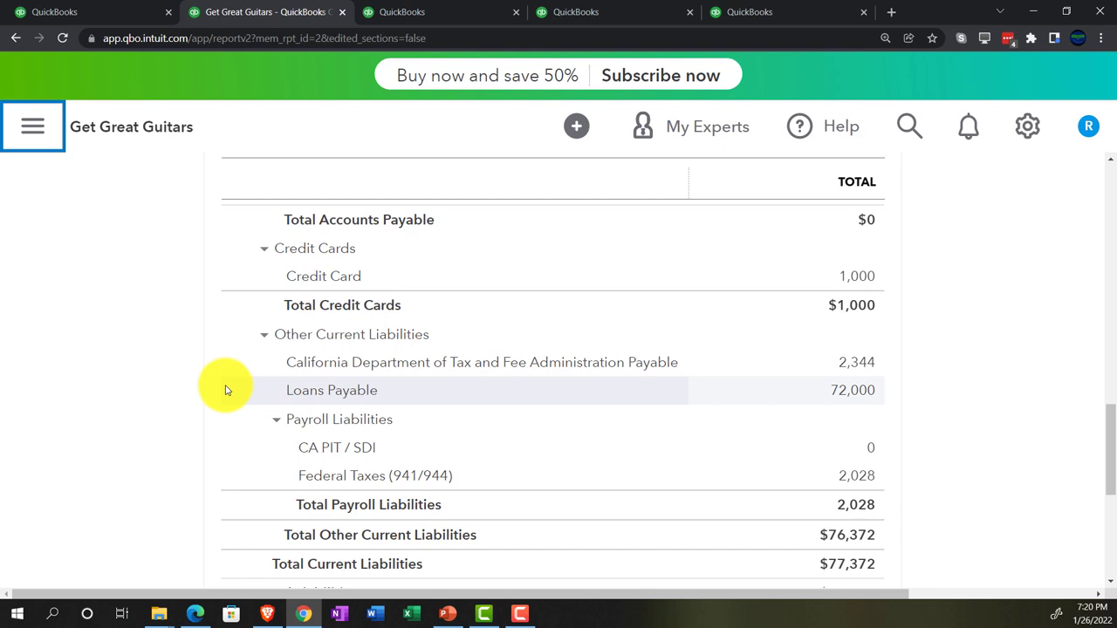
pyautogui.click(401, 10)
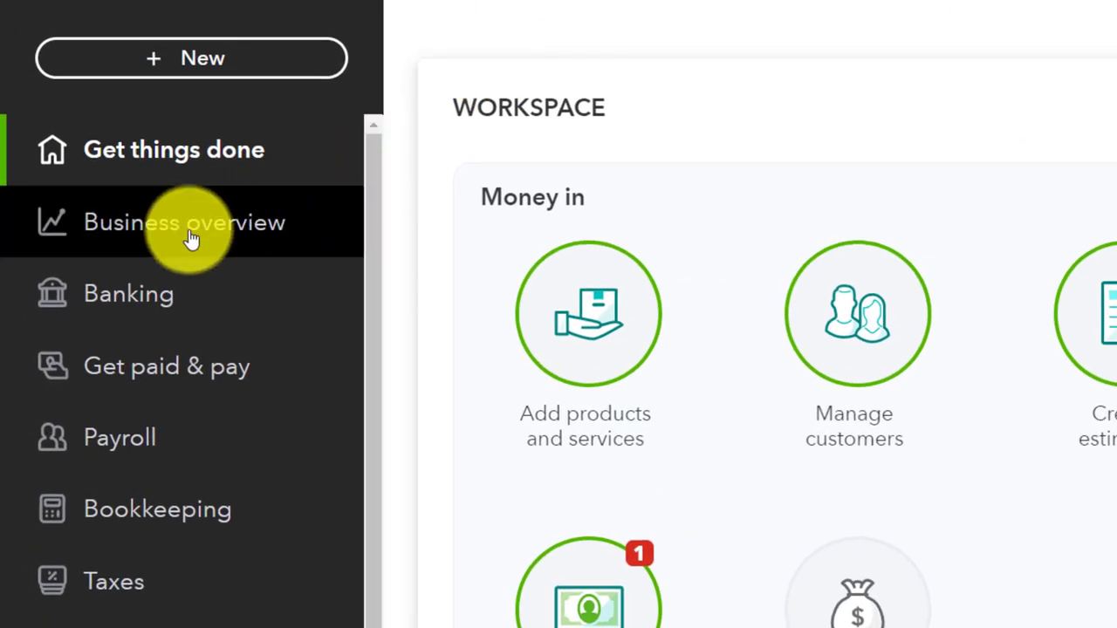
# From Custom reports run the saved 2 Income Statement and bring up its Customize panel.
pyautogui.click(185, 222)
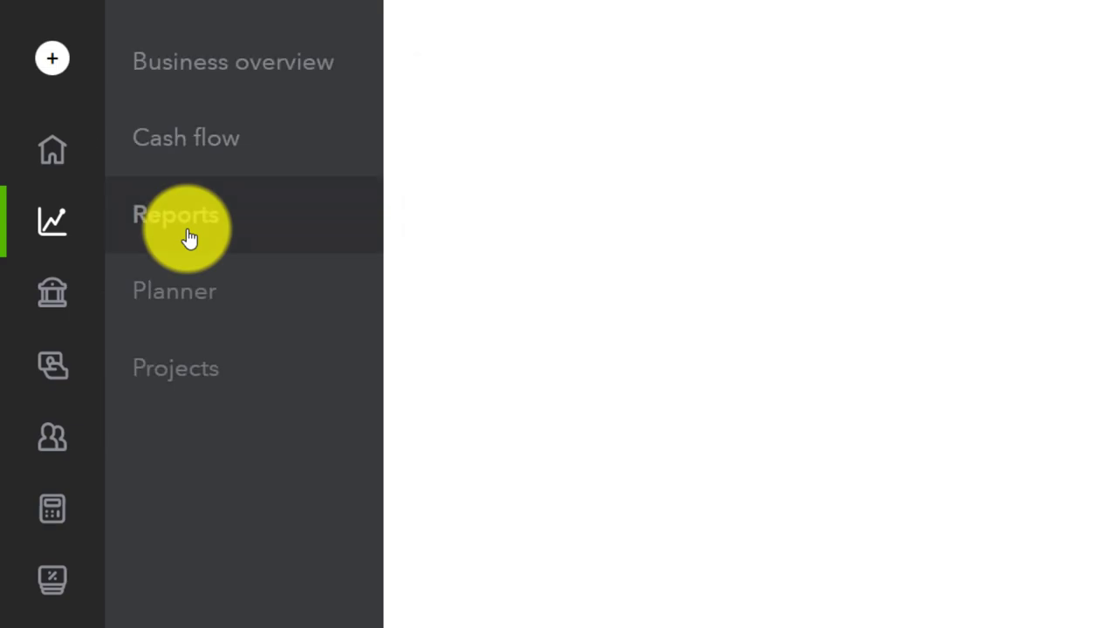
pyautogui.click(178, 213)
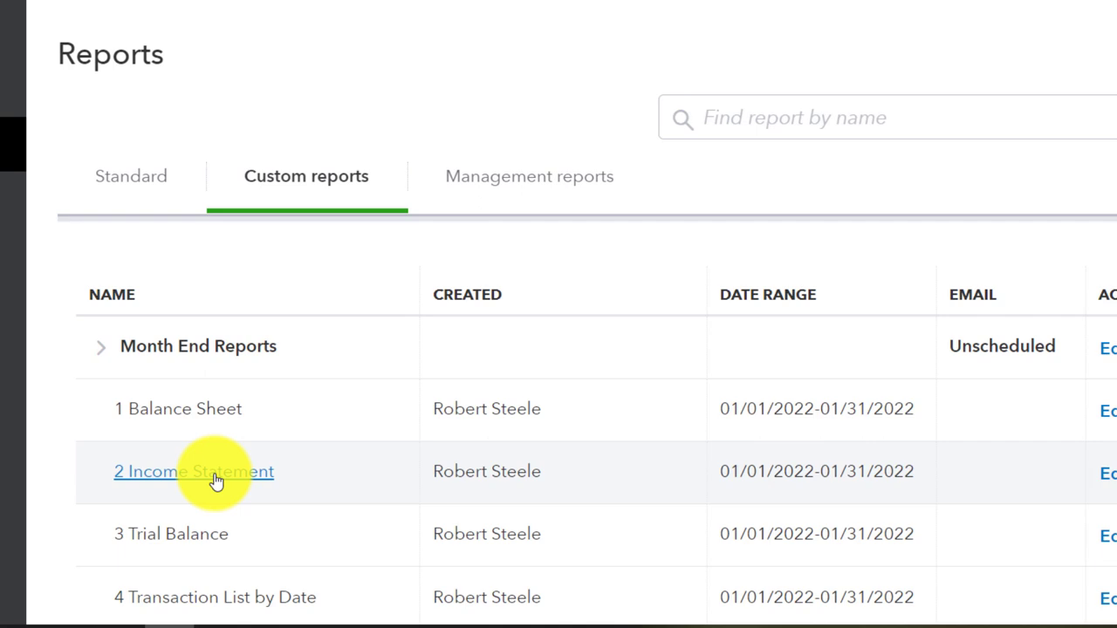
pyautogui.click(192, 471)
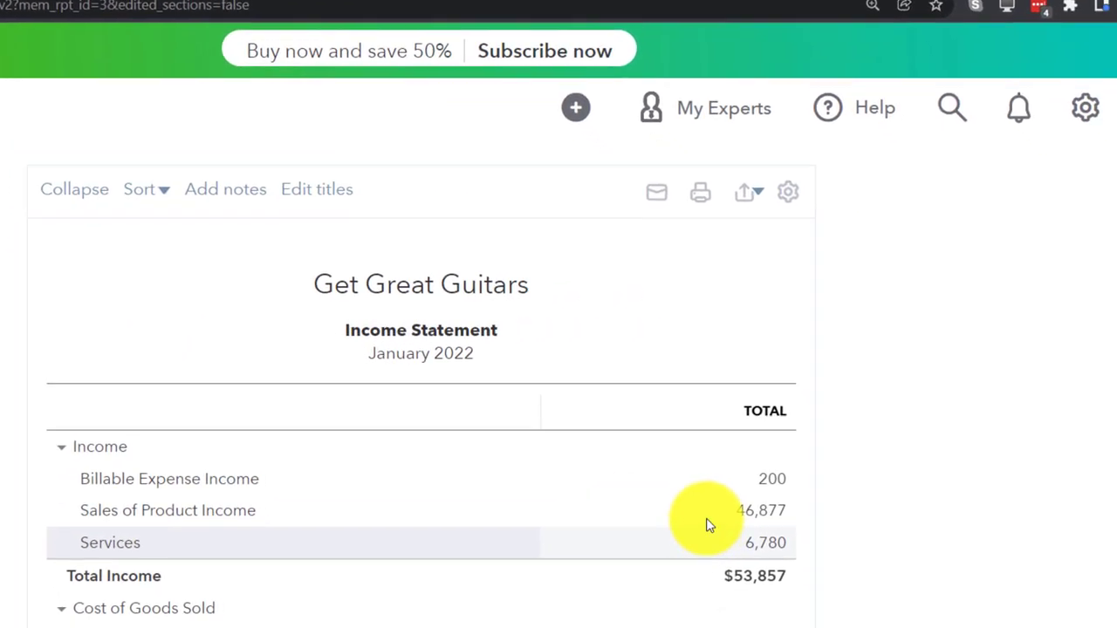
pyautogui.click(786, 189)
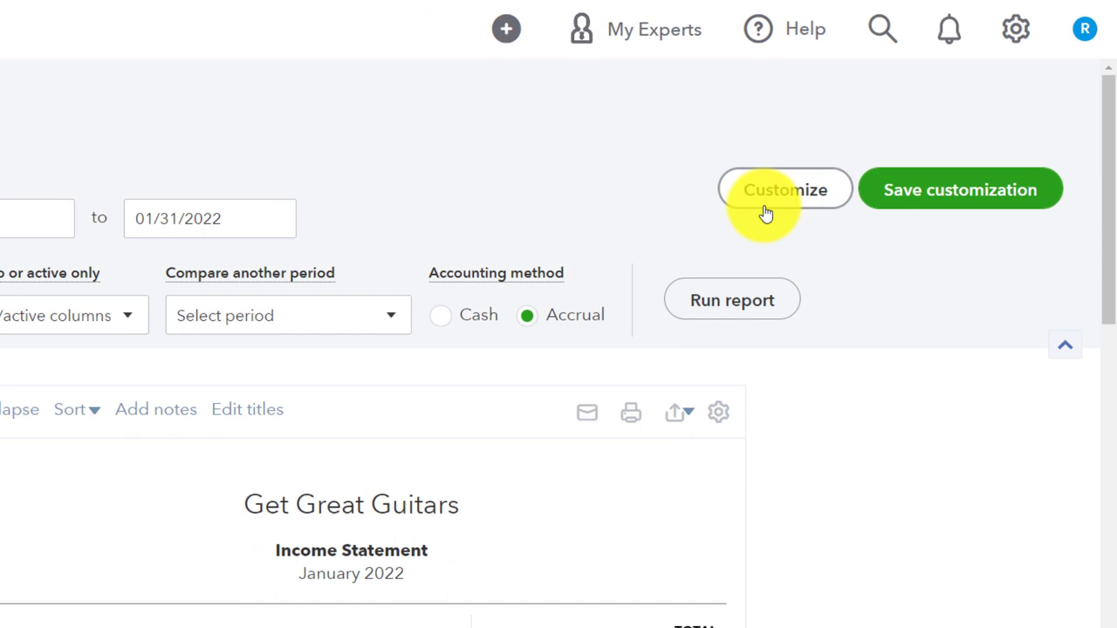
pyautogui.click(783, 189)
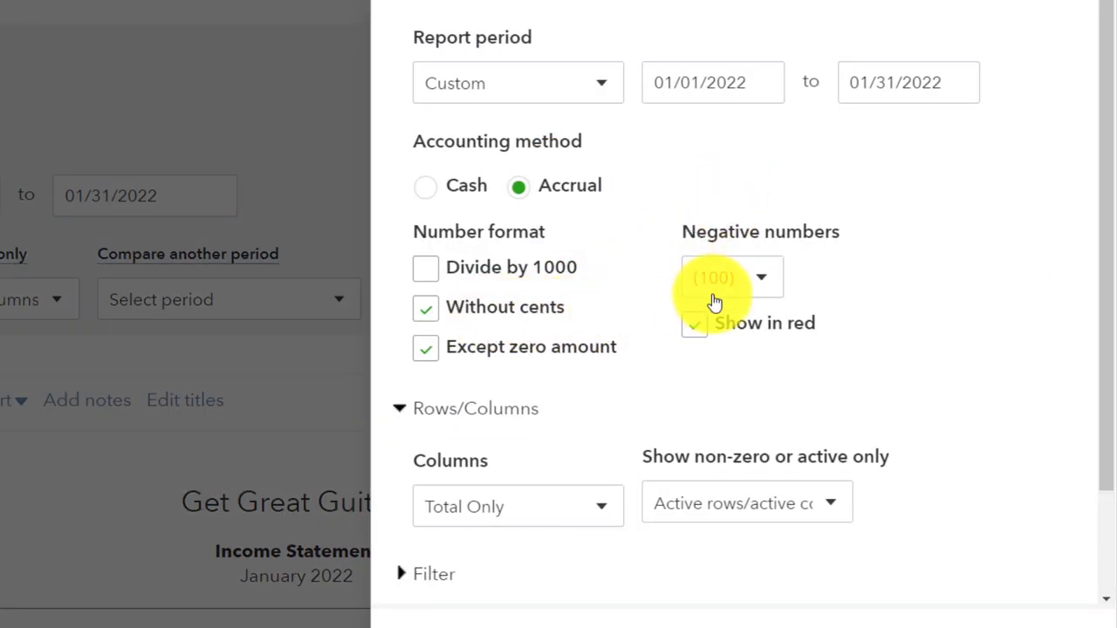
# Scroll through the Income Statement's display options and the report itself.
pyautogui.scroll(-3)
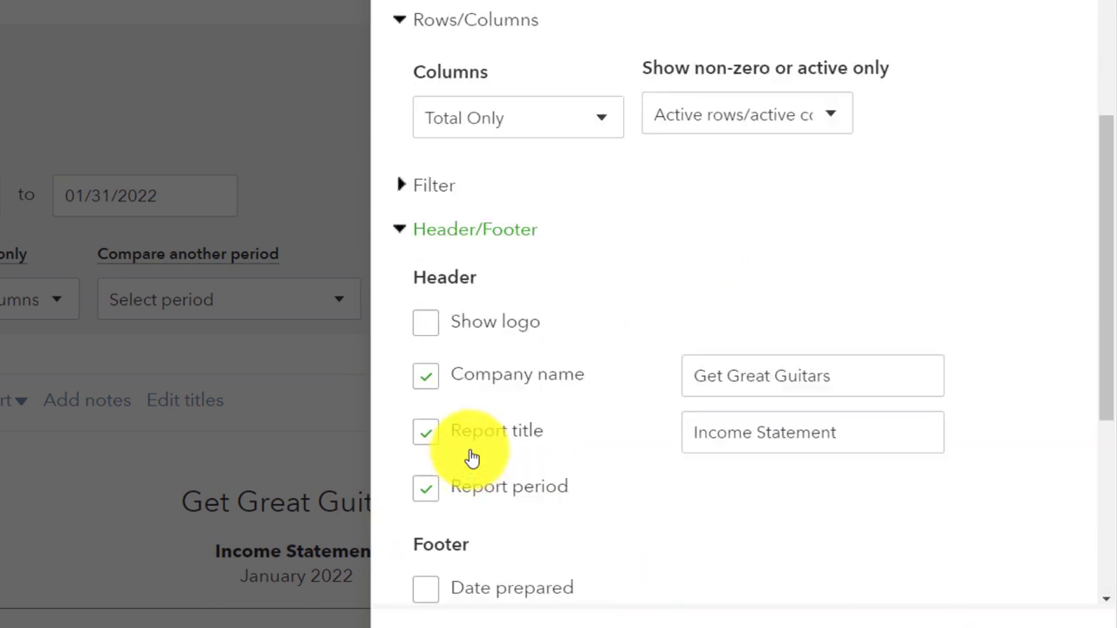
pyautogui.scroll(-3)
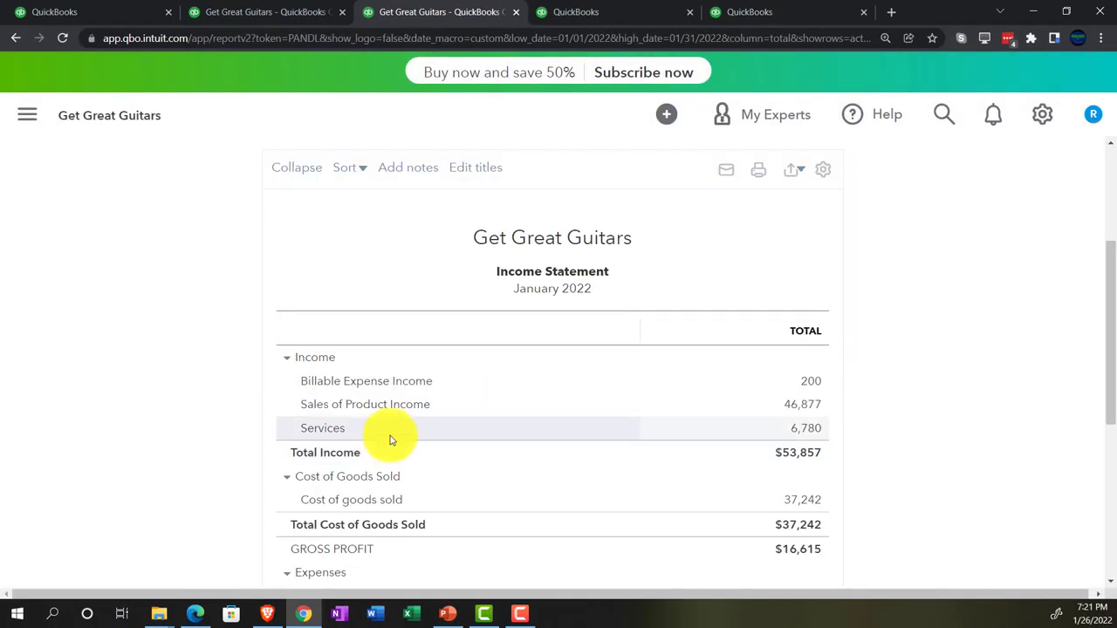
pyautogui.moveTo(495, 251)
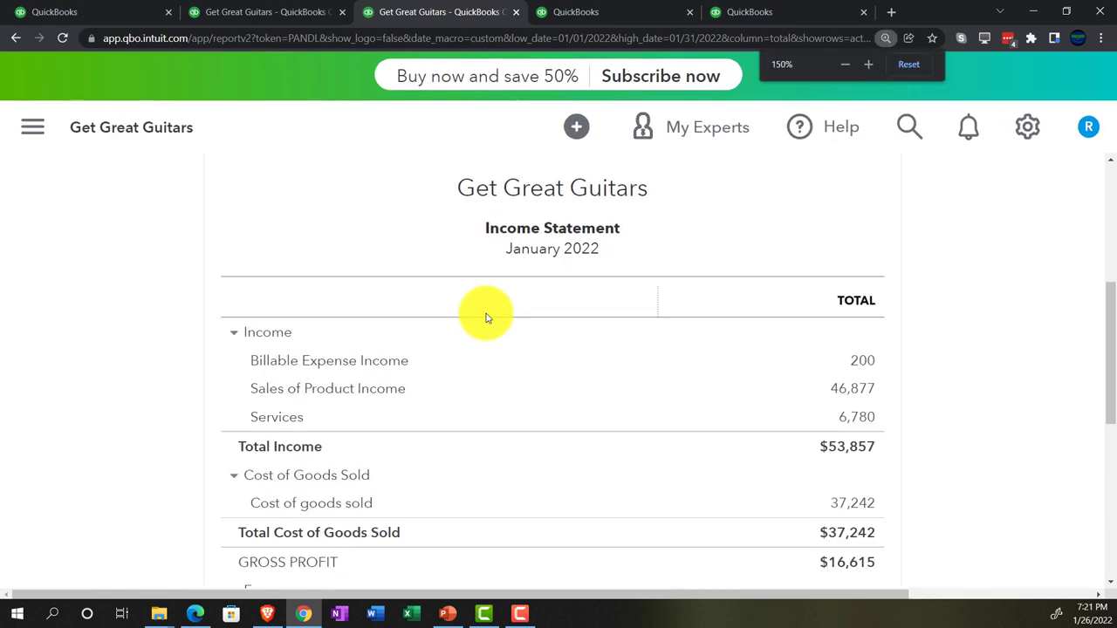
pyautogui.scroll(-3)
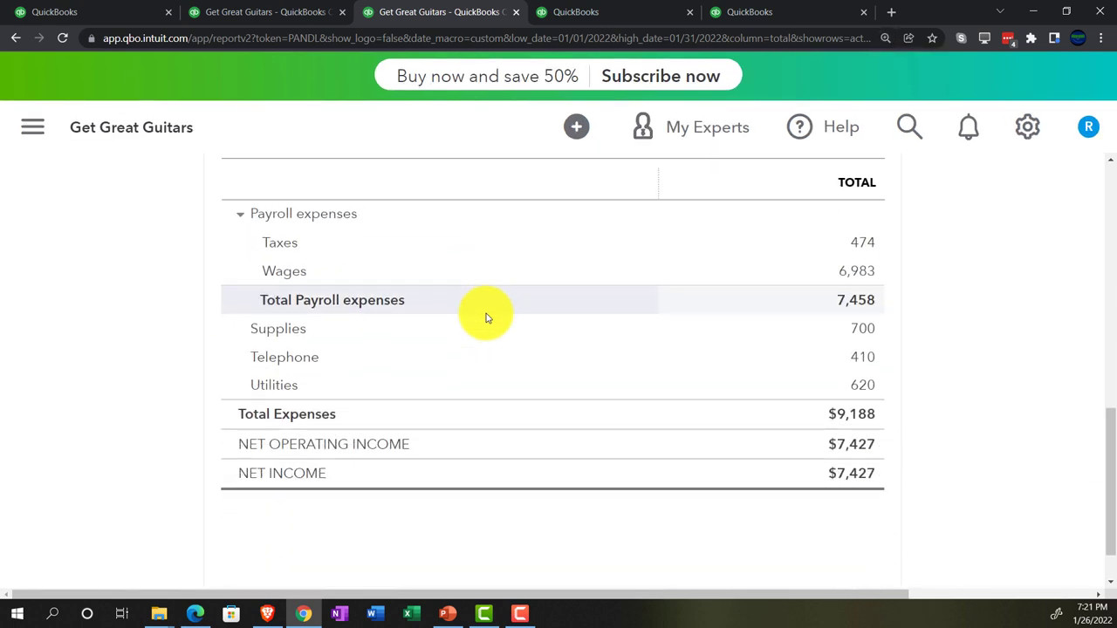
pyautogui.scroll(3)
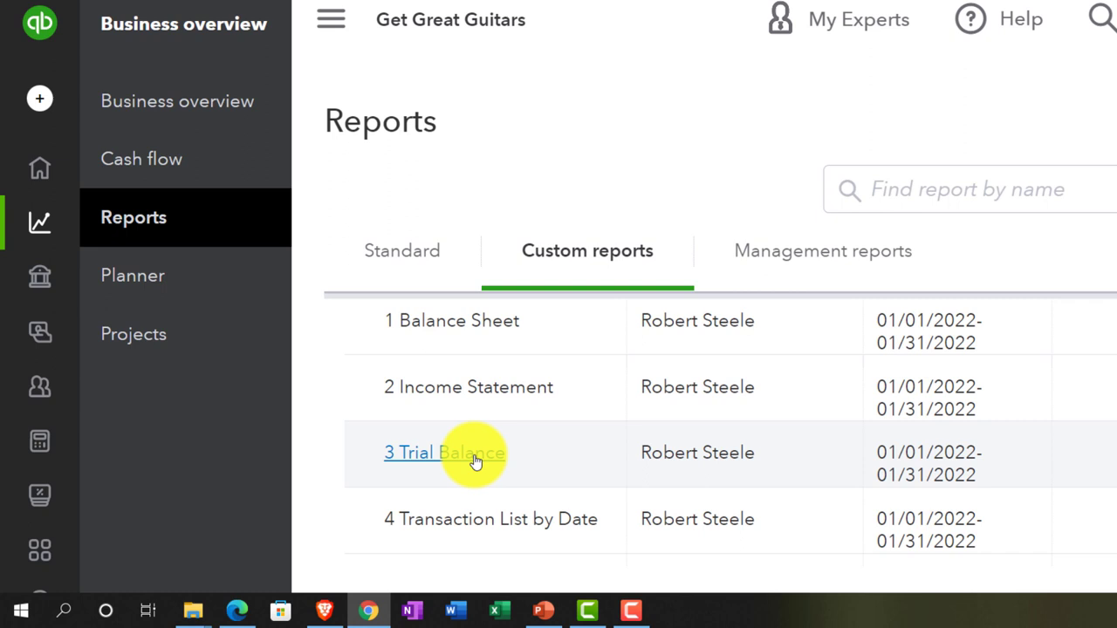
pyautogui.moveTo(764, 251)
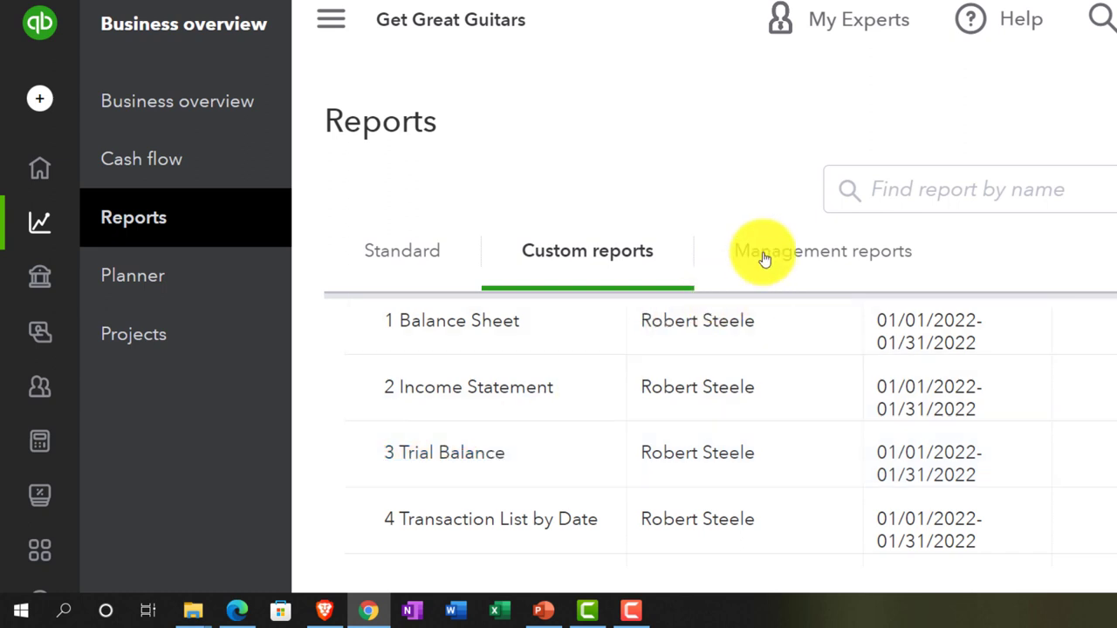
# Run the saved 3 Trial Balance as of January 31, 2022 and scroll through it.
pyautogui.click(824, 252)
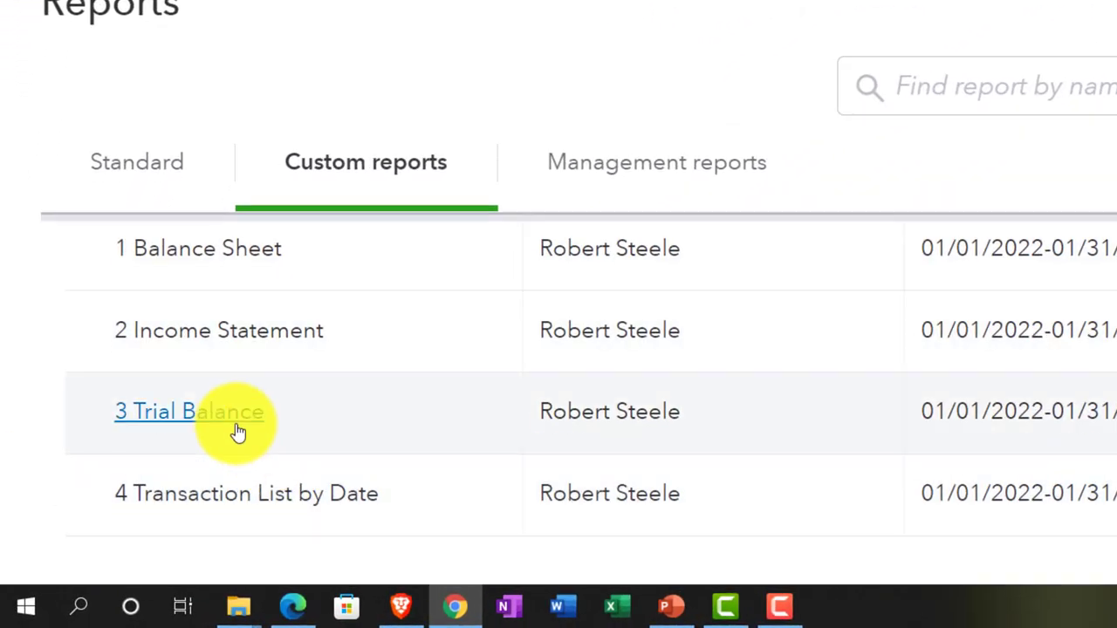
pyautogui.click(188, 412)
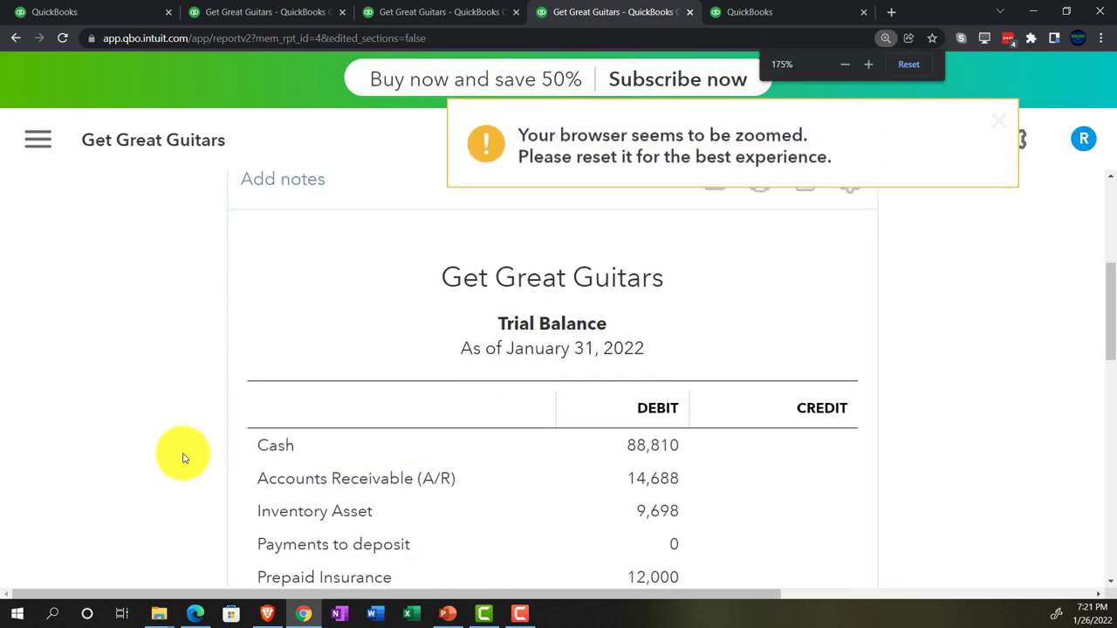
pyautogui.scroll(-3)
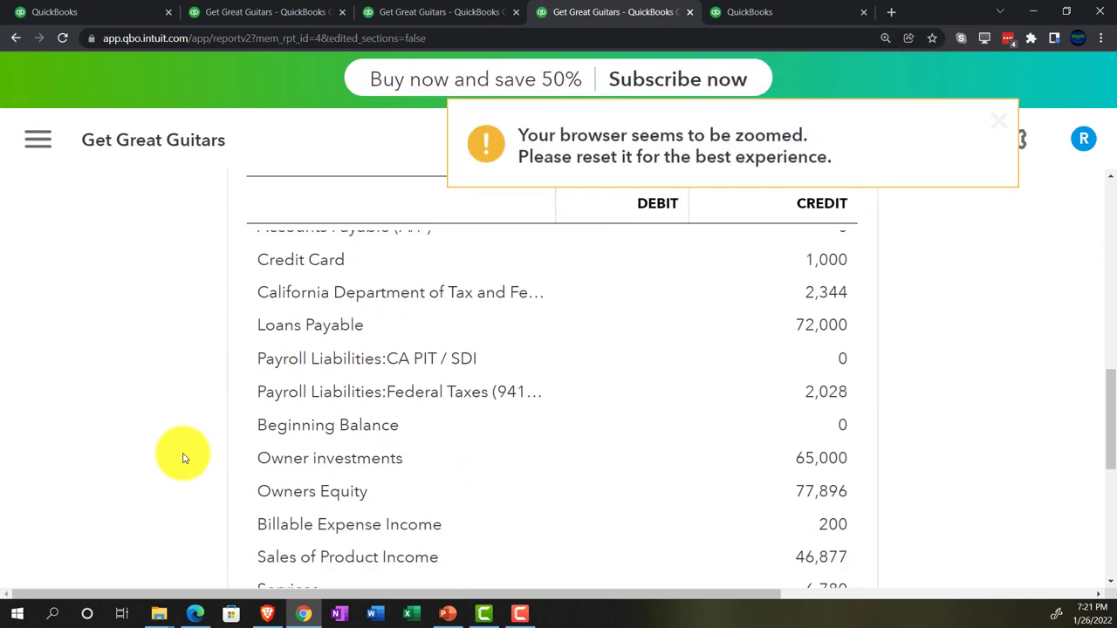
pyautogui.scroll(-3)
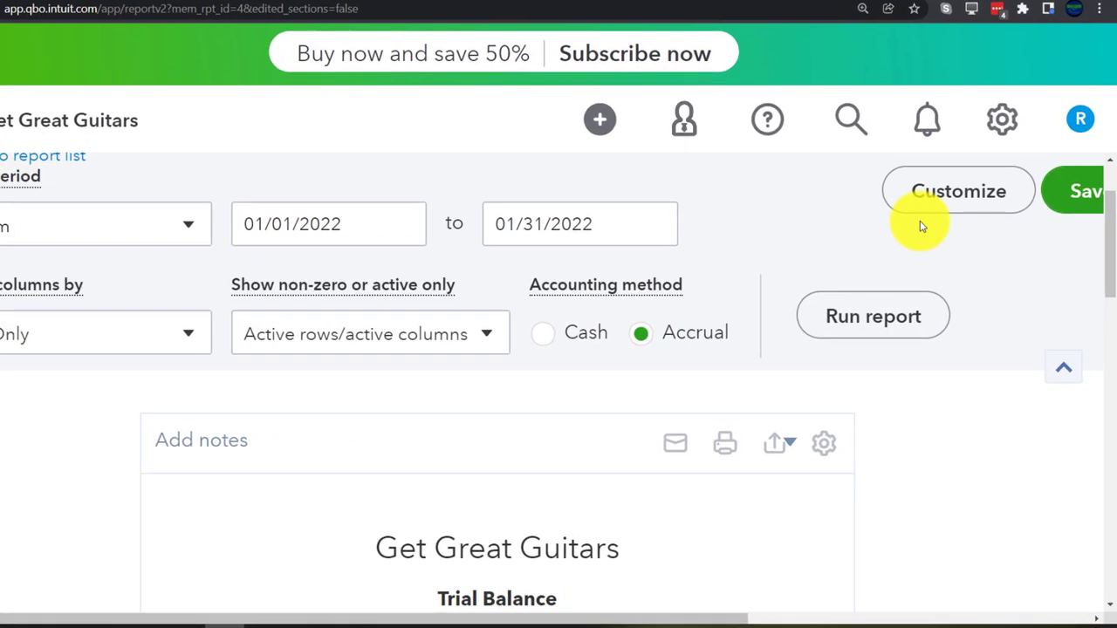
# Review the Trial Balance's Customize panel with the Header/Footer section expanded.
pyautogui.click(958, 191)
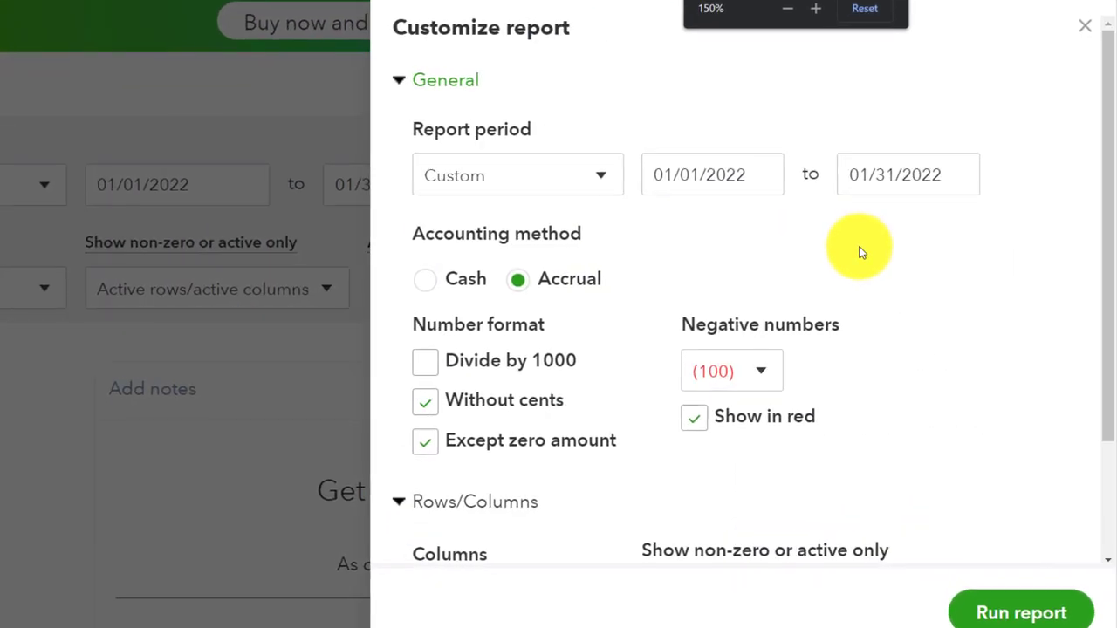
pyautogui.click(786, 7)
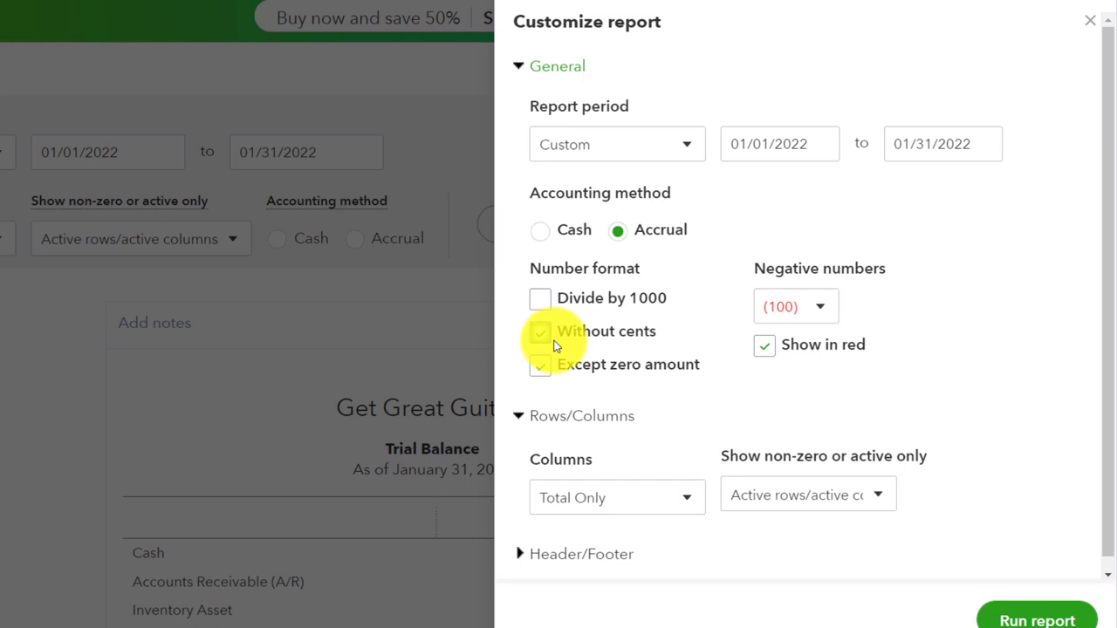
pyautogui.moveTo(809, 316)
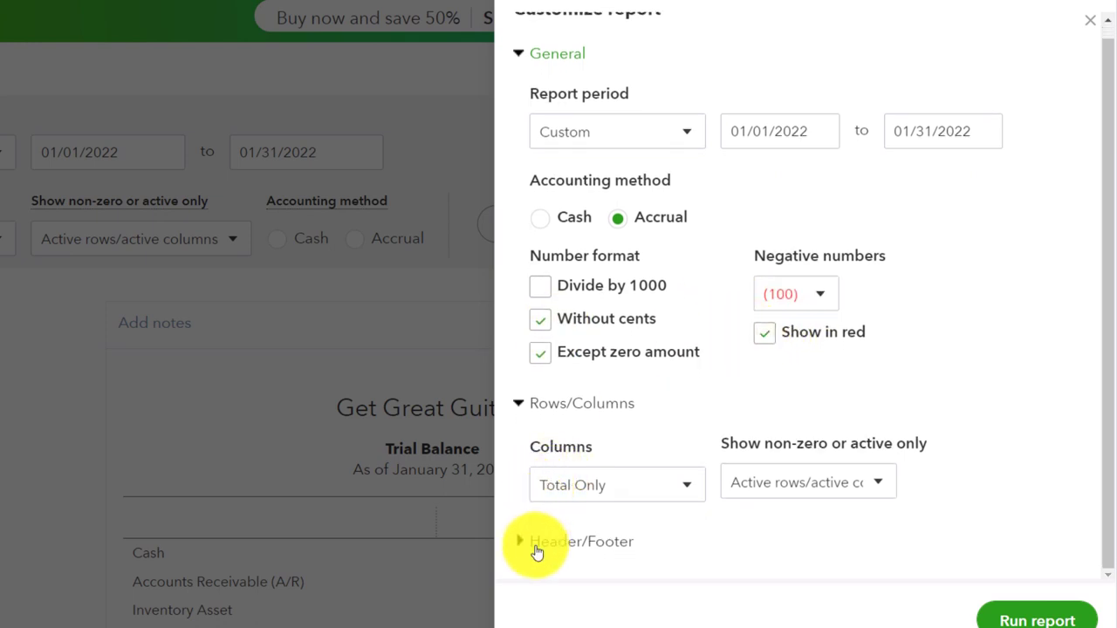
pyautogui.click(520, 541)
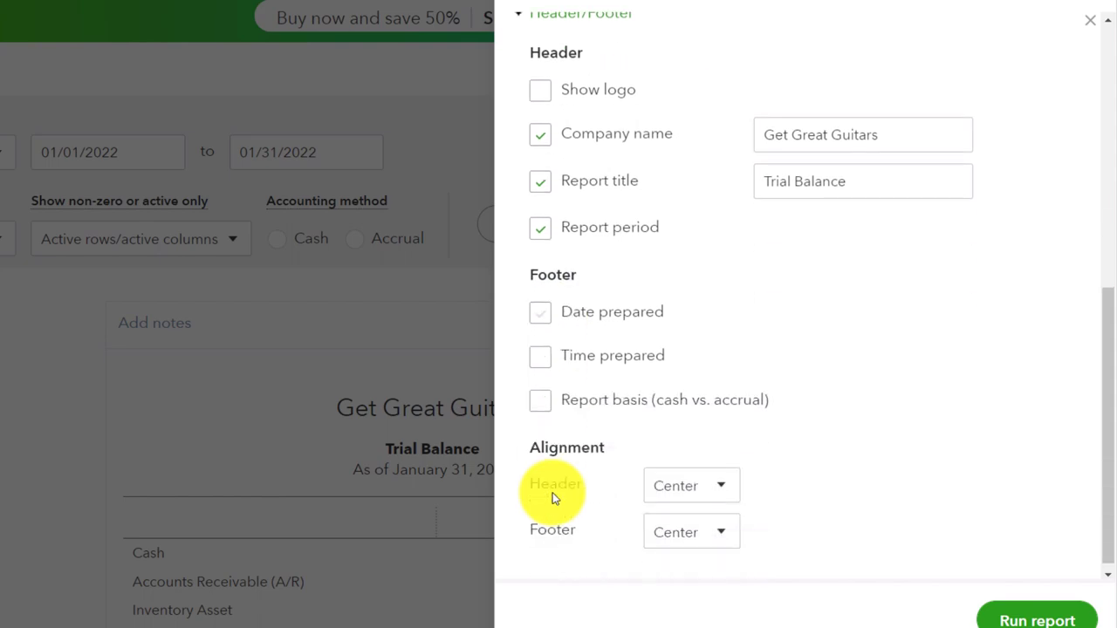
pyautogui.moveTo(799, 412)
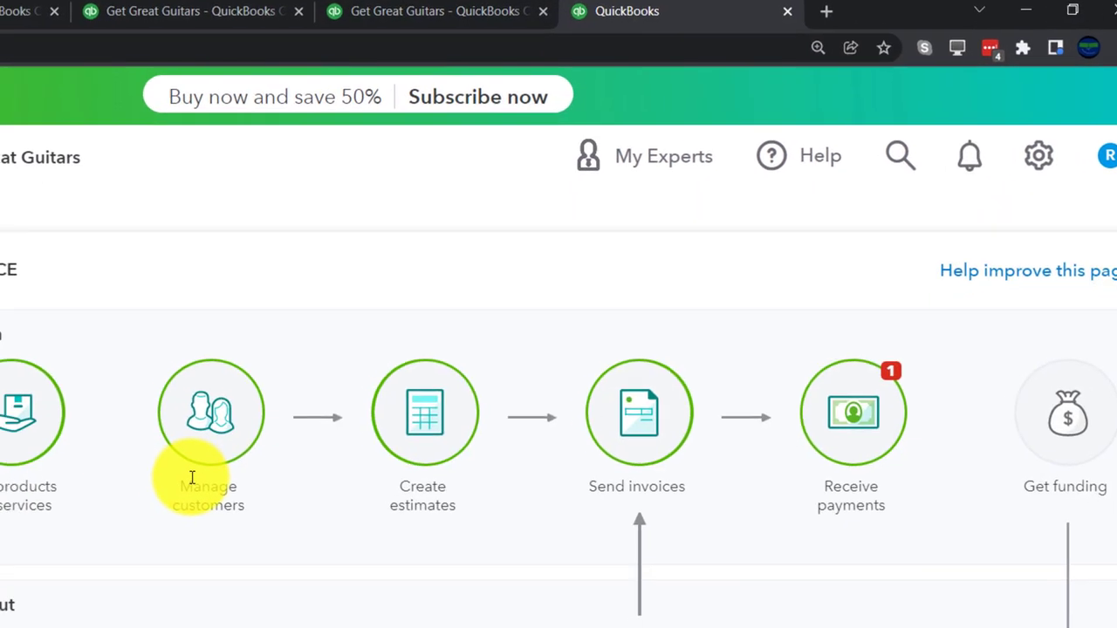
# From Custom reports run the saved 4 Transaction List by Date for January 2022 and scroll it.
pyautogui.click(345, 56)
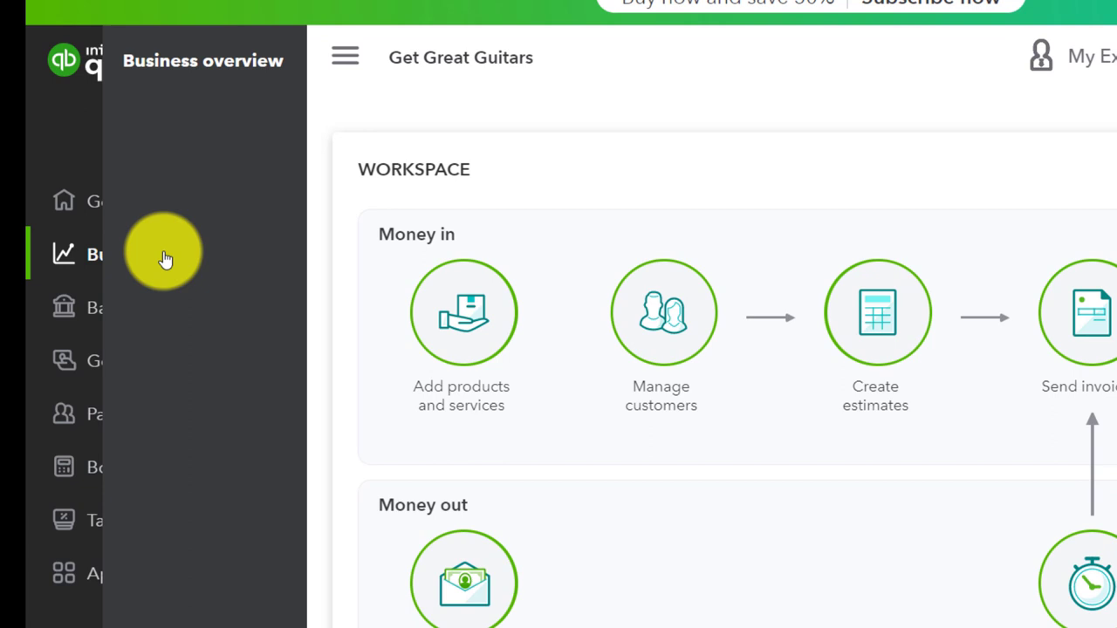
pyautogui.click(153, 244)
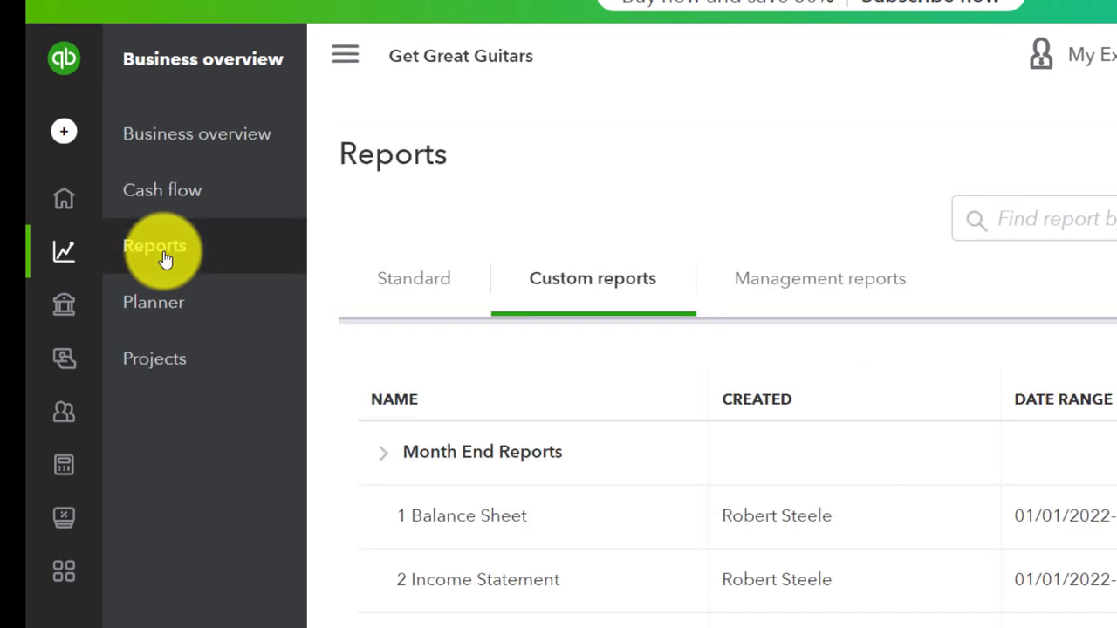
pyautogui.click(346, 54)
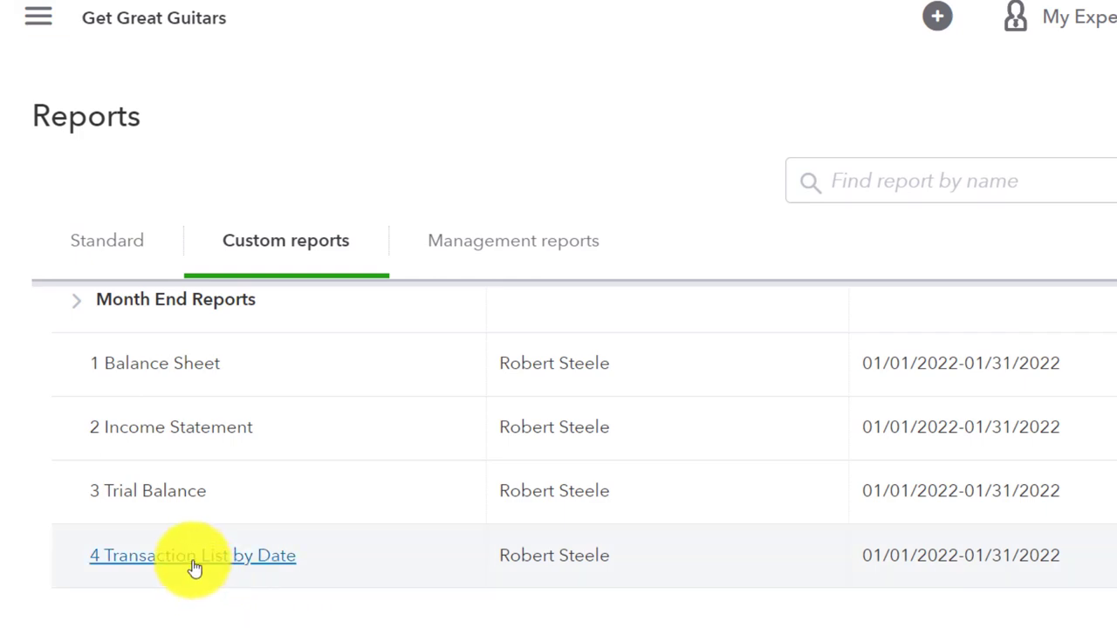
pyautogui.click(192, 555)
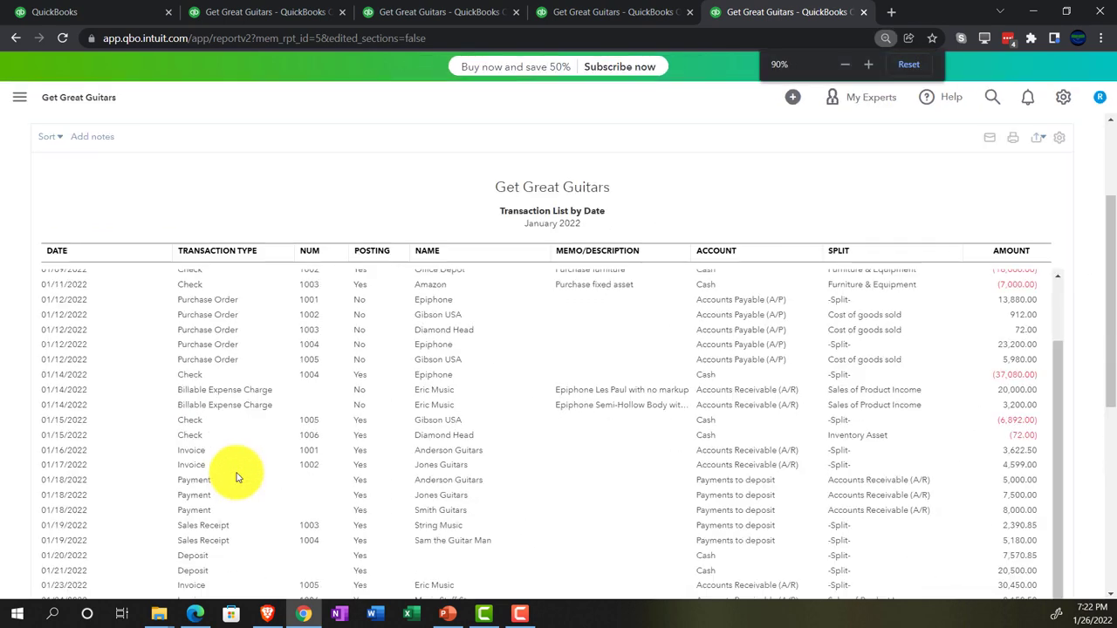
pyautogui.scroll(-3)
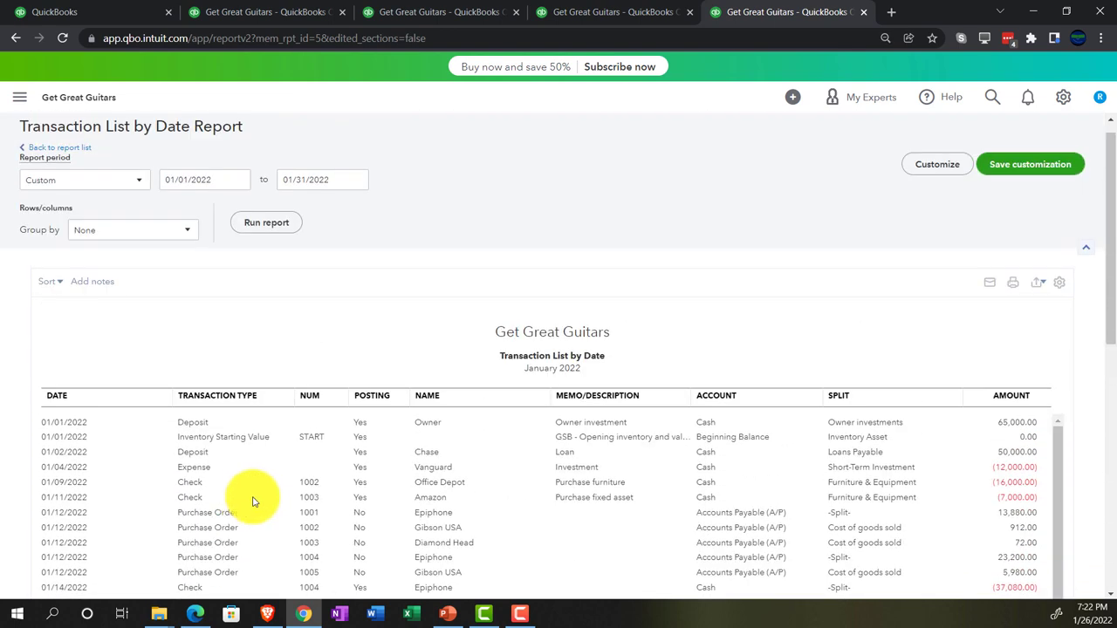
pyautogui.moveTo(288, 433)
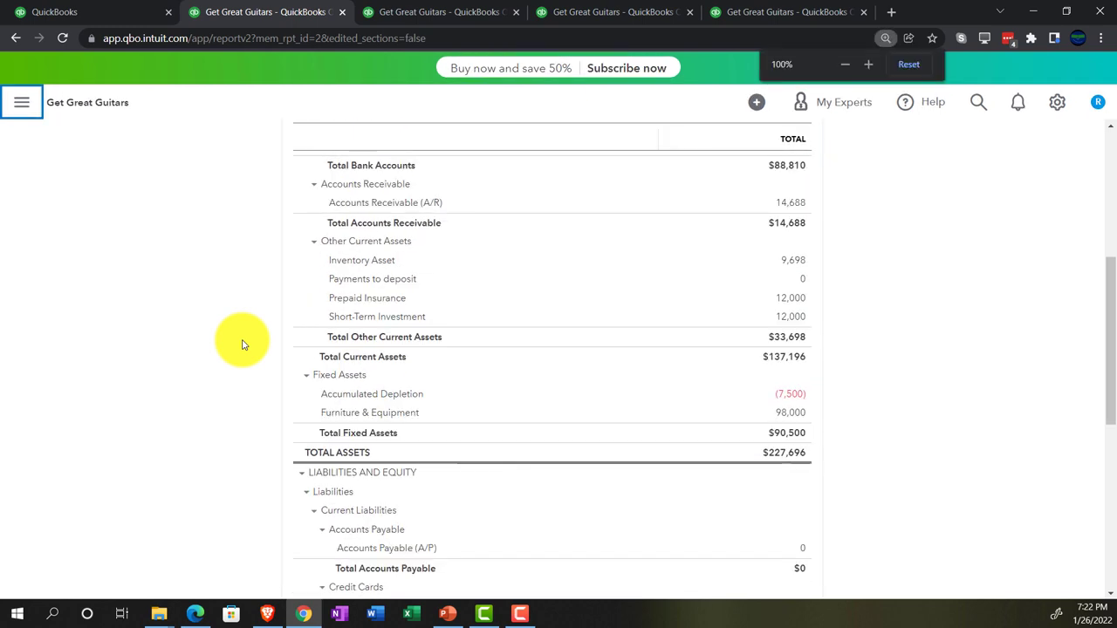
# Export the Balance Sheet to Excel and switch to the Month One folder window.
pyautogui.click(869, 62)
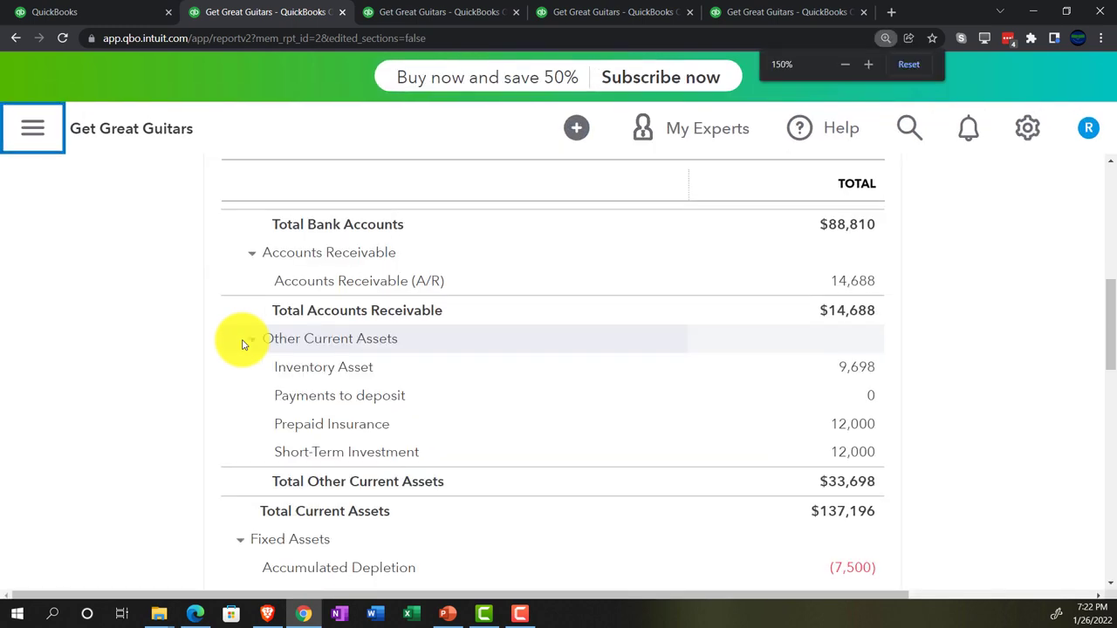
pyautogui.scroll(3)
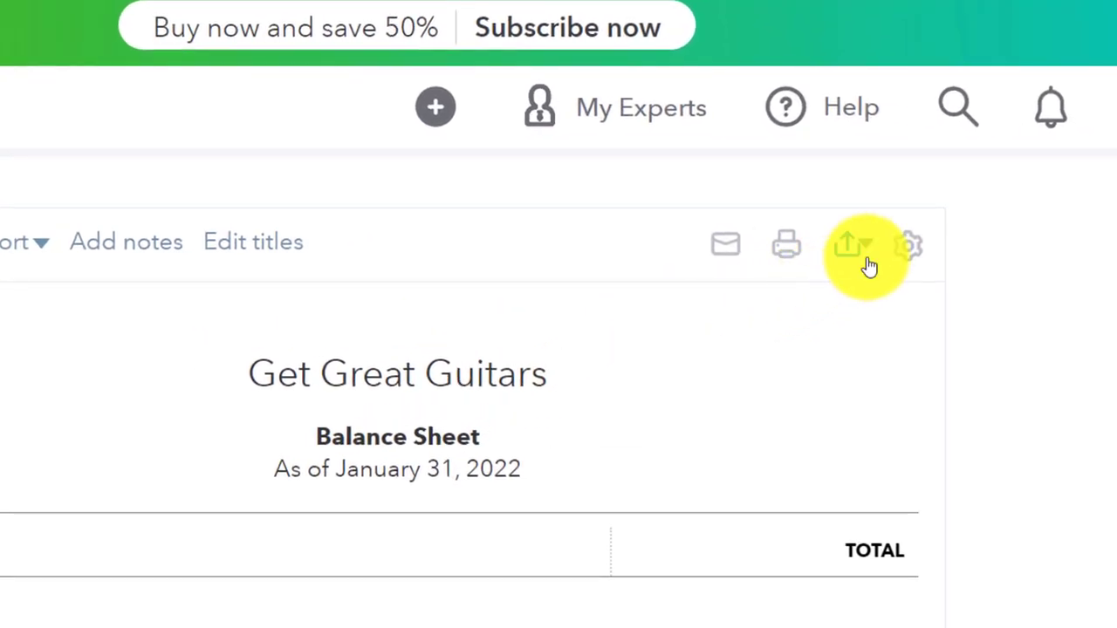
pyautogui.click(846, 245)
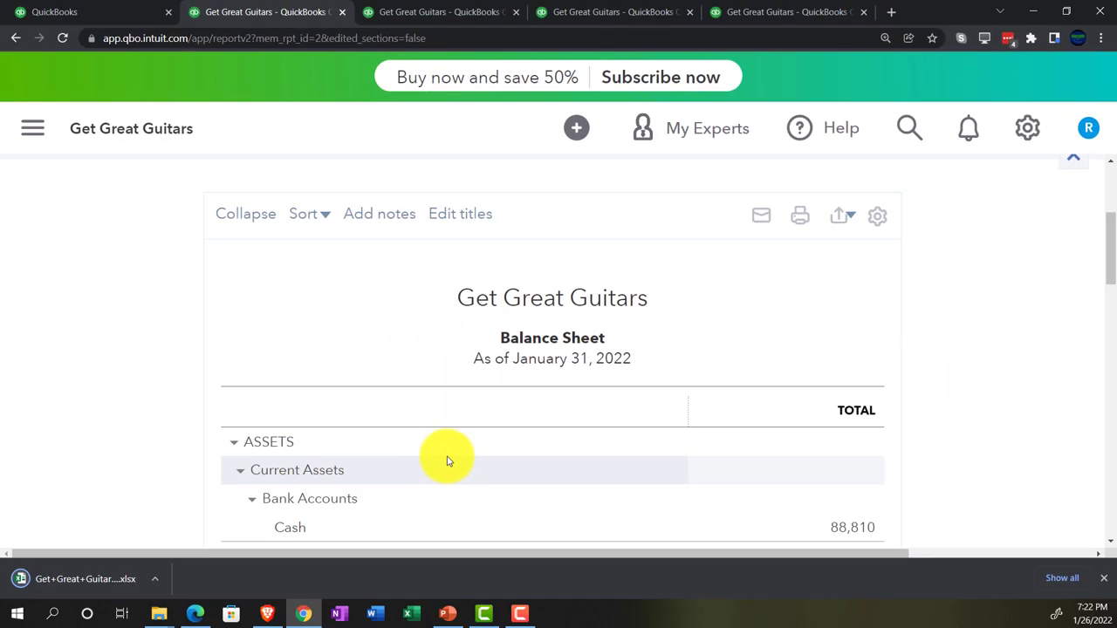
pyautogui.moveTo(443, 562)
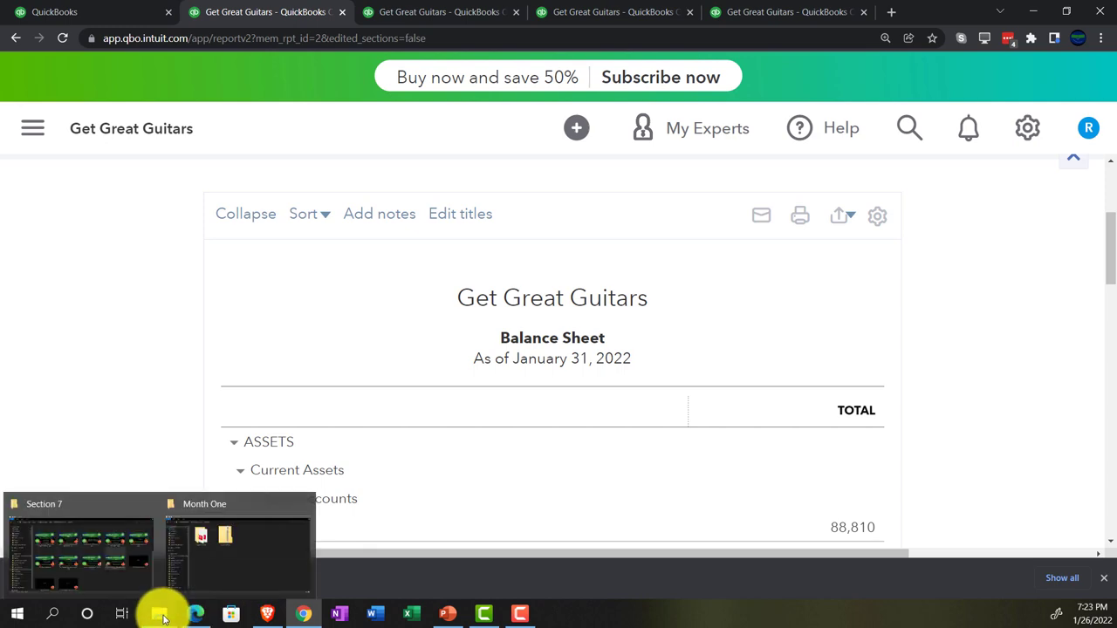
pyautogui.click(236, 550)
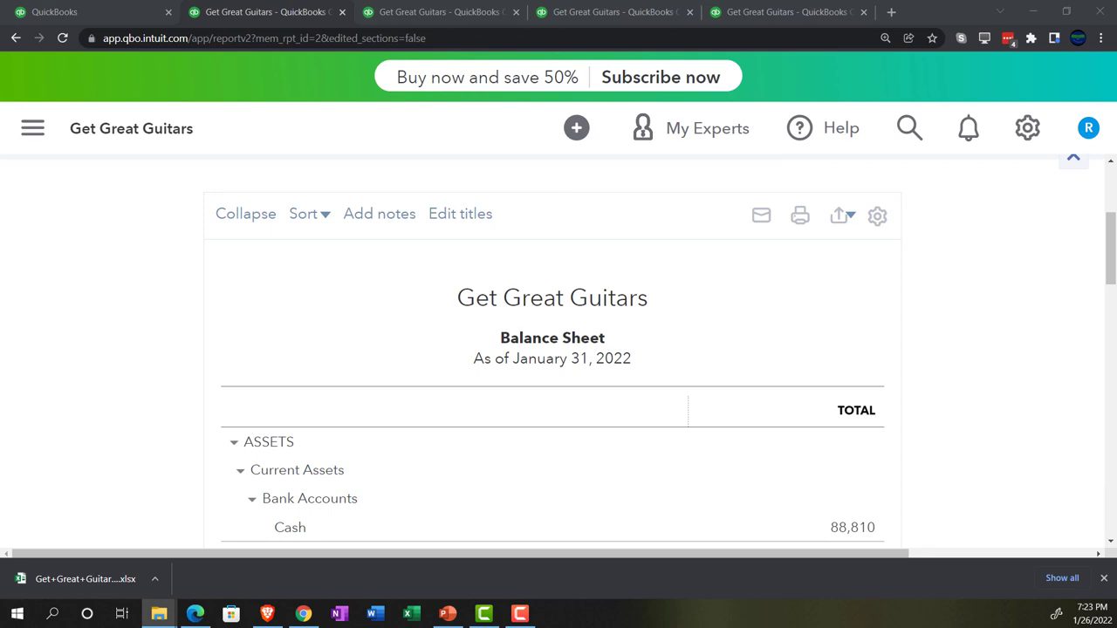
pyautogui.moveTo(131, 507)
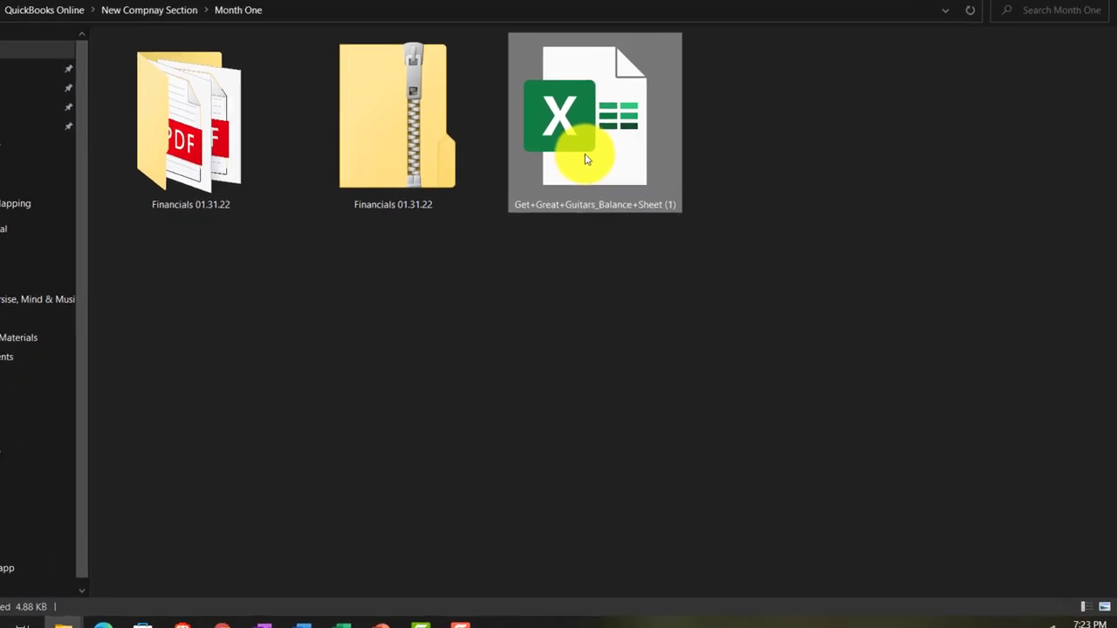
# Rename the downloaded balance sheet workbook to 'Reports 01.31.' and launch it in Excel.
pyautogui.rightClick(595, 123)
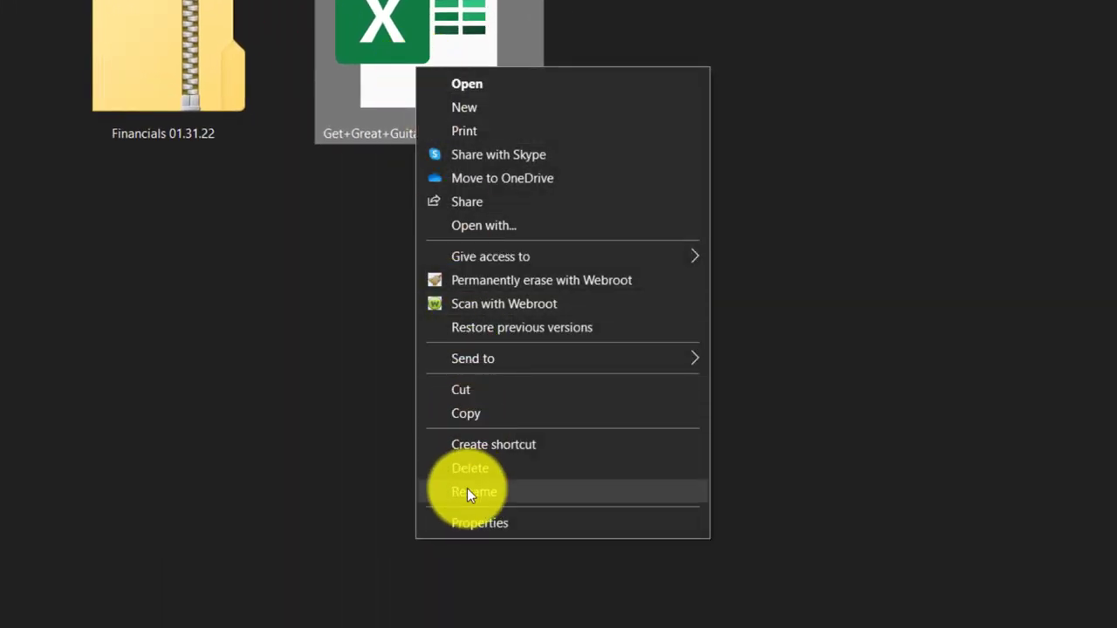
pyautogui.click(474, 492)
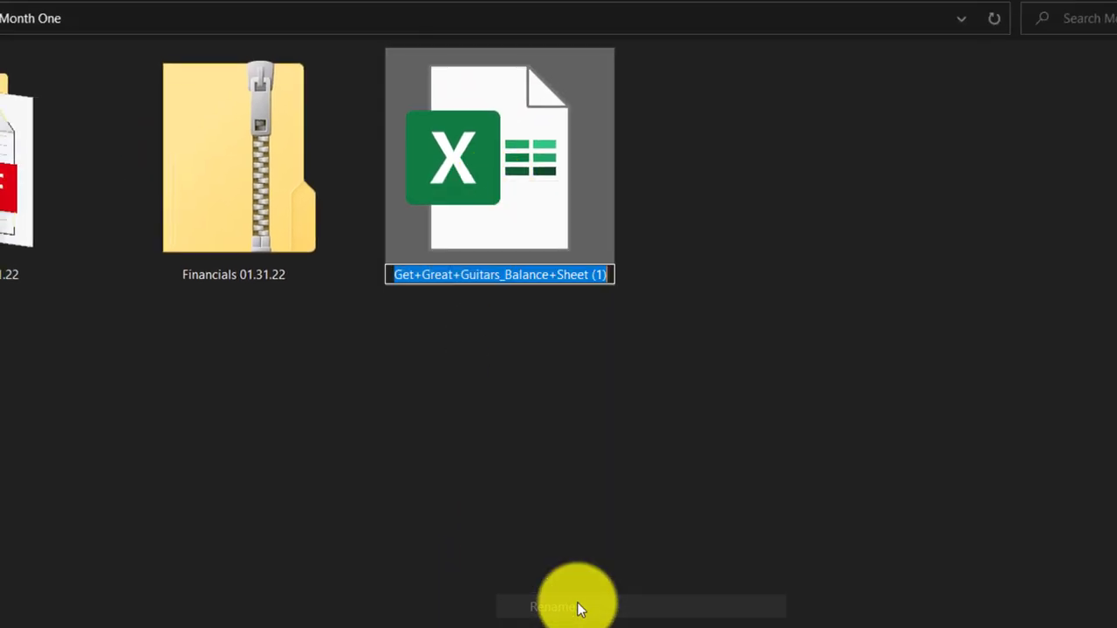
pyautogui.write('R')
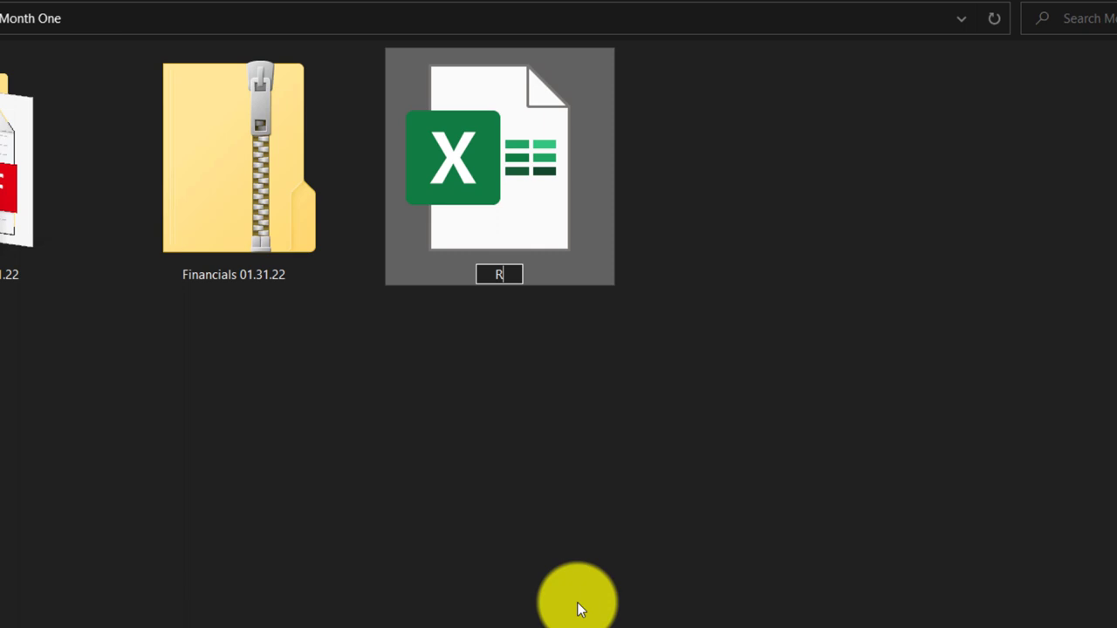
pyautogui.write('eports')
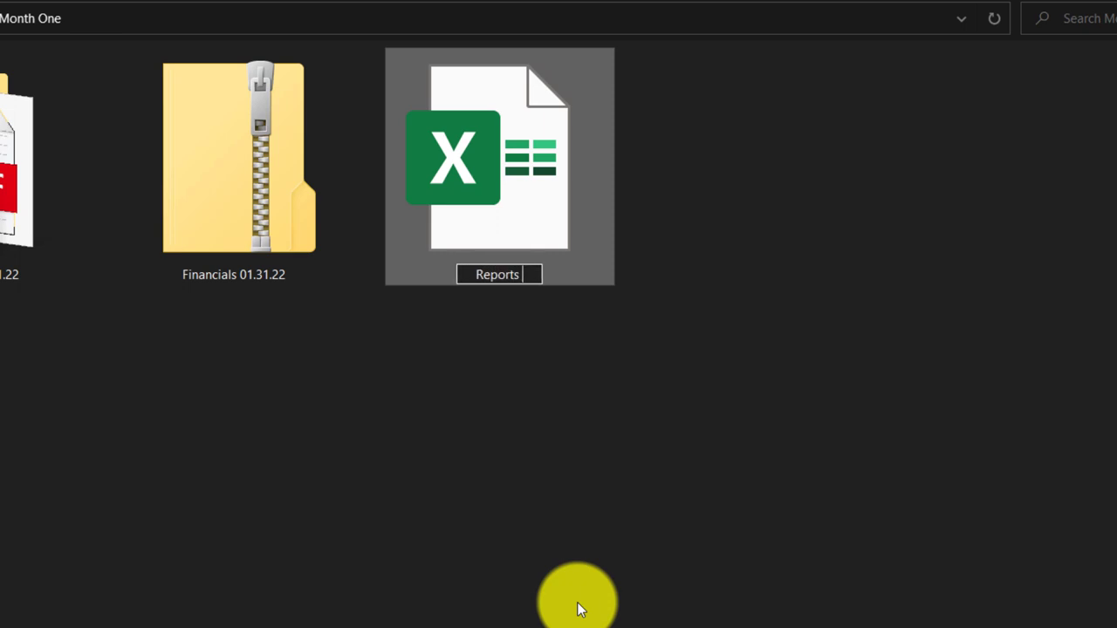
pyautogui.write('01.31.')
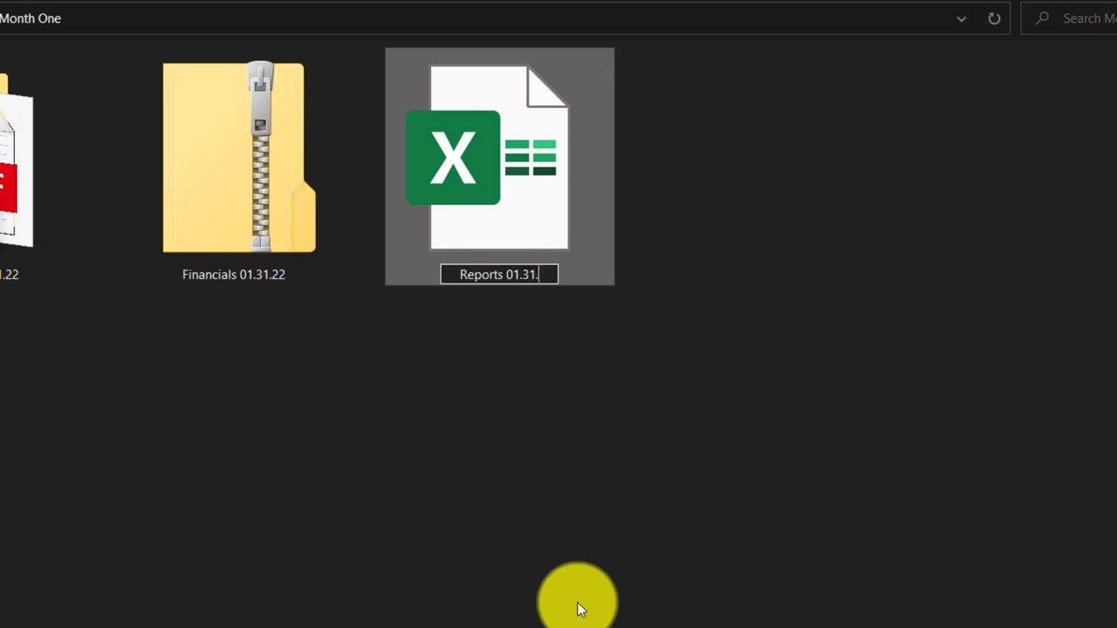
pyautogui.press('Return')
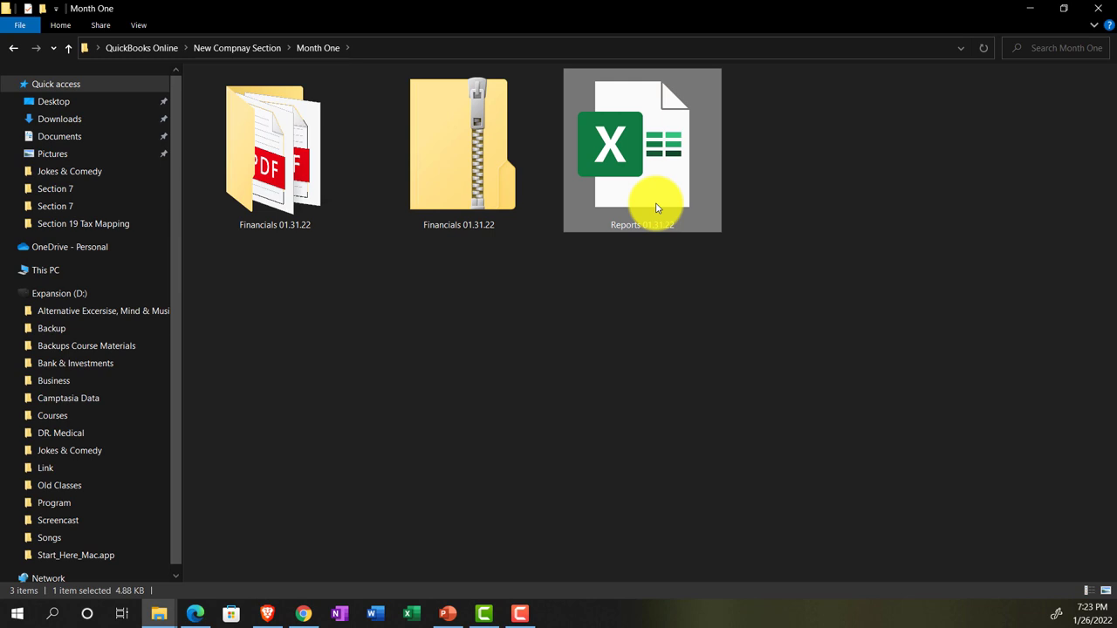
pyautogui.doubleClick(642, 150)
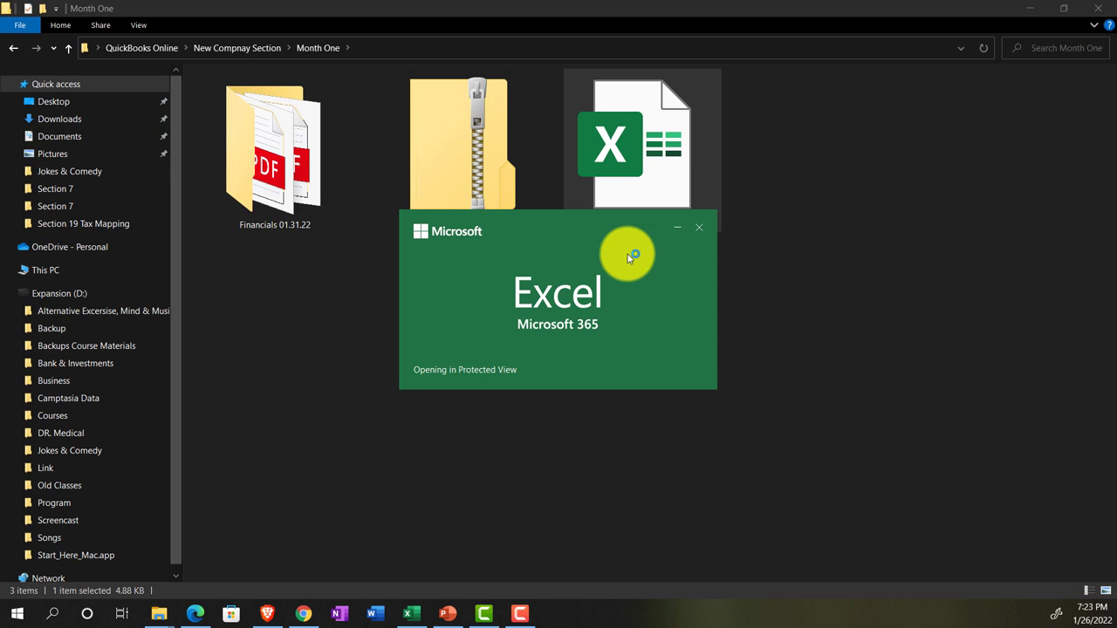
pyautogui.moveTo(621, 268)
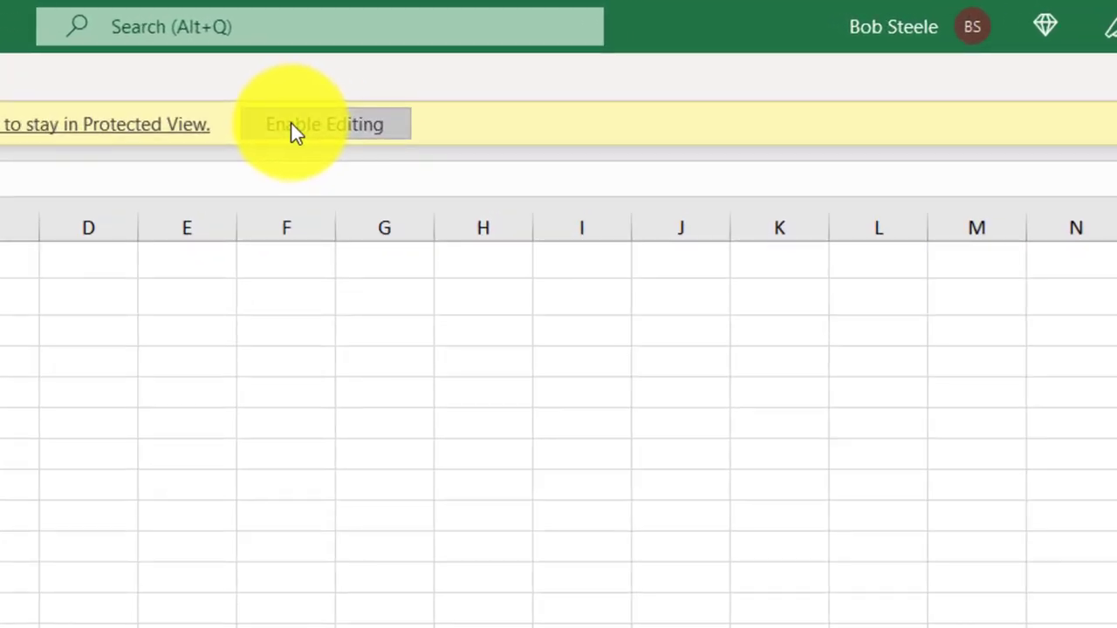
# Enable editing on the Reports 01.31.22 workbook and look over its Balance Sheet.
pyautogui.click(325, 123)
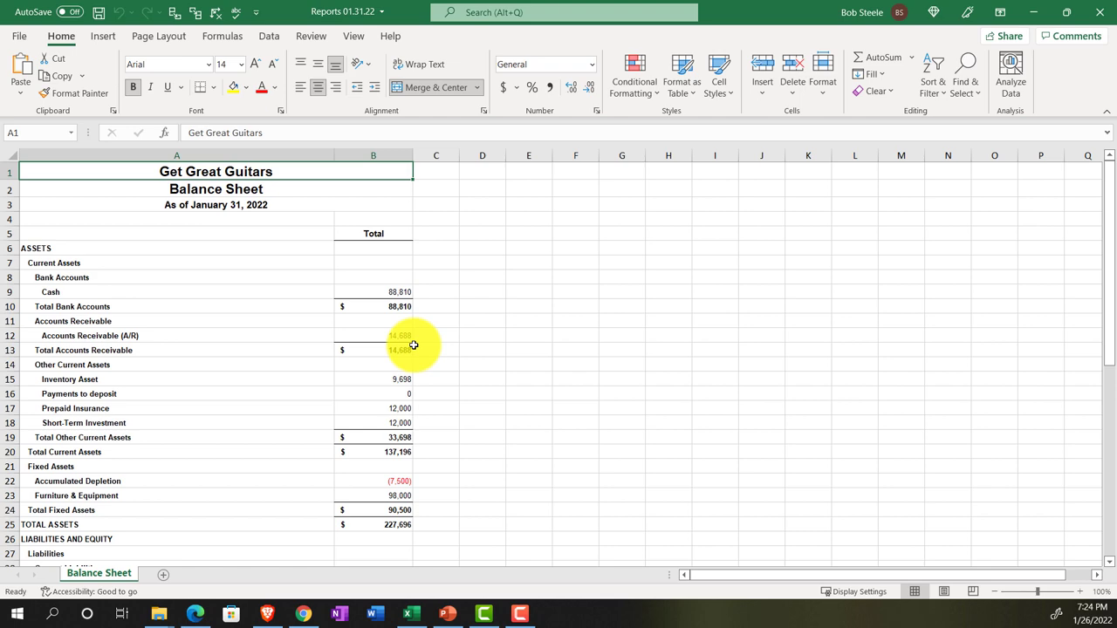
pyautogui.moveTo(273, 388)
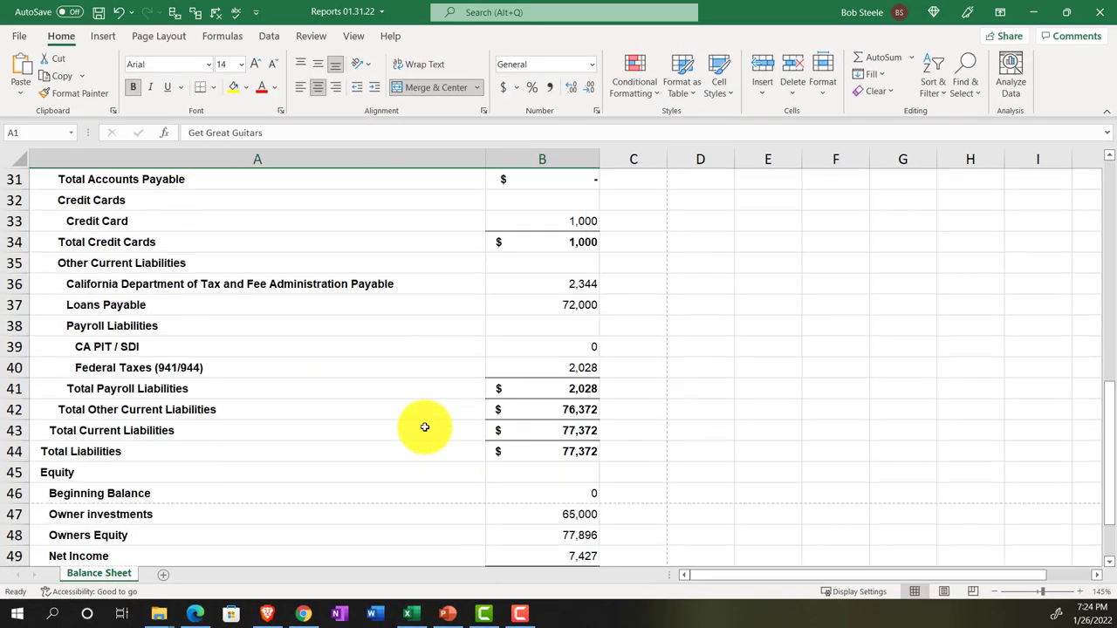
pyautogui.scroll(-3)
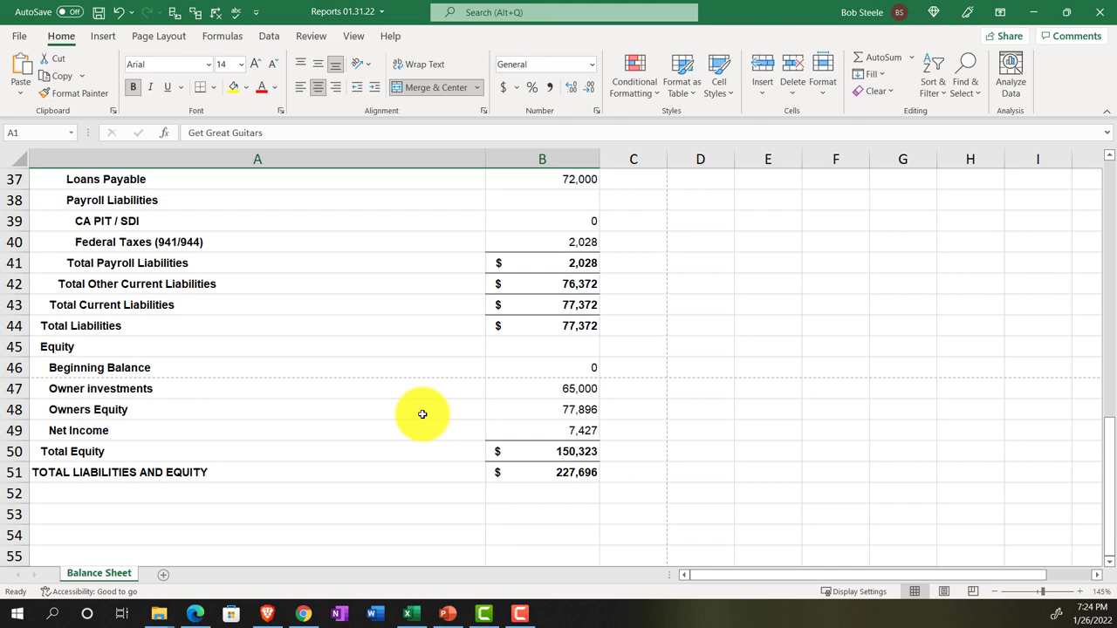
pyautogui.scroll(3)
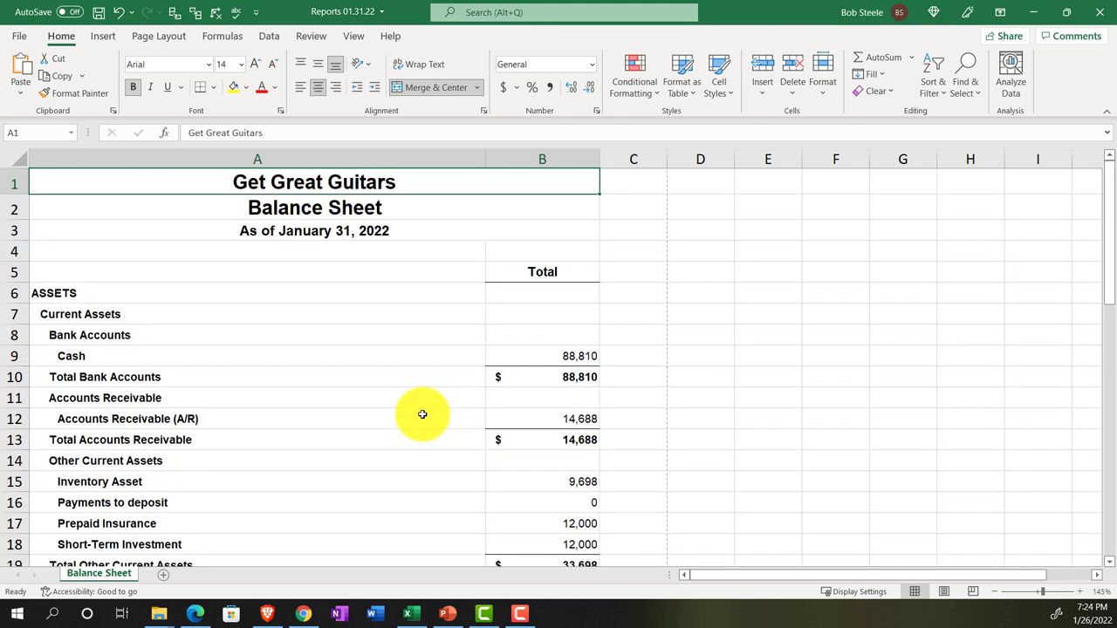
pyautogui.moveTo(338, 339)
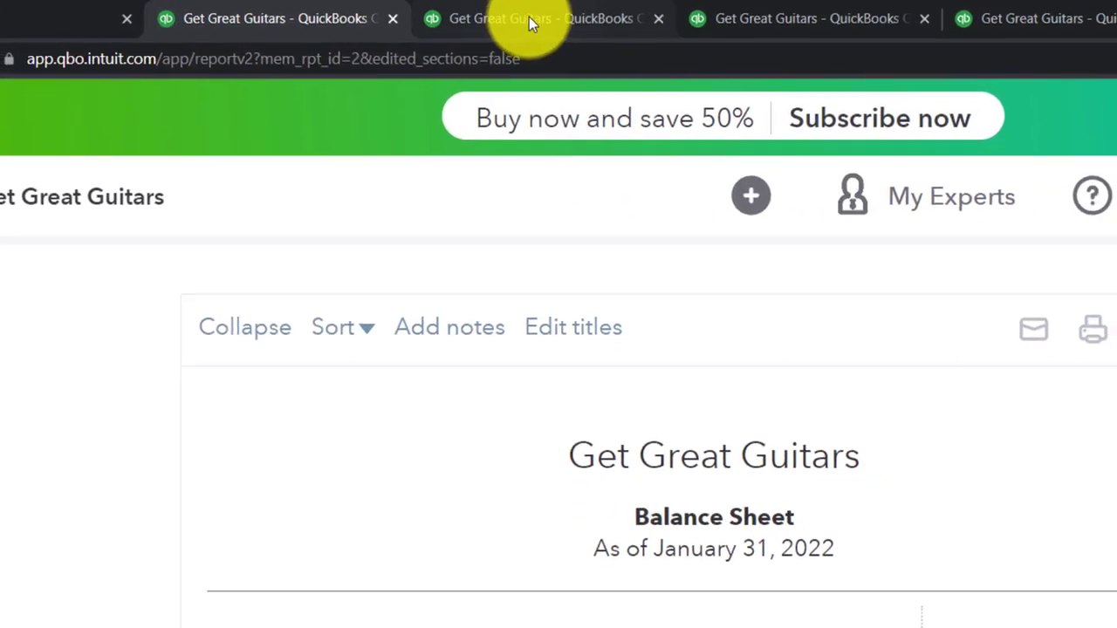
# Export the January 2022 Income Statement to Excel and launch the downloaded workbook.
pyautogui.click(541, 18)
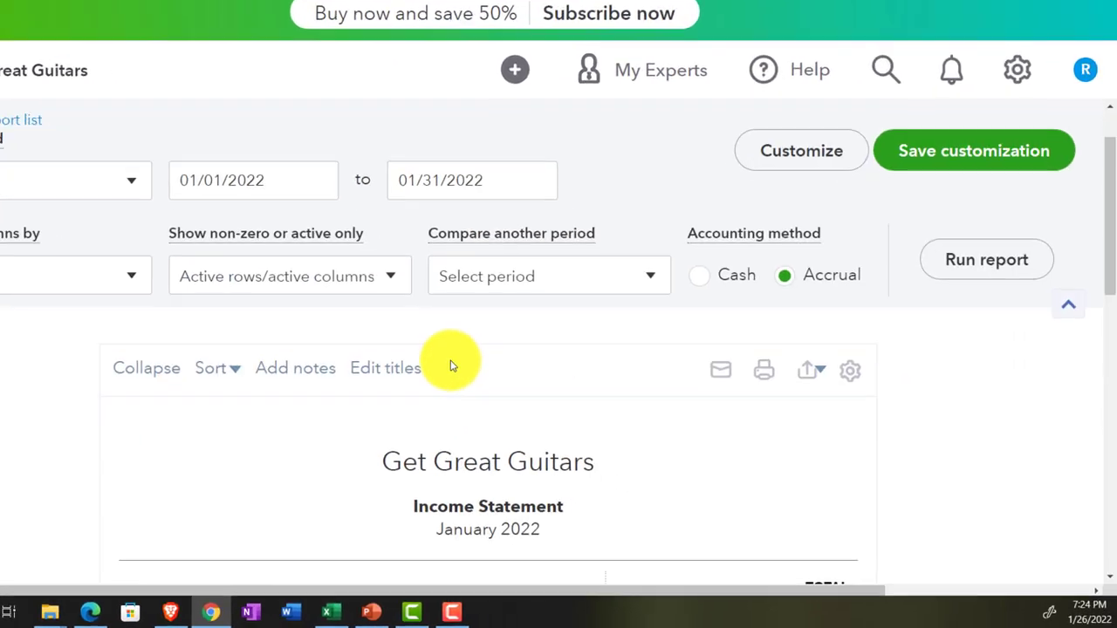
pyautogui.click(805, 370)
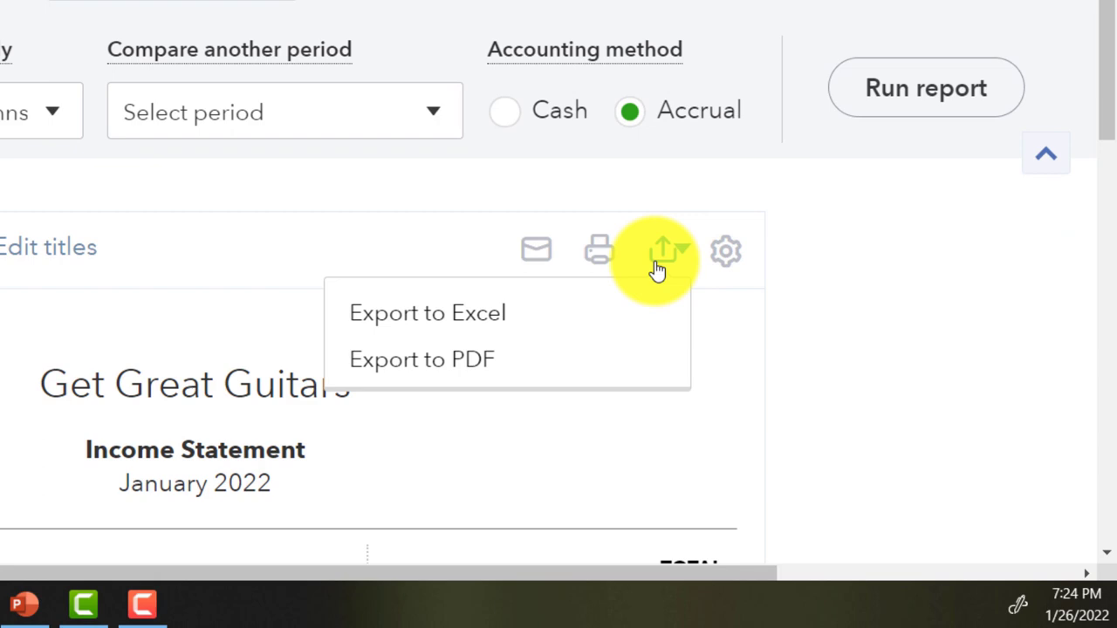
pyautogui.click(427, 312)
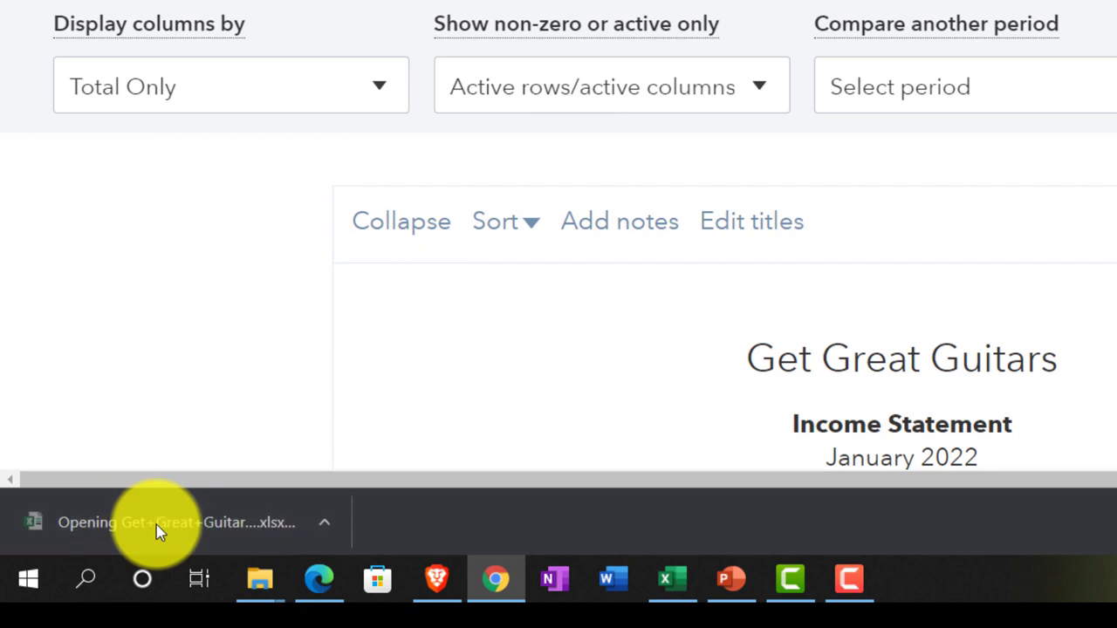
pyautogui.click(175, 521)
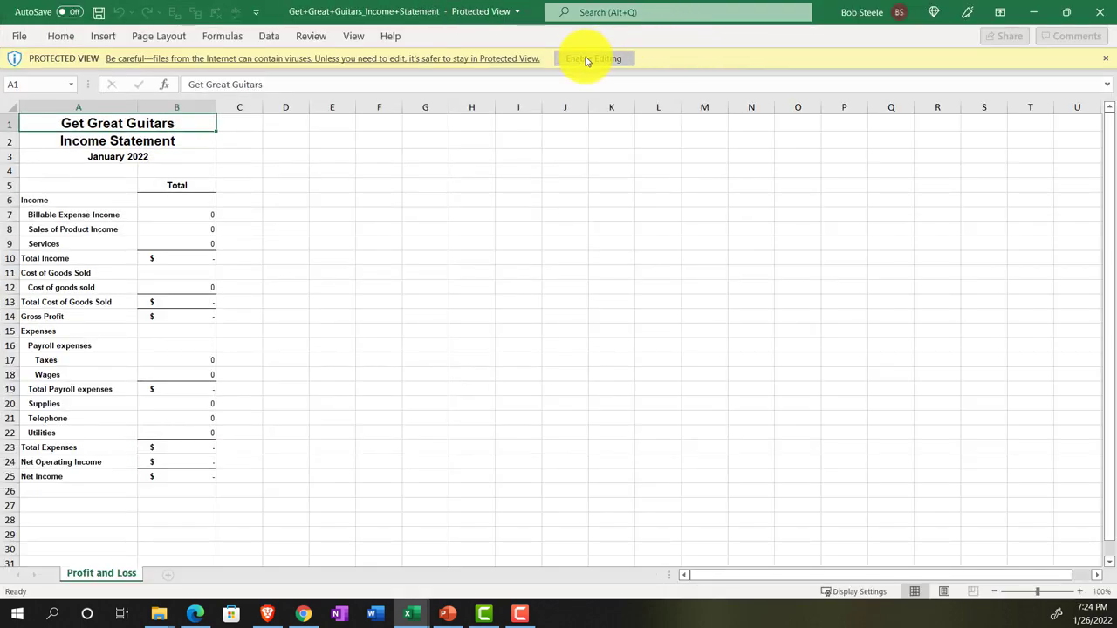
# Copy the whole Income Statement into a new sheet beside Balance Sheet in Reports 01.31.22.
pyautogui.click(593, 59)
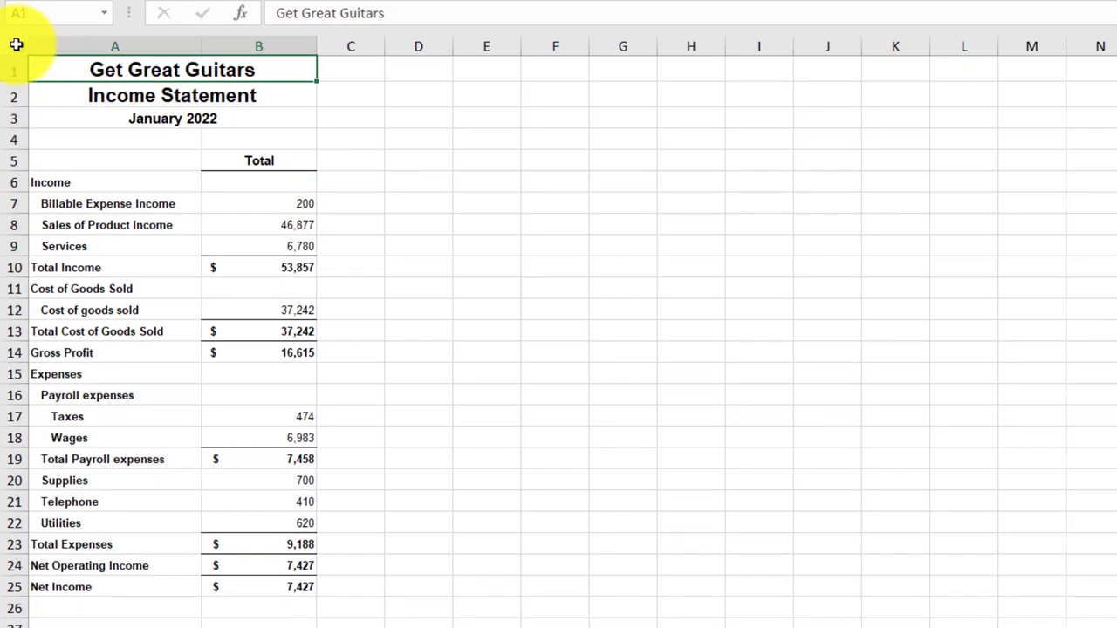
pyautogui.moveTo(429, 202)
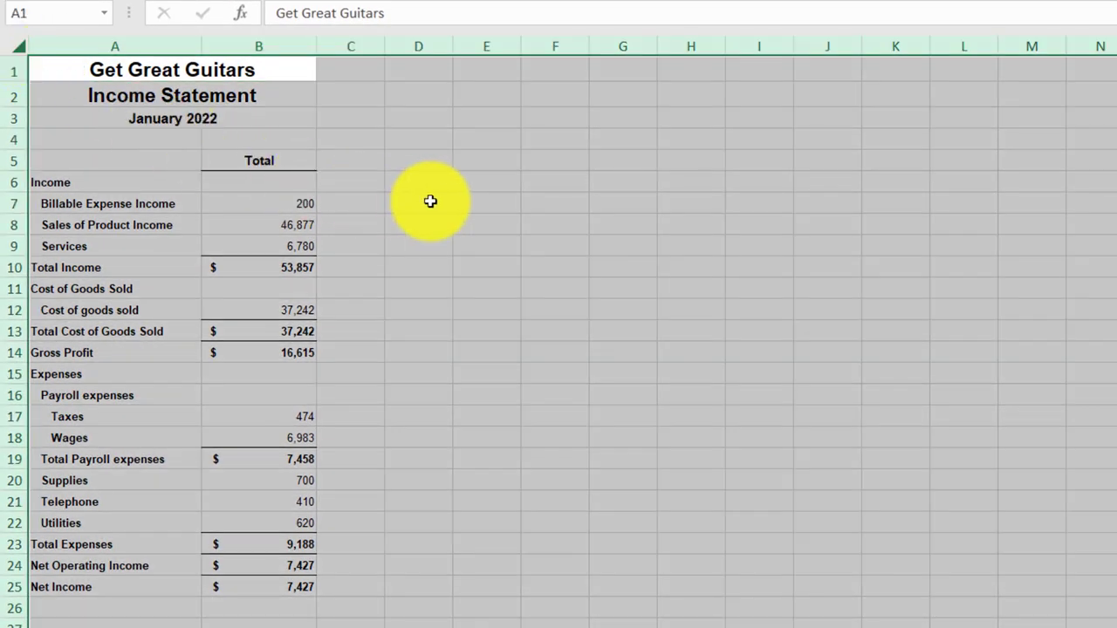
pyautogui.rightClick(429, 202)
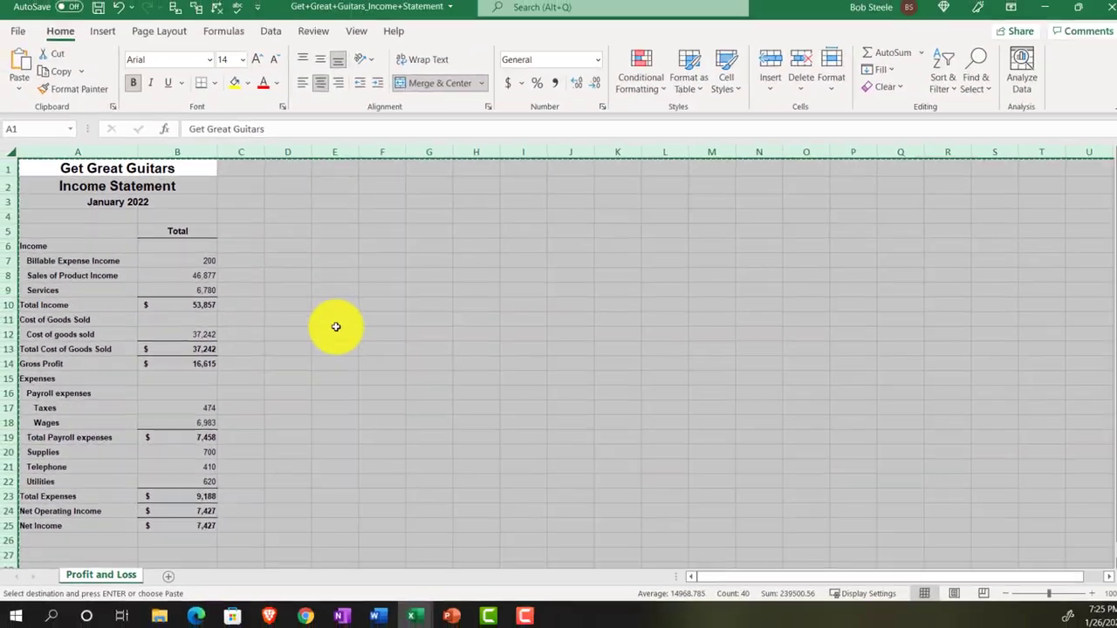
pyautogui.moveTo(410, 614)
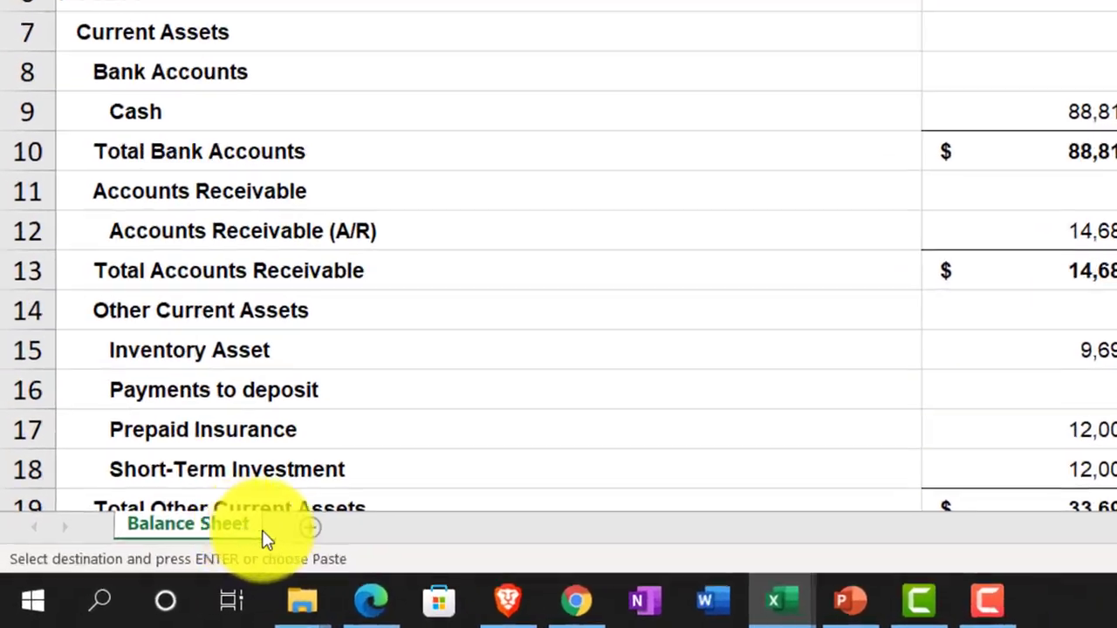
pyautogui.click(314, 520)
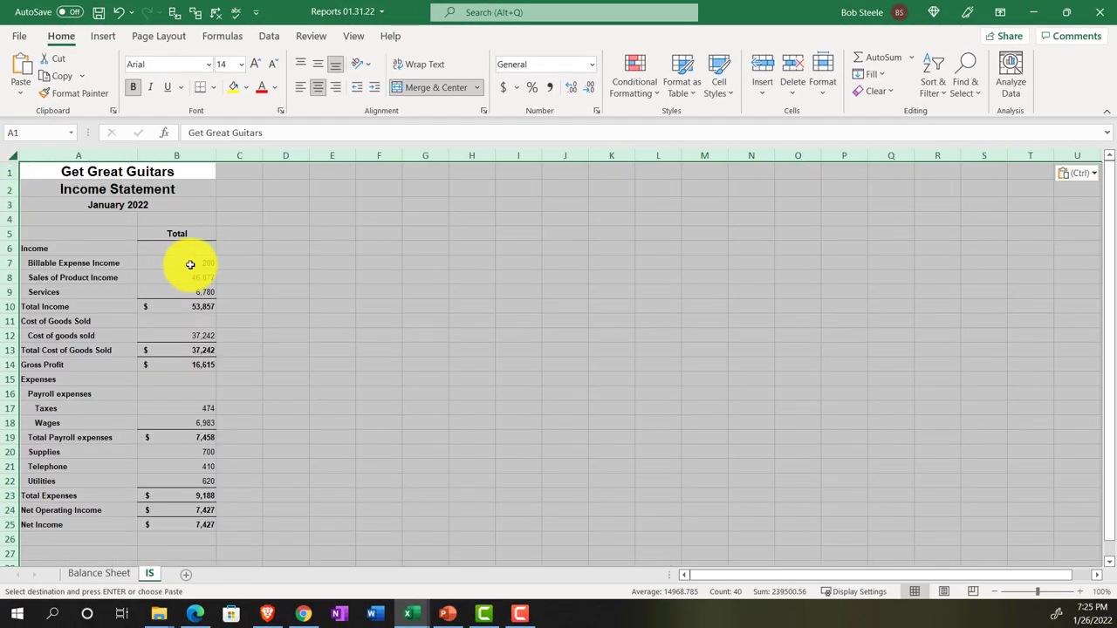
pyautogui.click(239, 307)
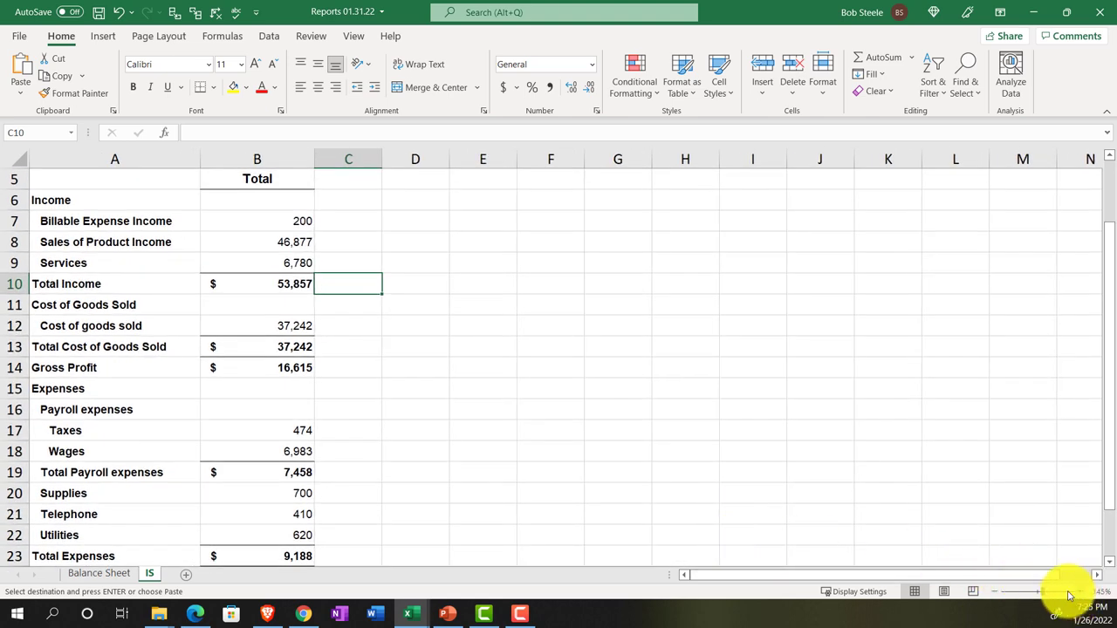
# Rename the new sheet IS, check its Page Layout paging and save the workbook.
pyautogui.scroll(3)
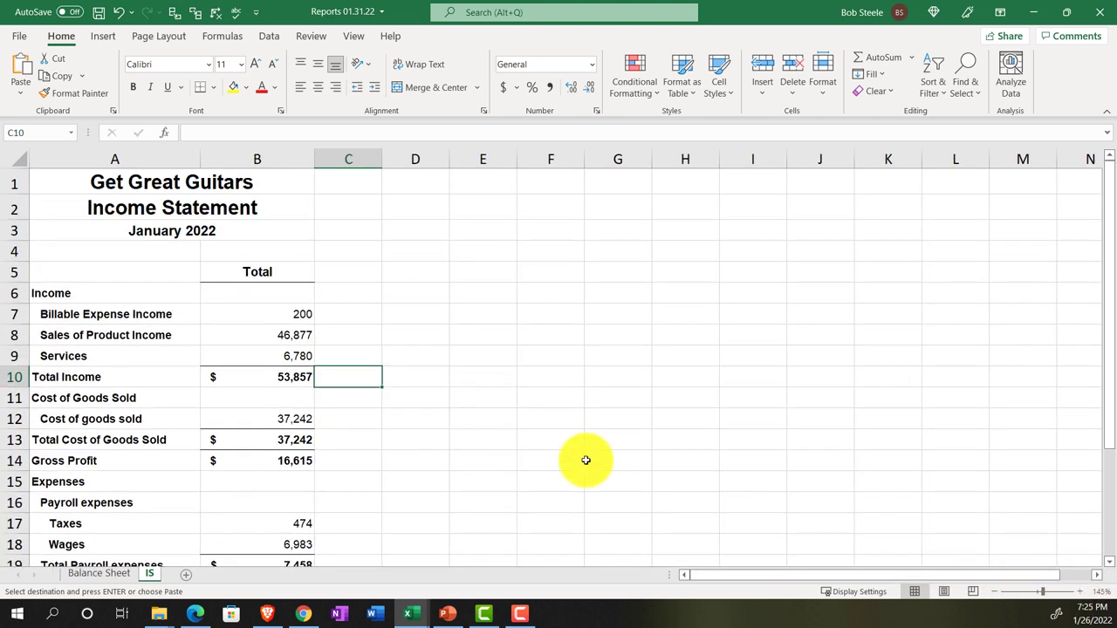
pyautogui.moveTo(646, 513)
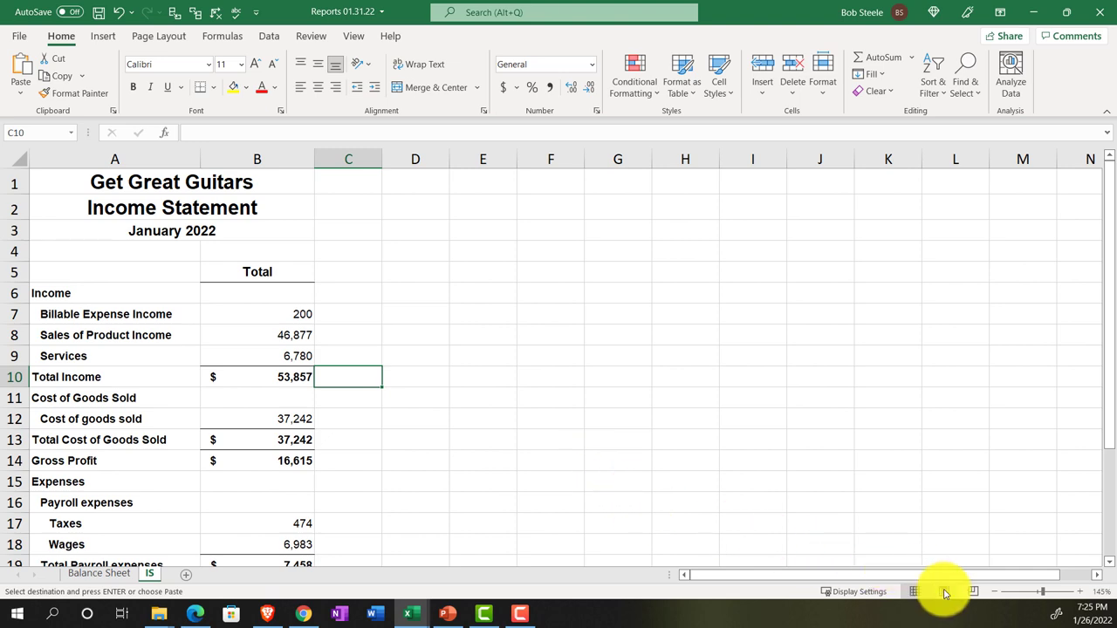
pyautogui.click(943, 591)
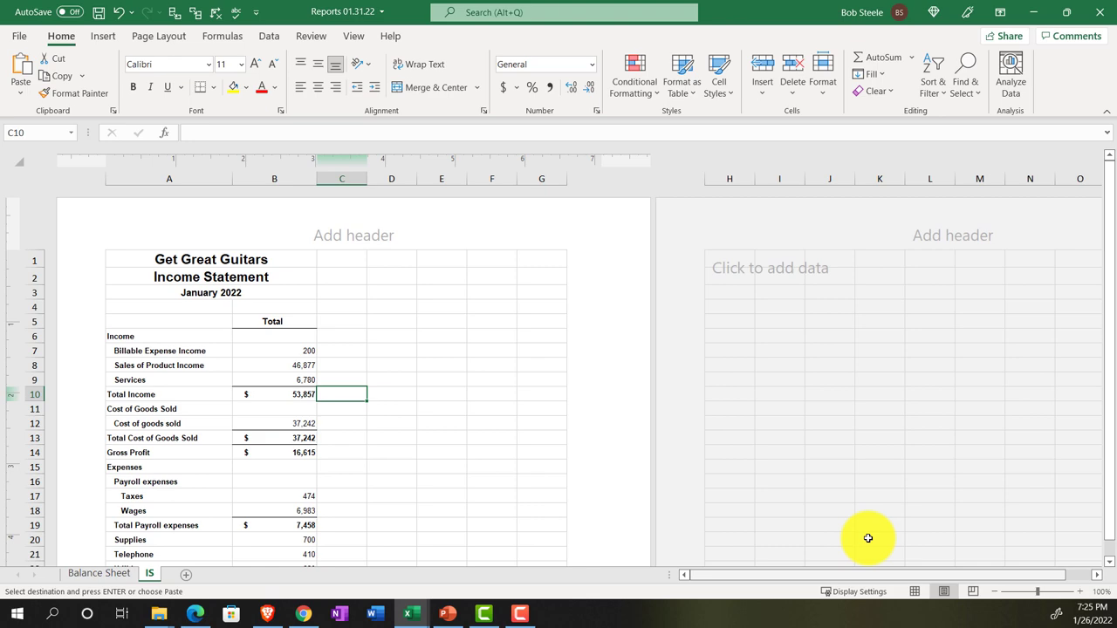
pyautogui.moveTo(917, 592)
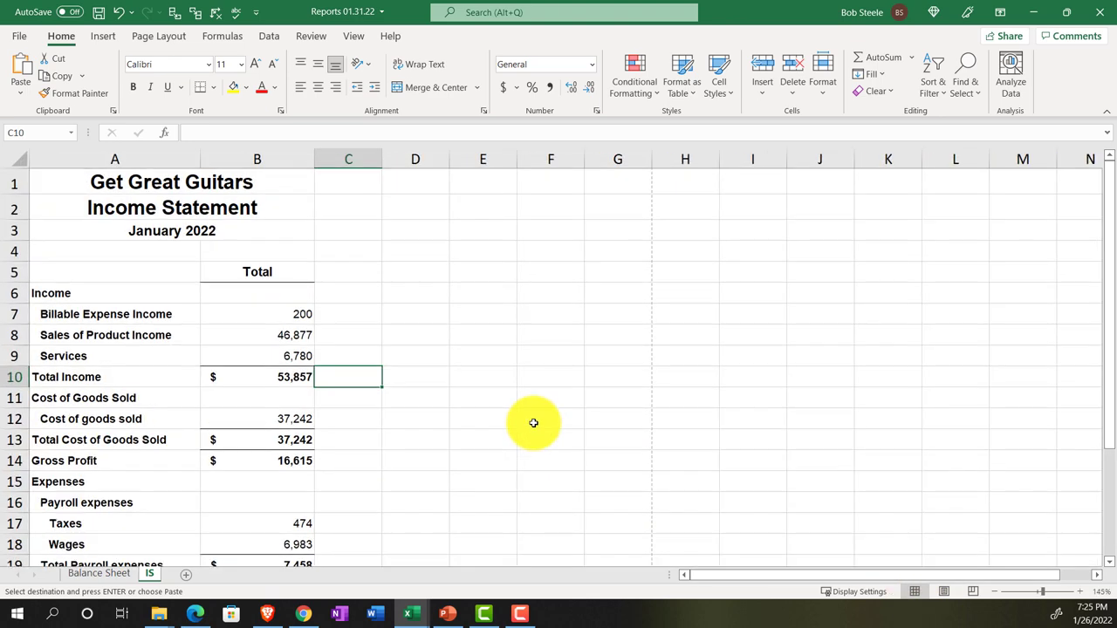
pyautogui.scroll(-3)
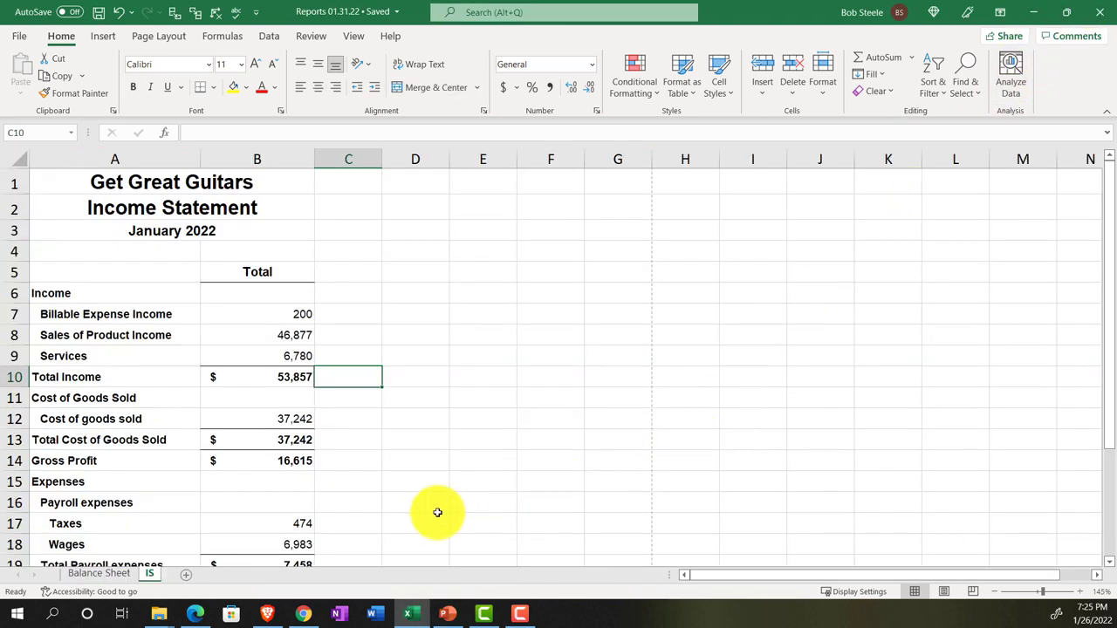
pyautogui.click(195, 614)
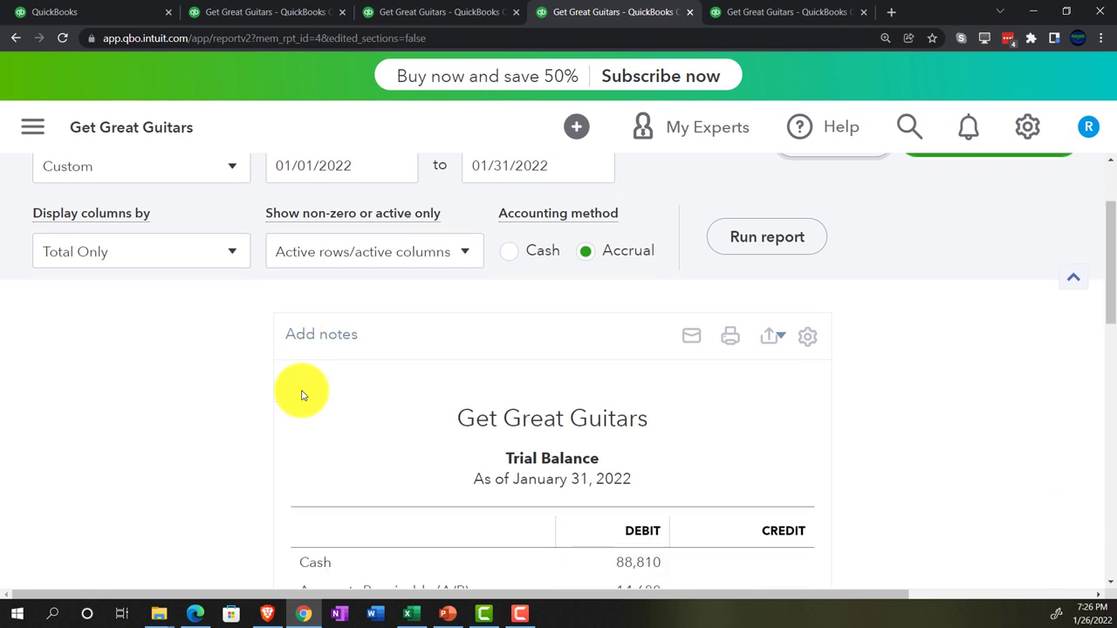
# Export the January Trial Balance to Excel and open the downloaded workbook.
pyautogui.scroll(-3)
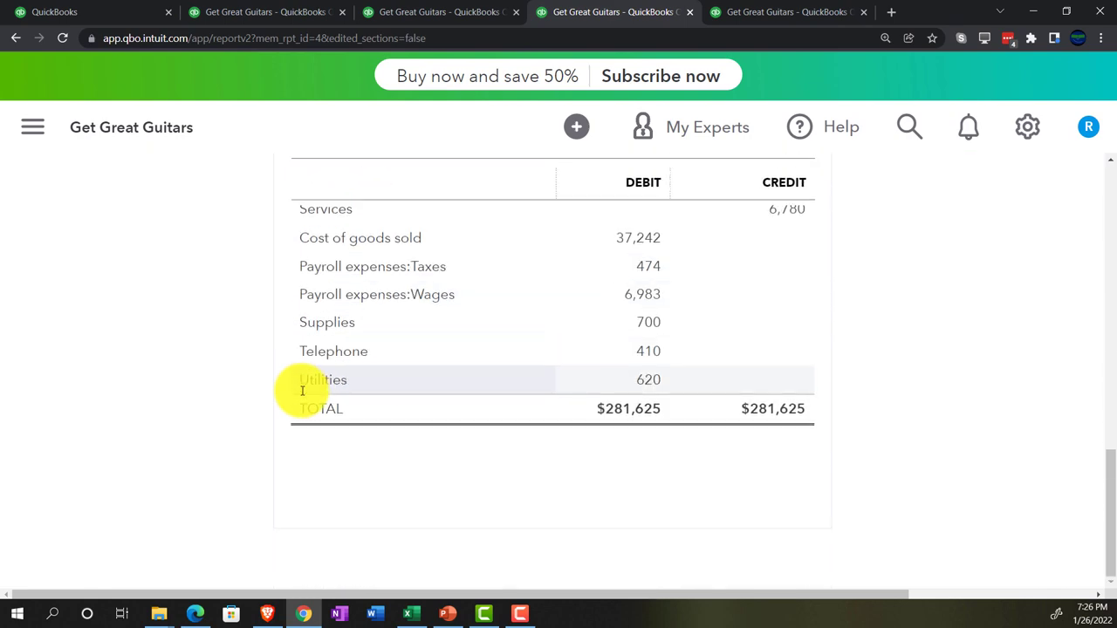
pyautogui.scroll(3)
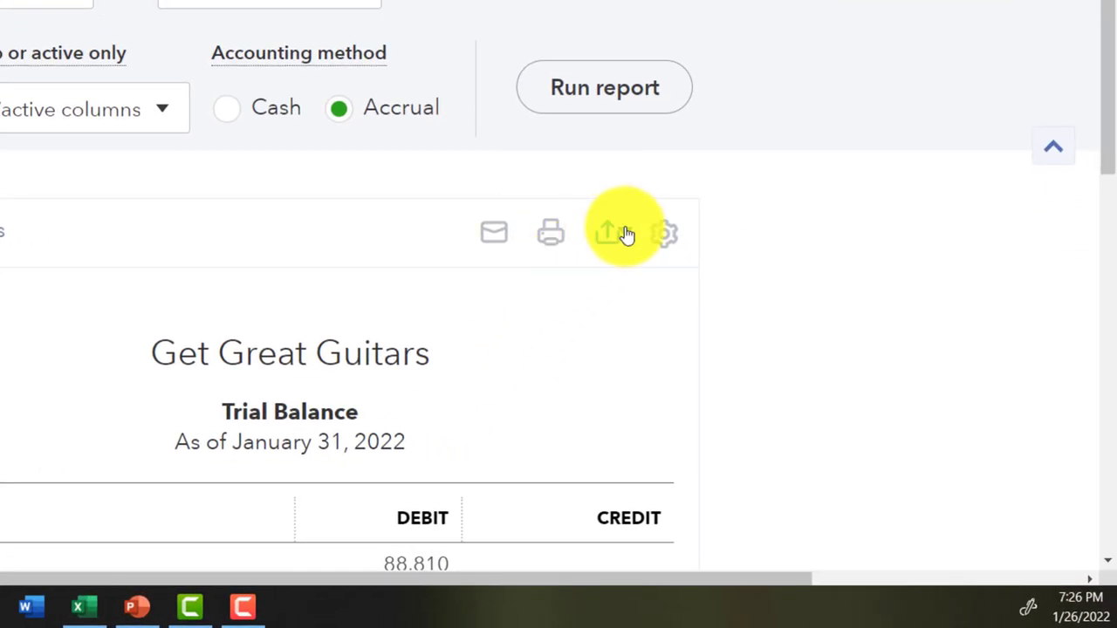
pyautogui.click(607, 233)
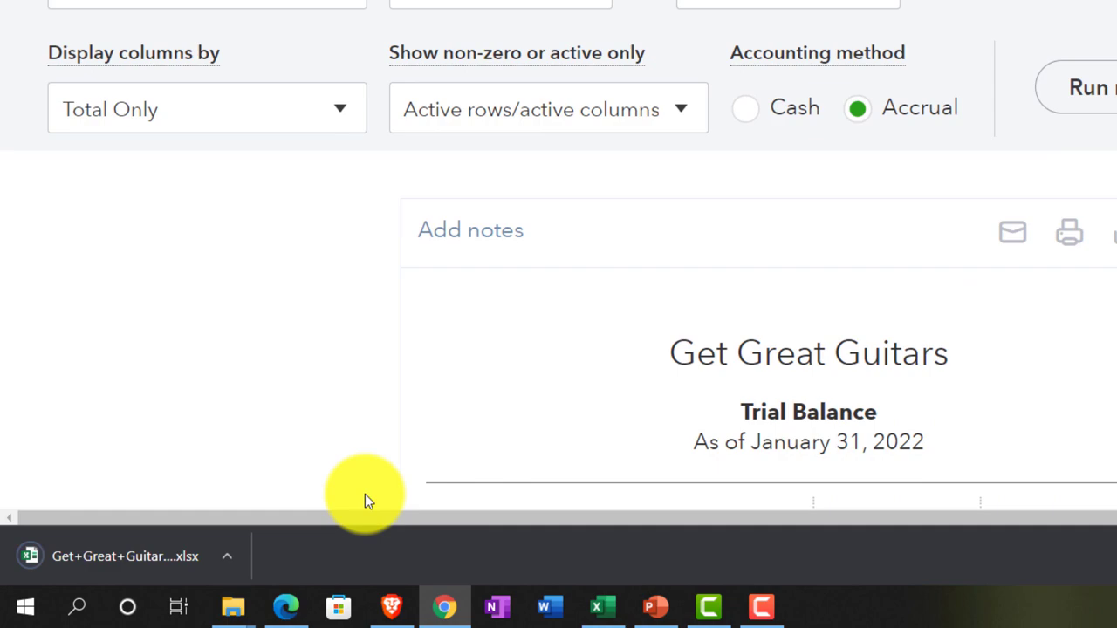
pyautogui.click(125, 555)
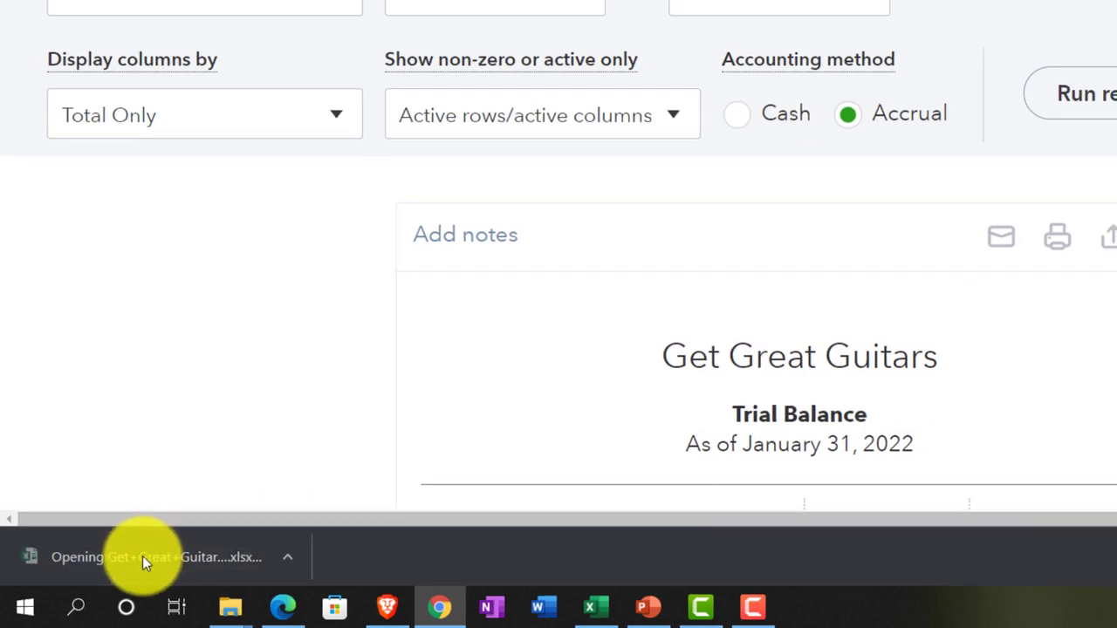
pyautogui.click(153, 557)
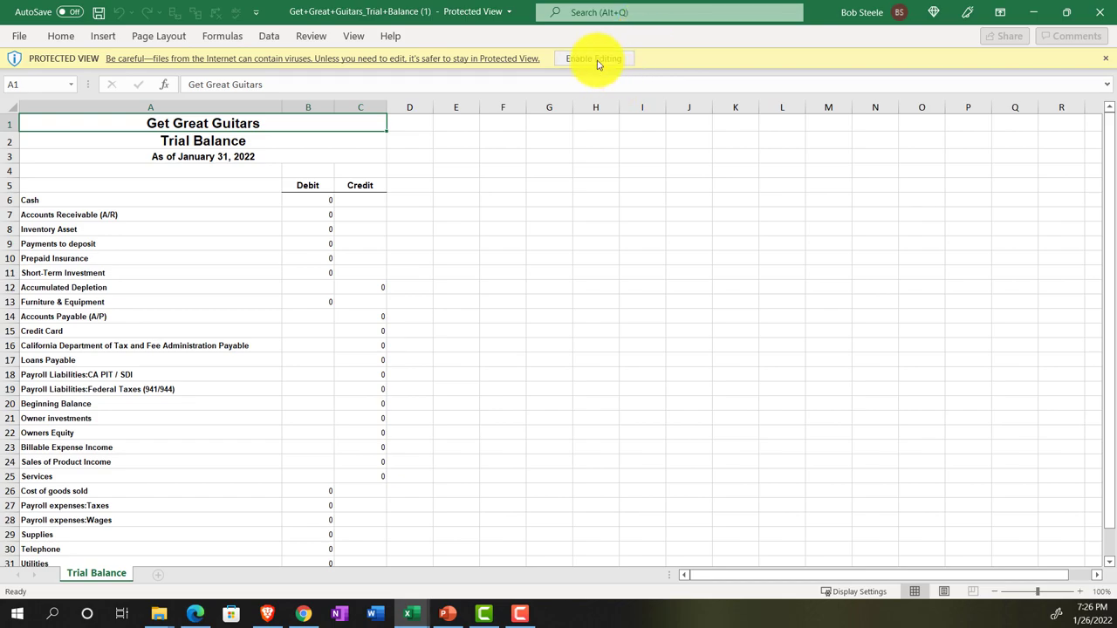
# Copy the Trial Balance into a new TB sheet in Reports 01.31.22, then return to QuickBooks.
pyautogui.click(594, 59)
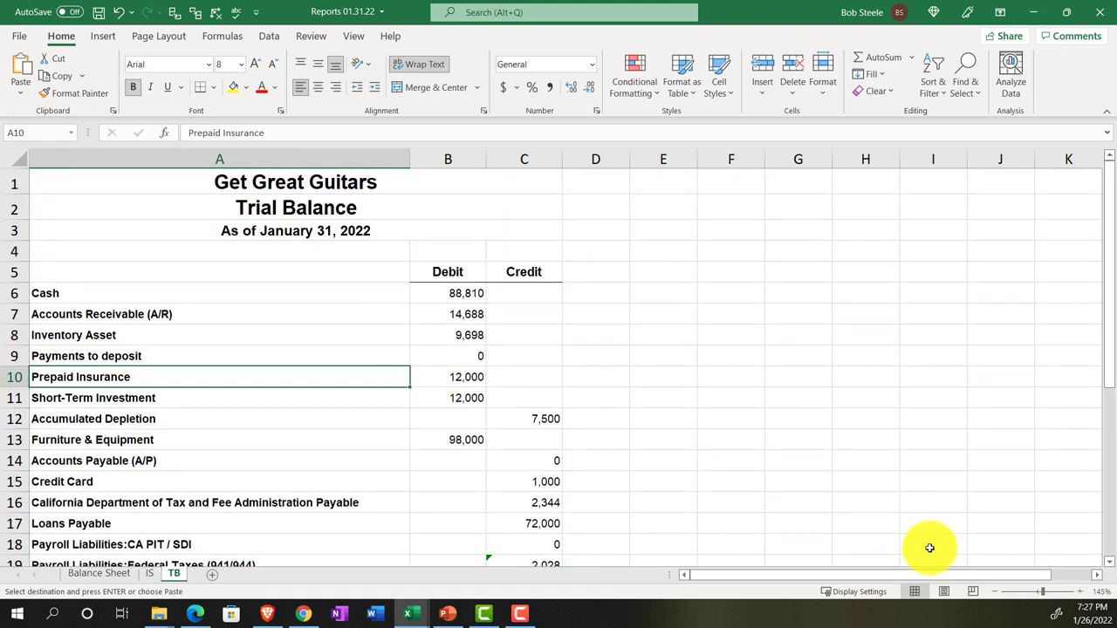
pyautogui.click(942, 591)
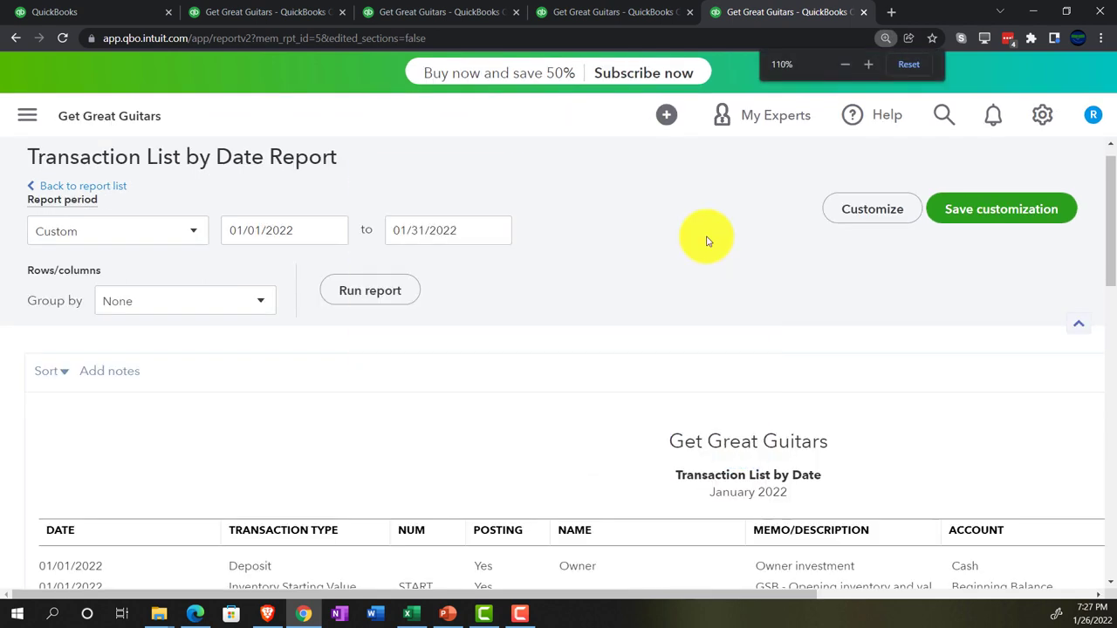
# Zoom the page out, export the Transaction List by Date to Excel and open the download.
pyautogui.click(844, 63)
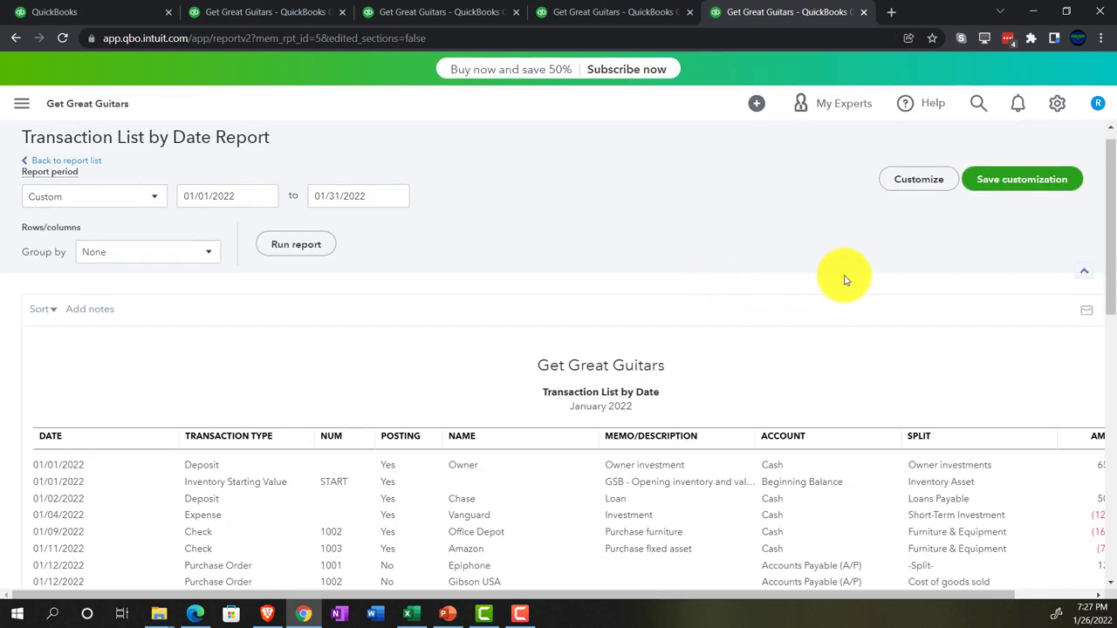
pyautogui.press('ctrl+minus')
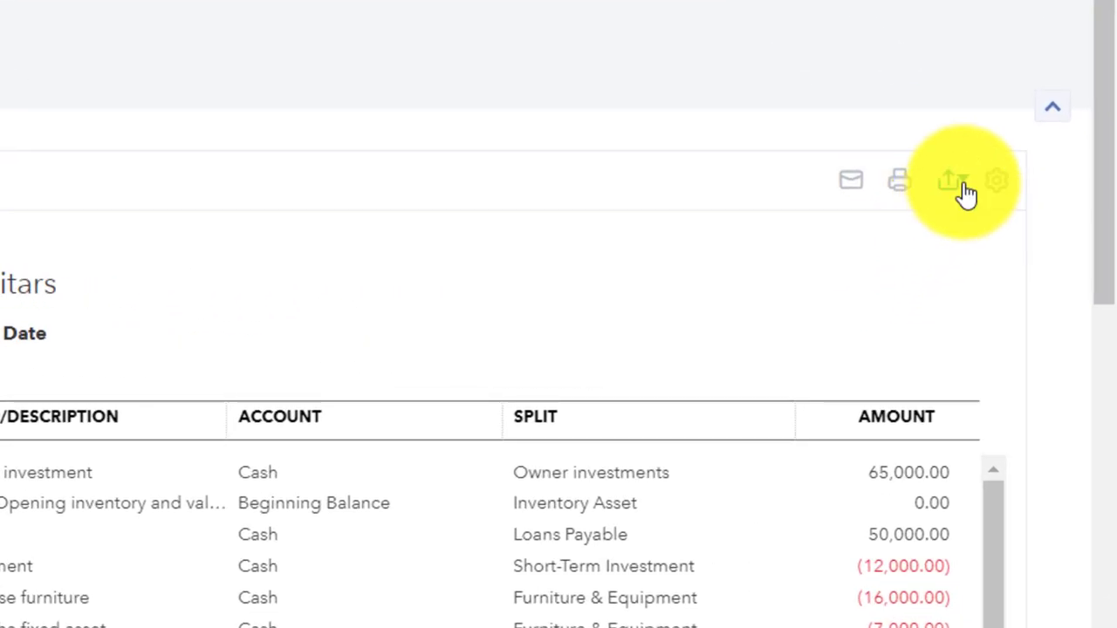
pyautogui.scroll(3)
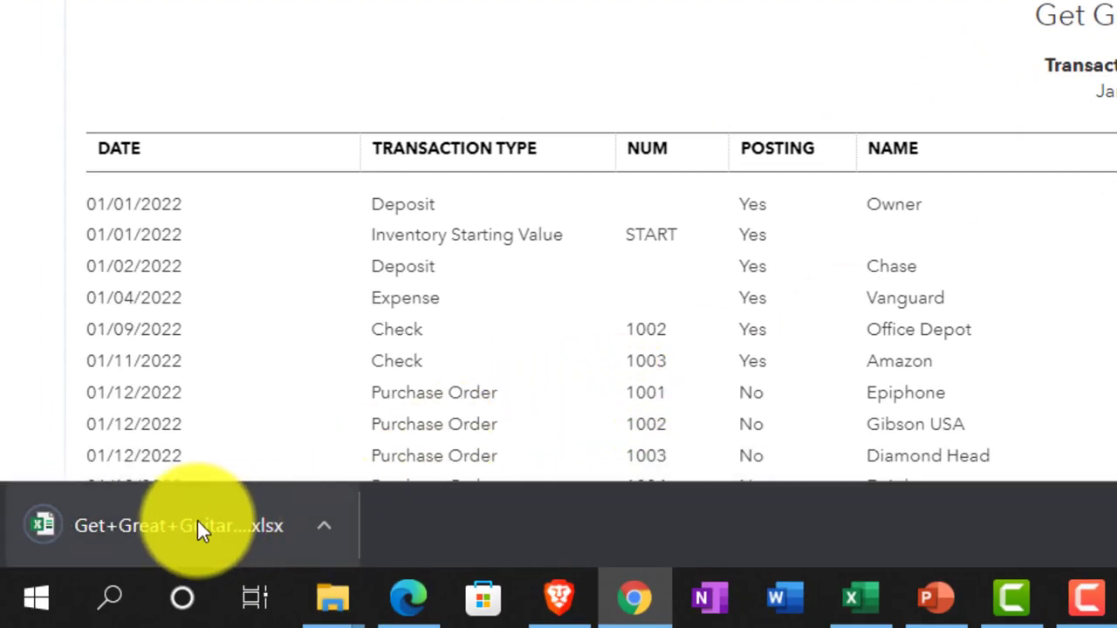
pyautogui.click(178, 524)
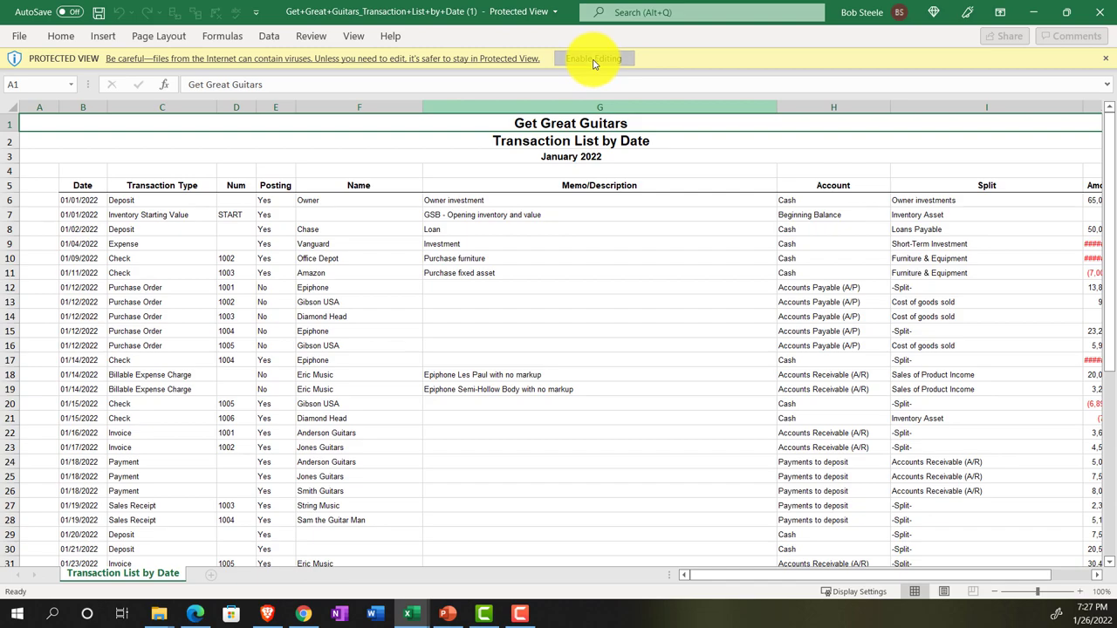
# Copy the transaction list into a new sheet named TDL after TB in Reports 01.31.22.
pyautogui.click(593, 57)
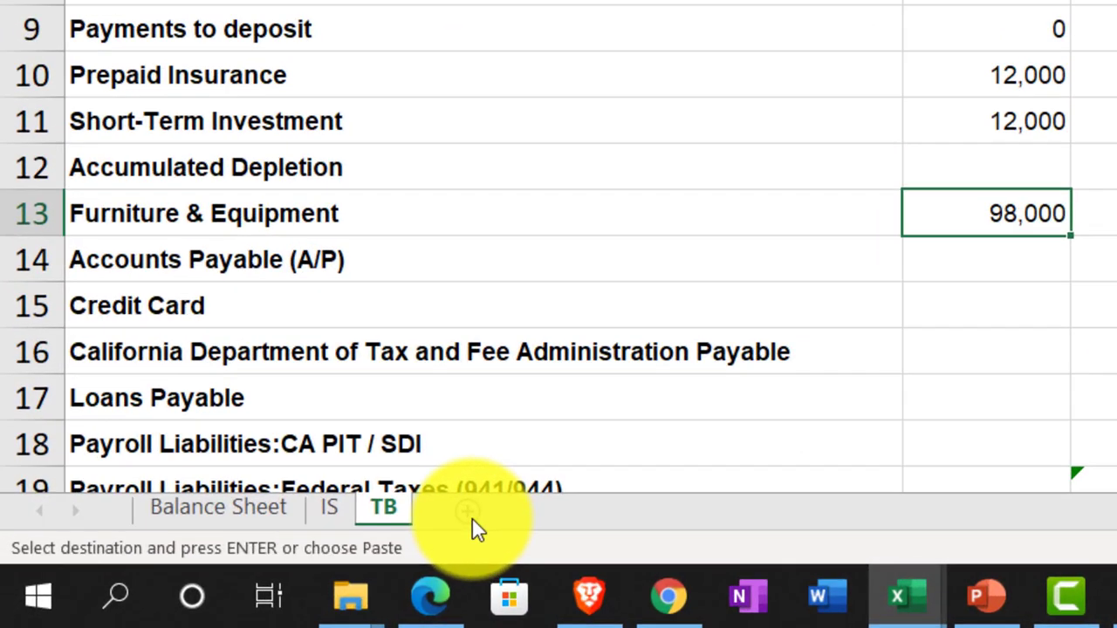
pyautogui.click(468, 506)
pyautogui.write('T')
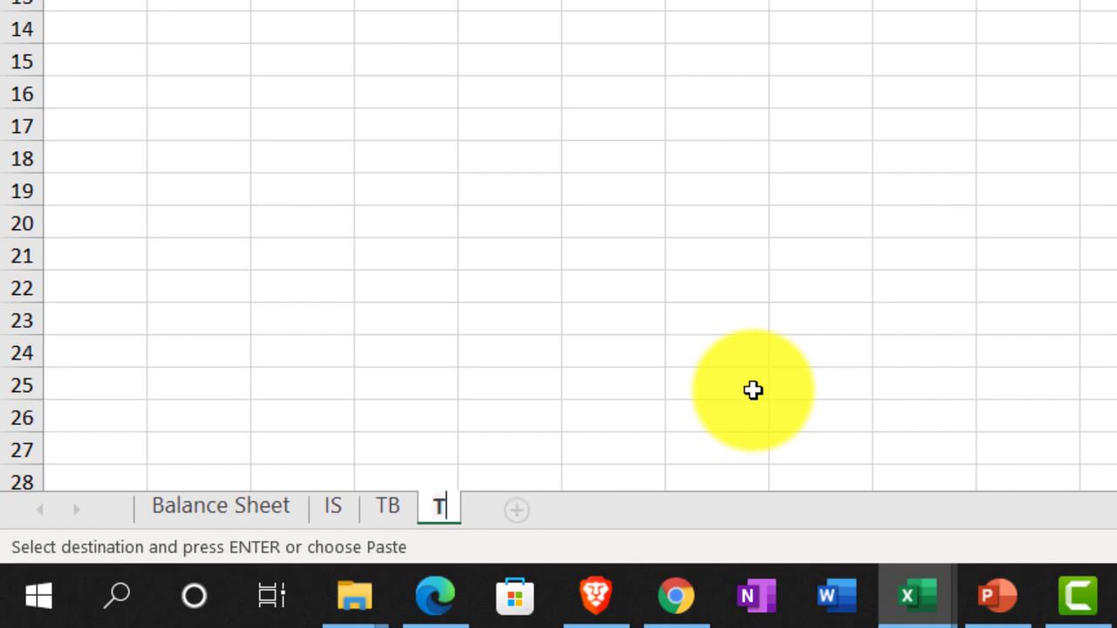
pyautogui.write('DL')
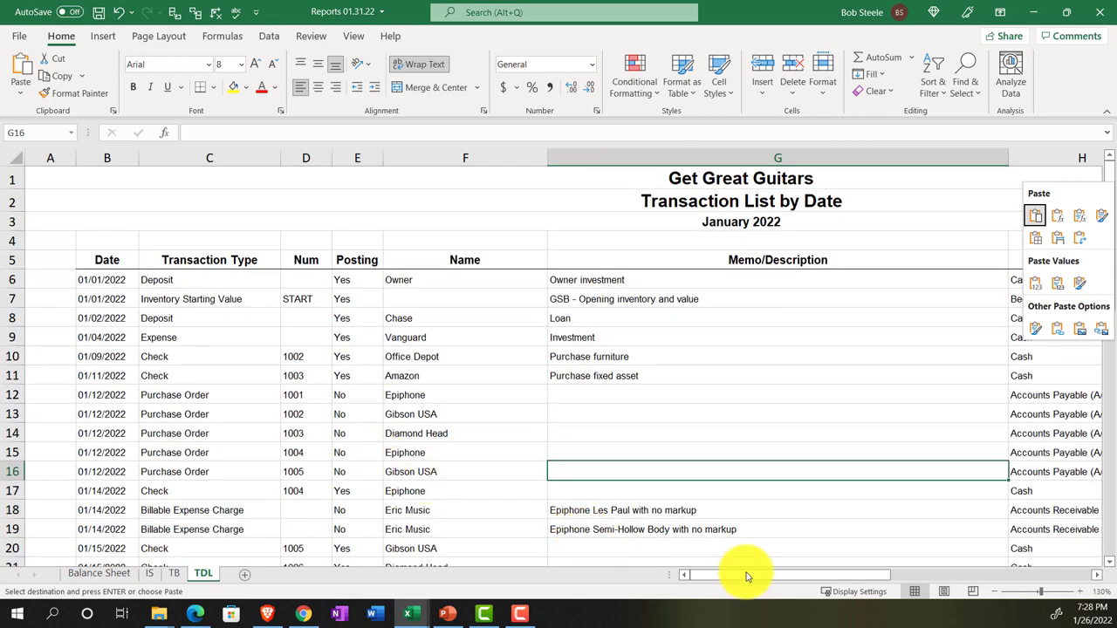
pyautogui.moveTo(942, 592)
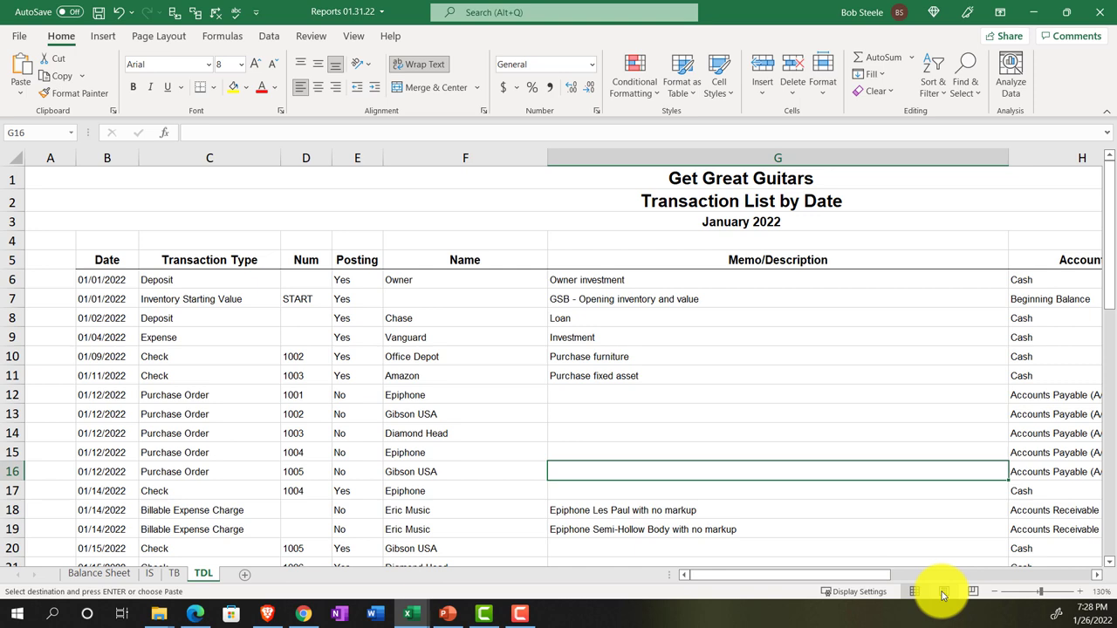
# Unmerge the TDL title rows and left-align them as plain headings.
pyautogui.click(933, 591)
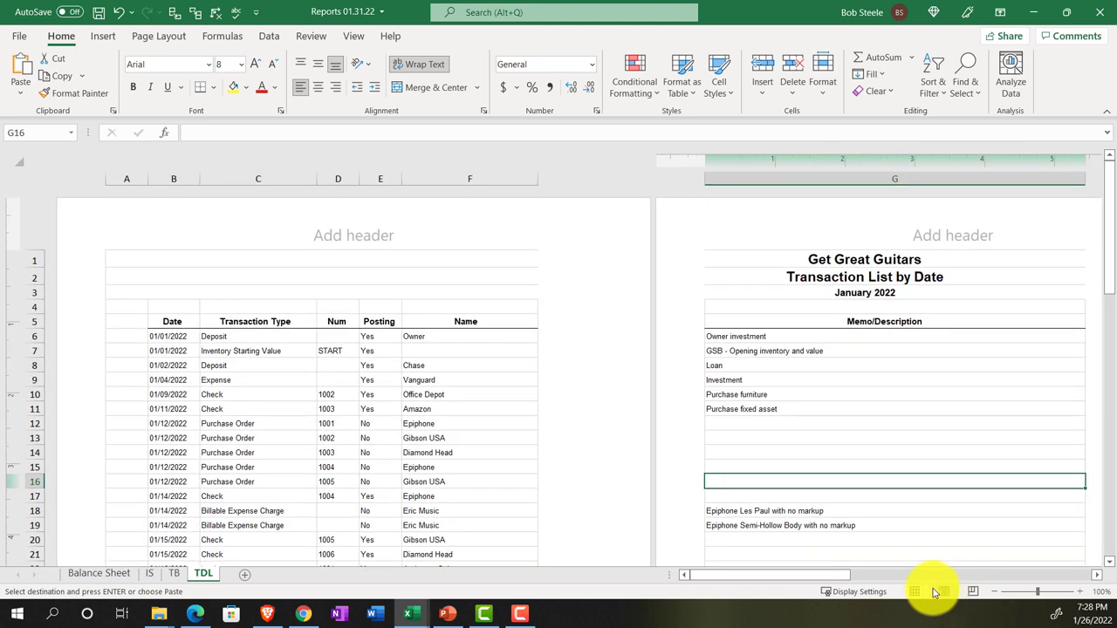
pyautogui.click(914, 592)
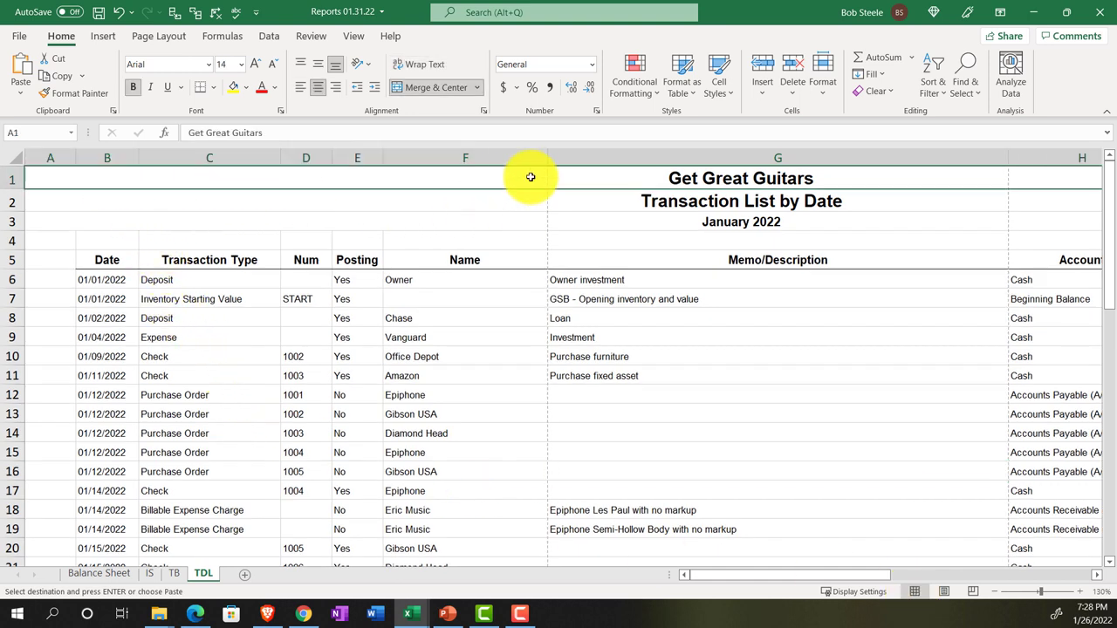
pyautogui.moveTo(331, 178)
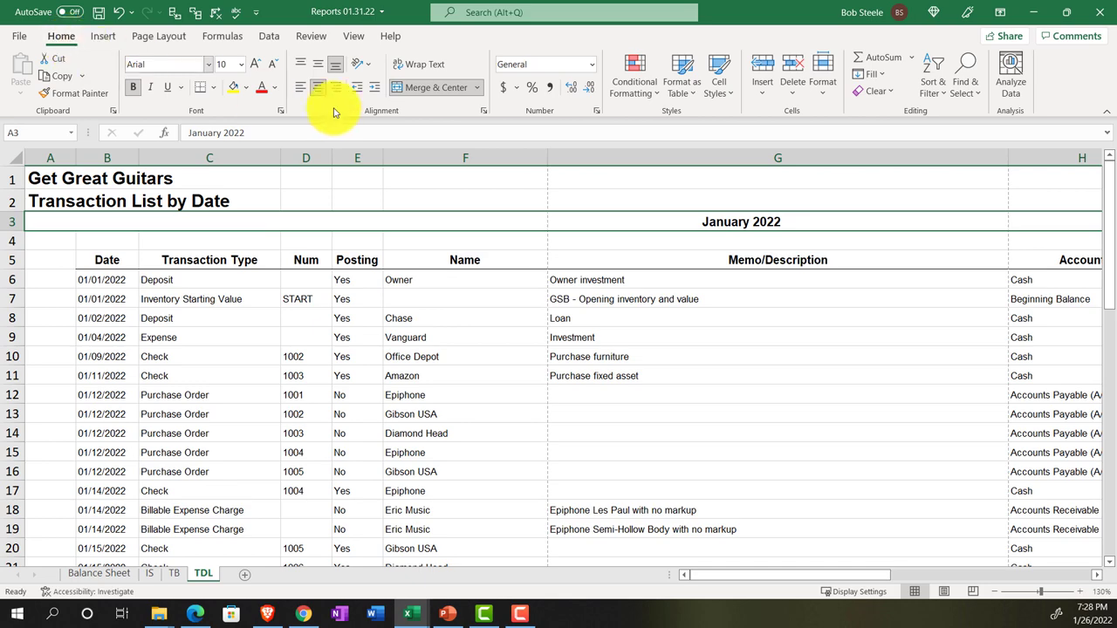
pyautogui.click(49, 178)
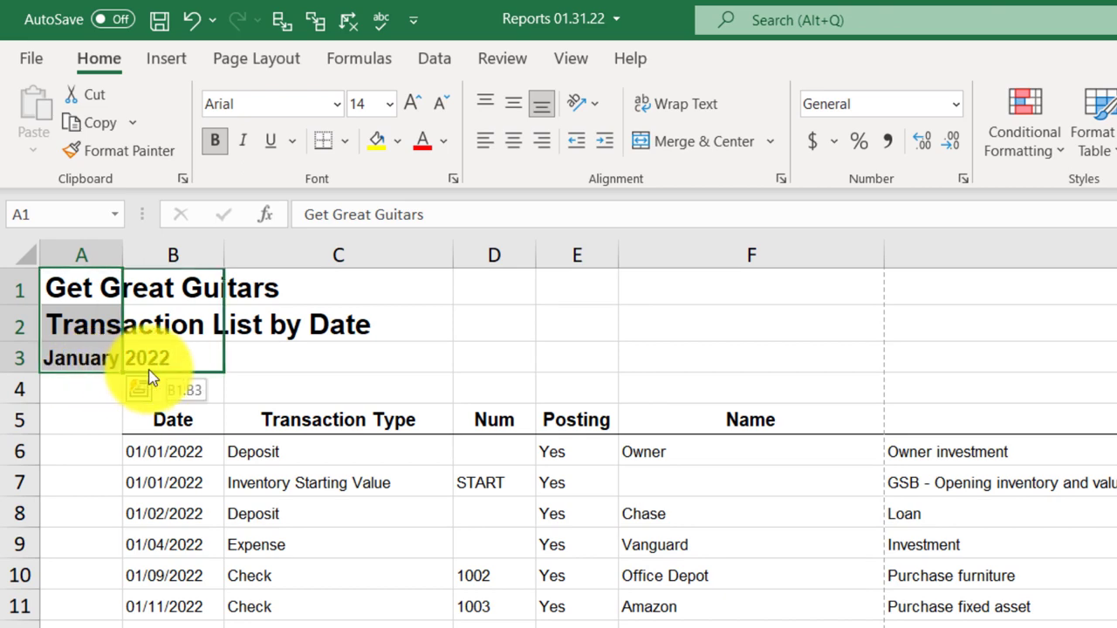
# Delete the empty column A so Date becomes the first column.
pyautogui.click(81, 370)
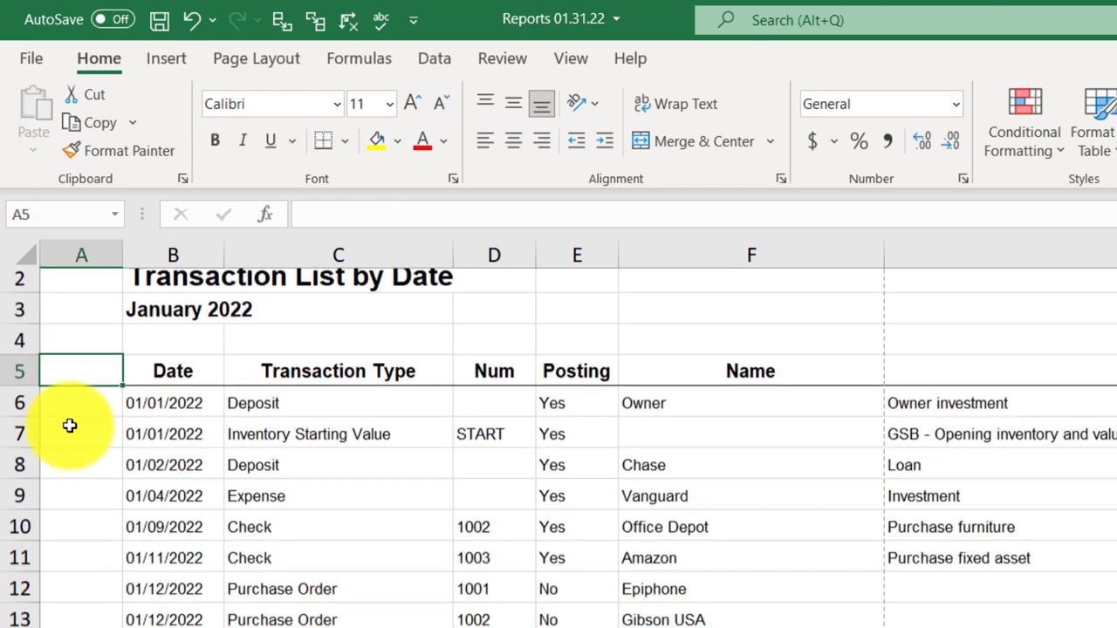
pyautogui.scroll(-3)
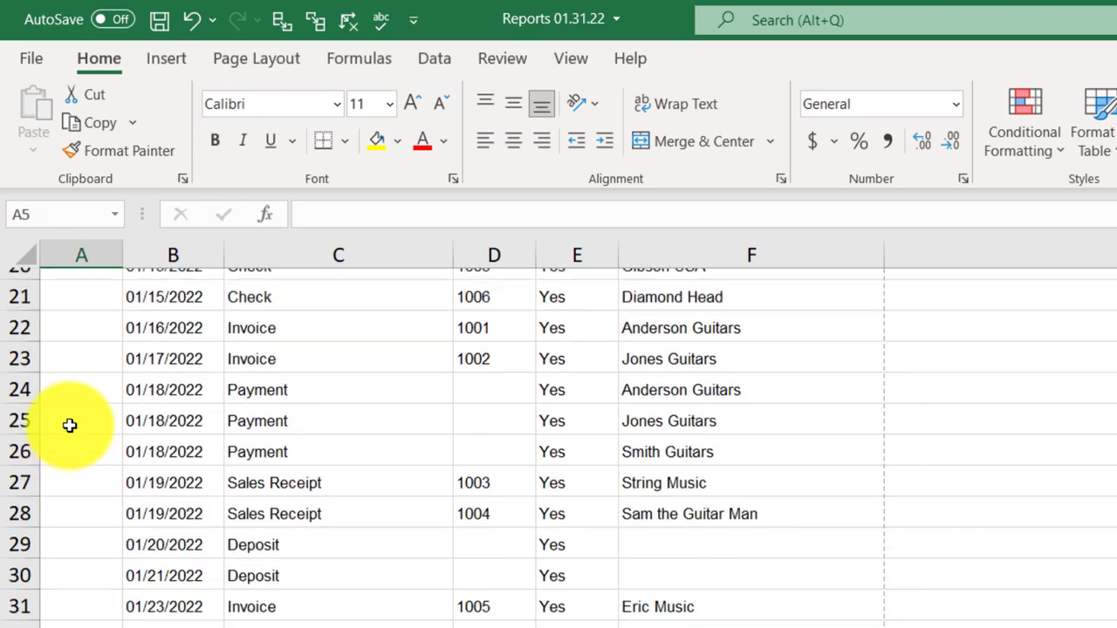
pyautogui.scroll(3)
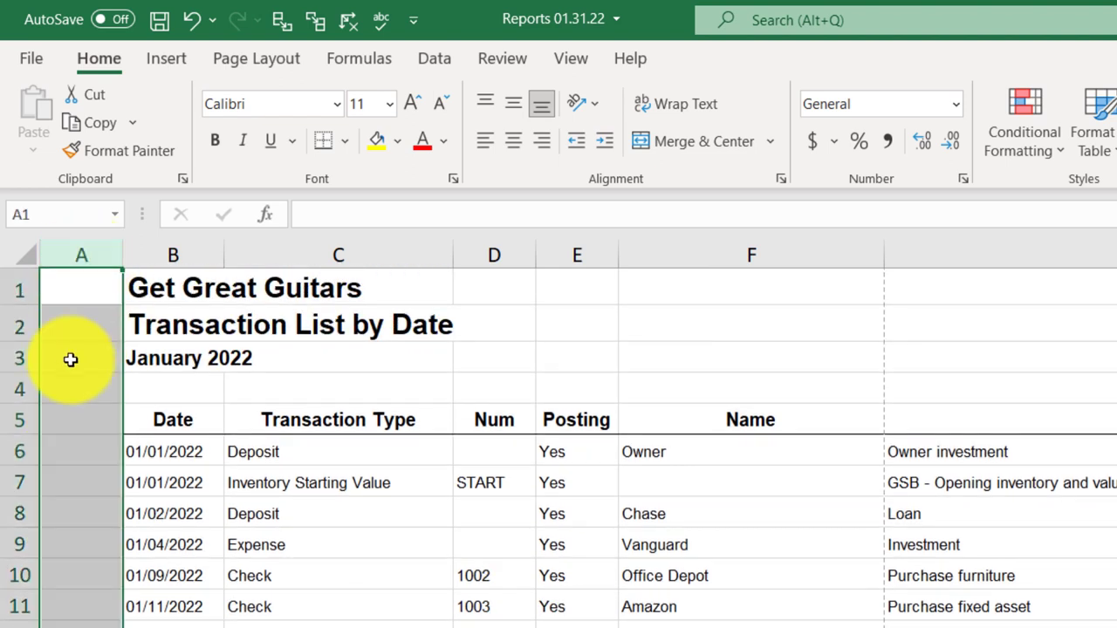
pyautogui.rightClick(69, 359)
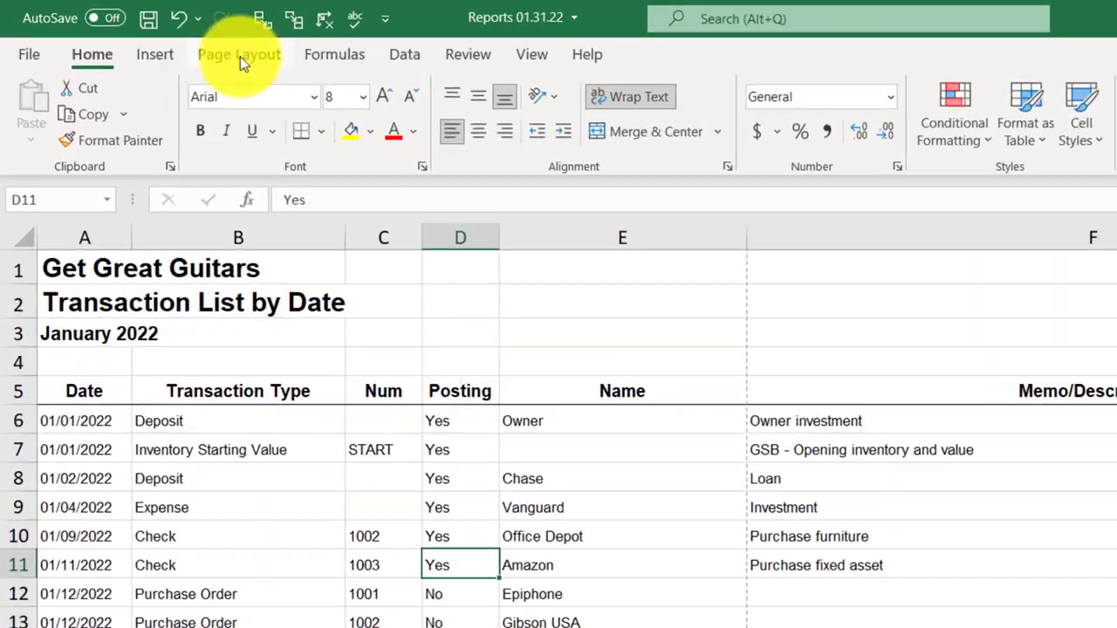
# Preview how the TDL sheet will page when printed via File > Print.
pyautogui.click(237, 54)
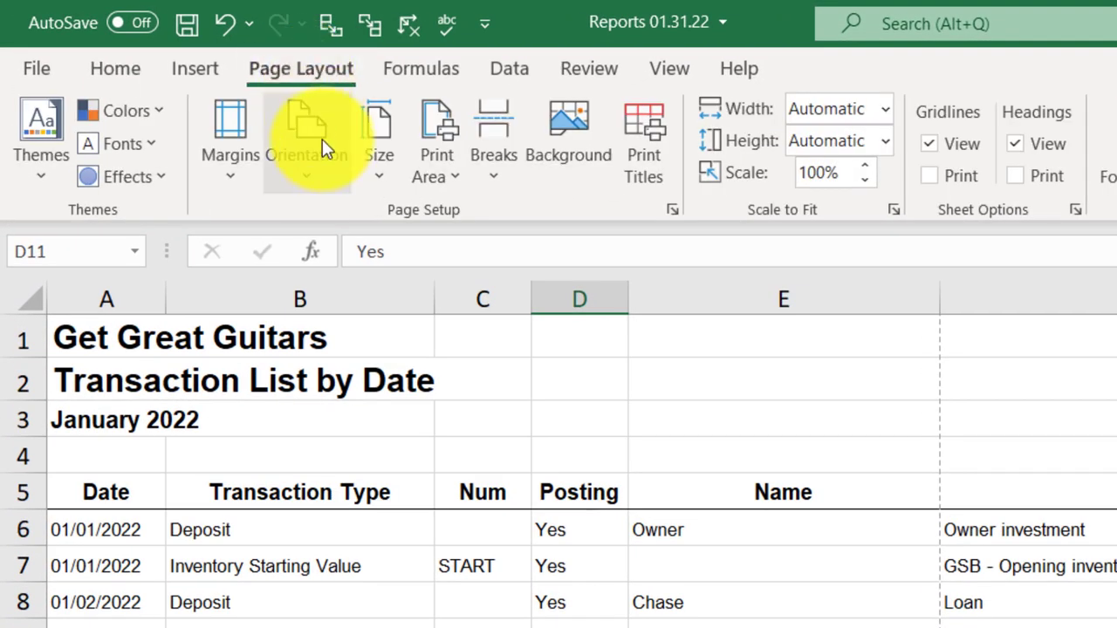
pyautogui.moveTo(340, 171)
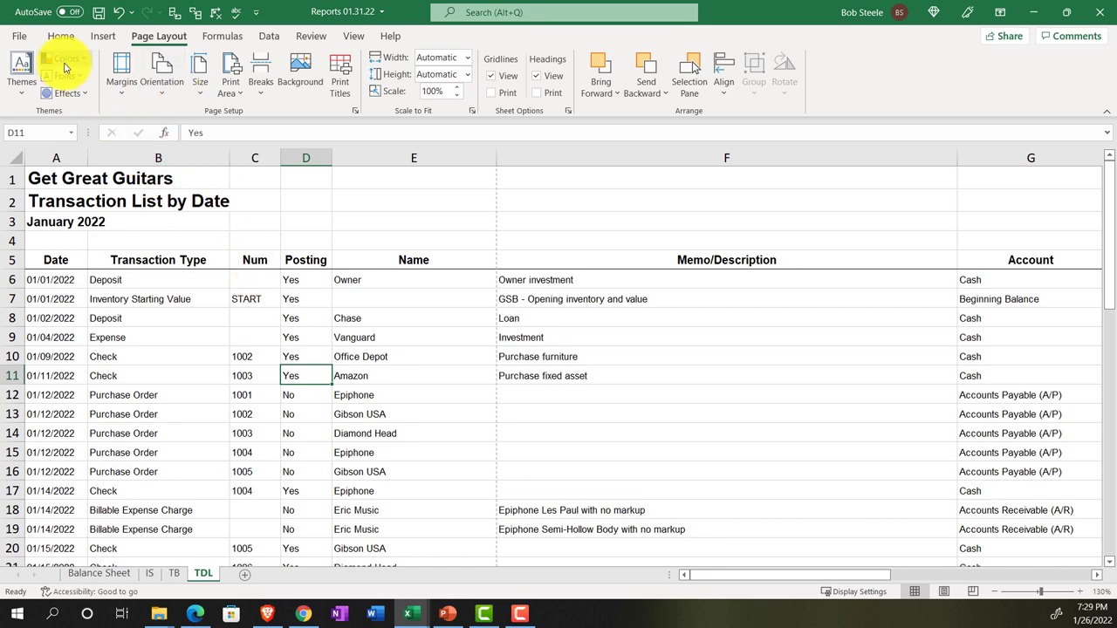
pyautogui.click(18, 35)
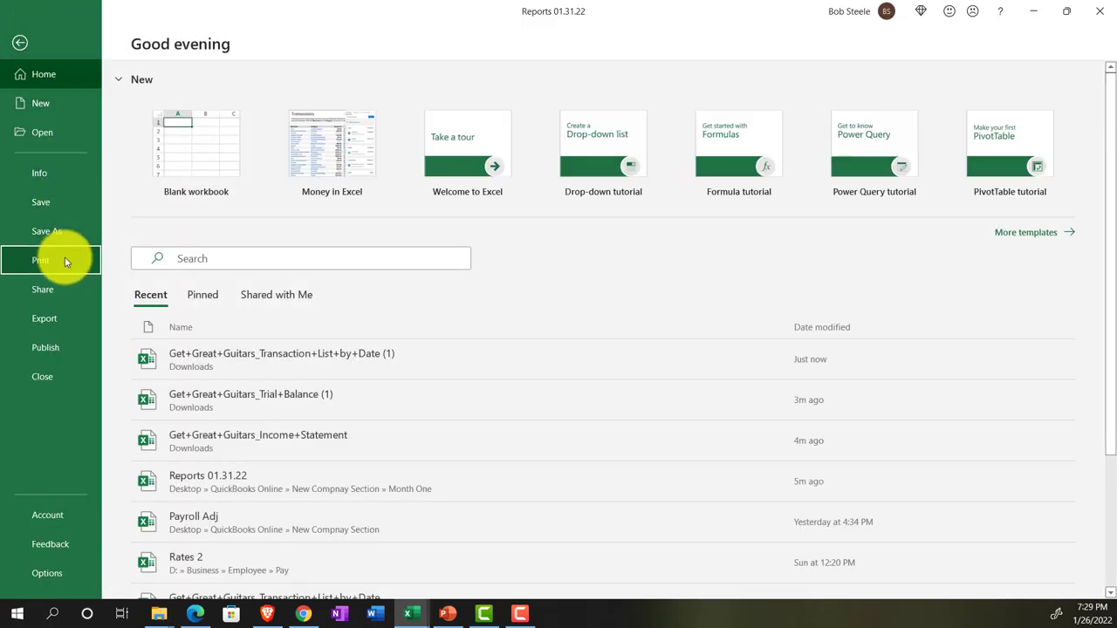
pyautogui.click(40, 260)
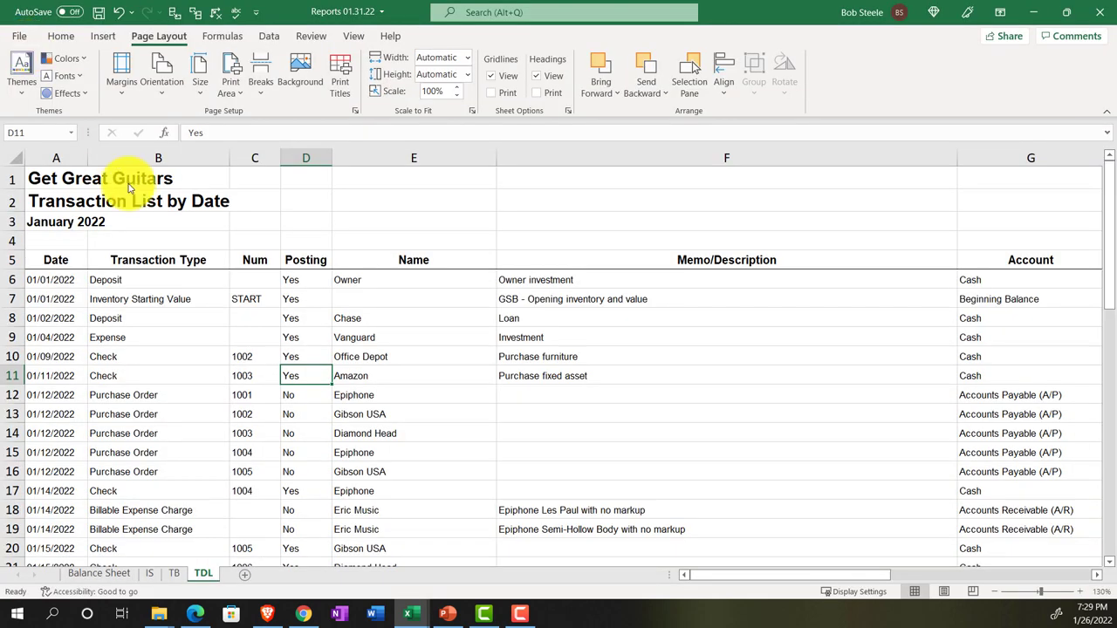
pyautogui.click(160, 72)
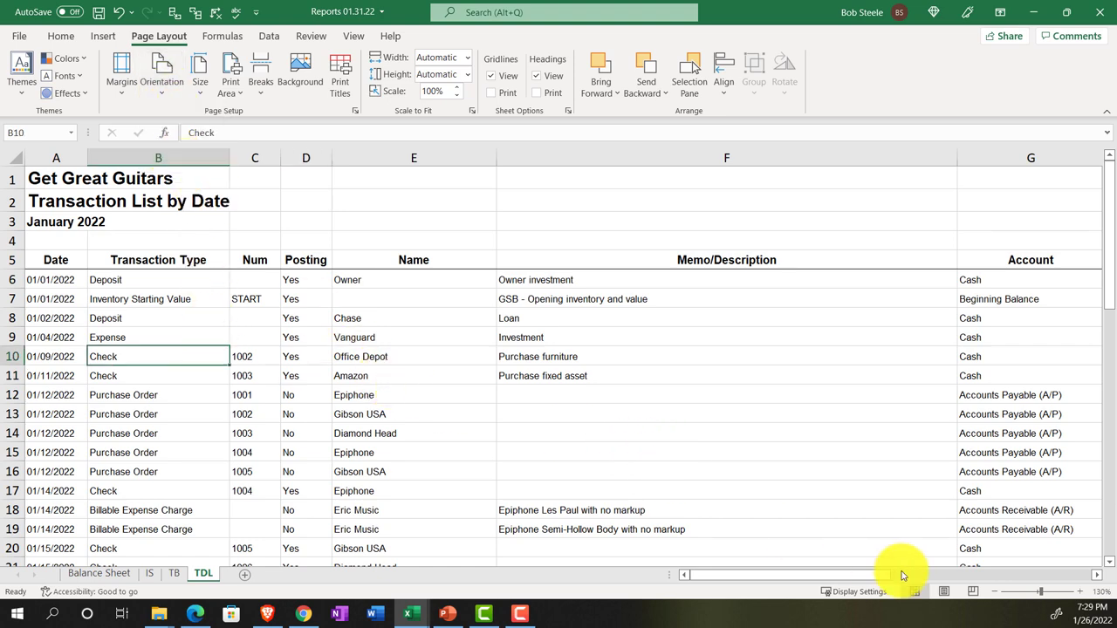
# Set the TDL sheet's page orientation to Landscape.
pyautogui.click(915, 592)
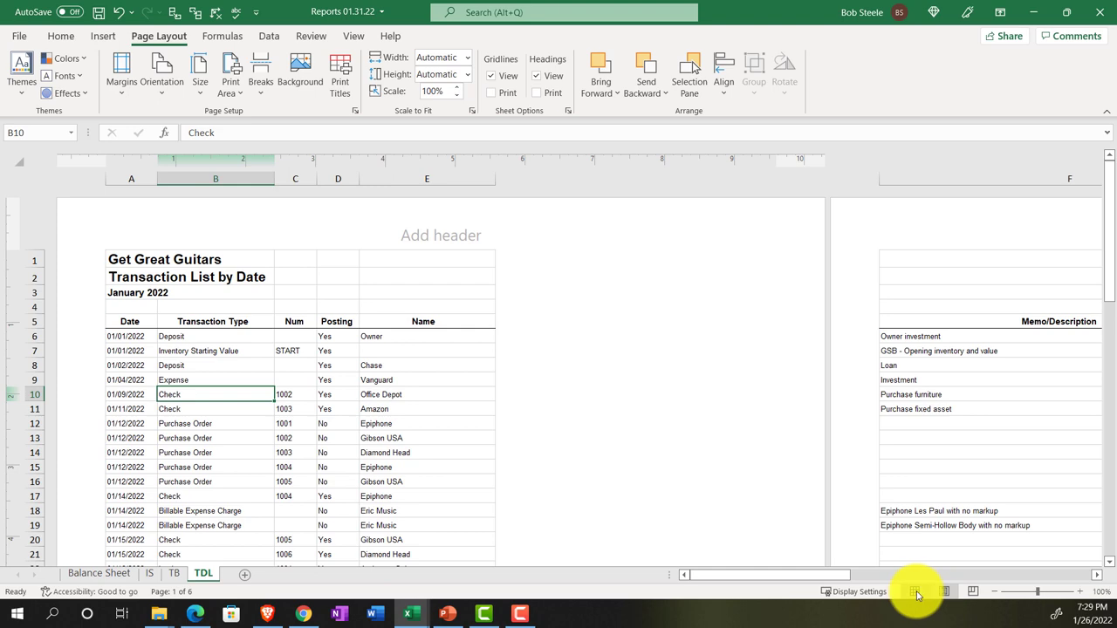
pyautogui.click(914, 591)
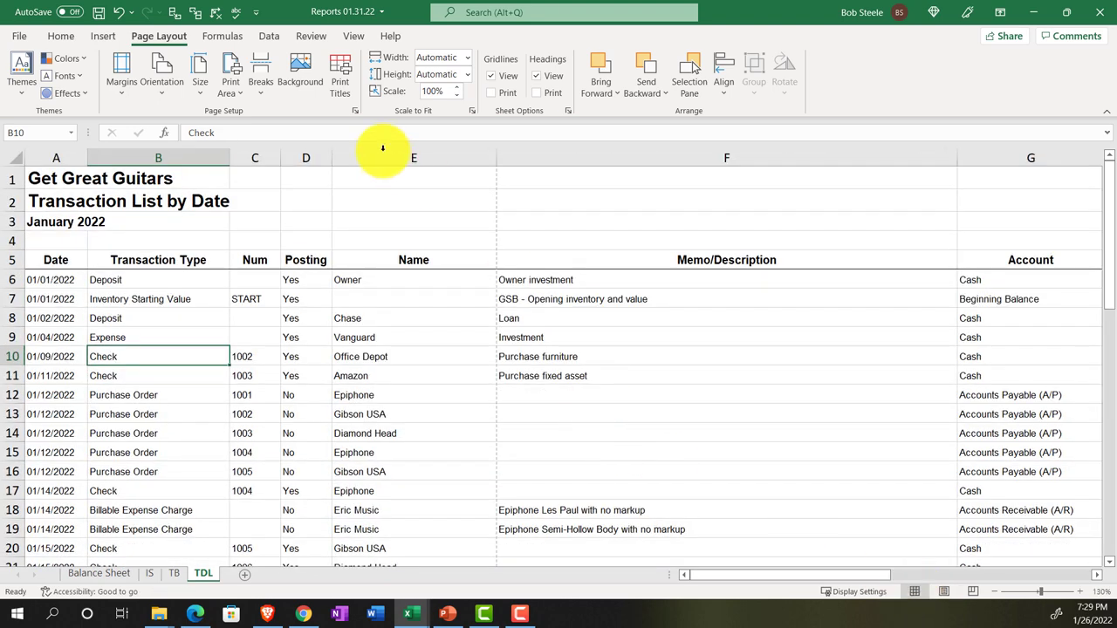
pyautogui.click(161, 73)
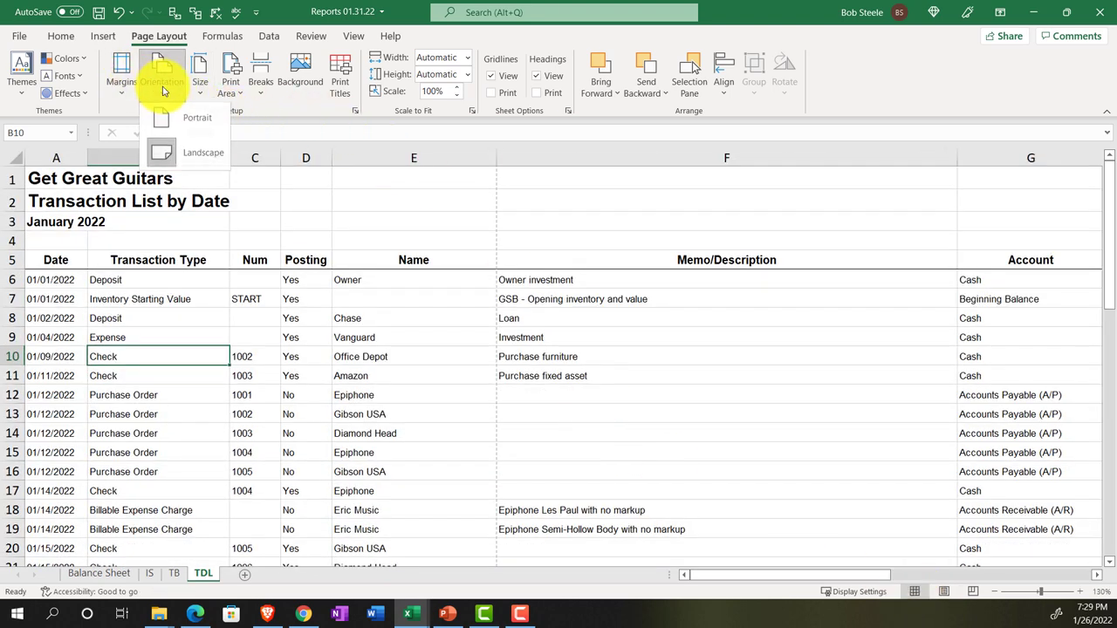
pyautogui.click(389, 346)
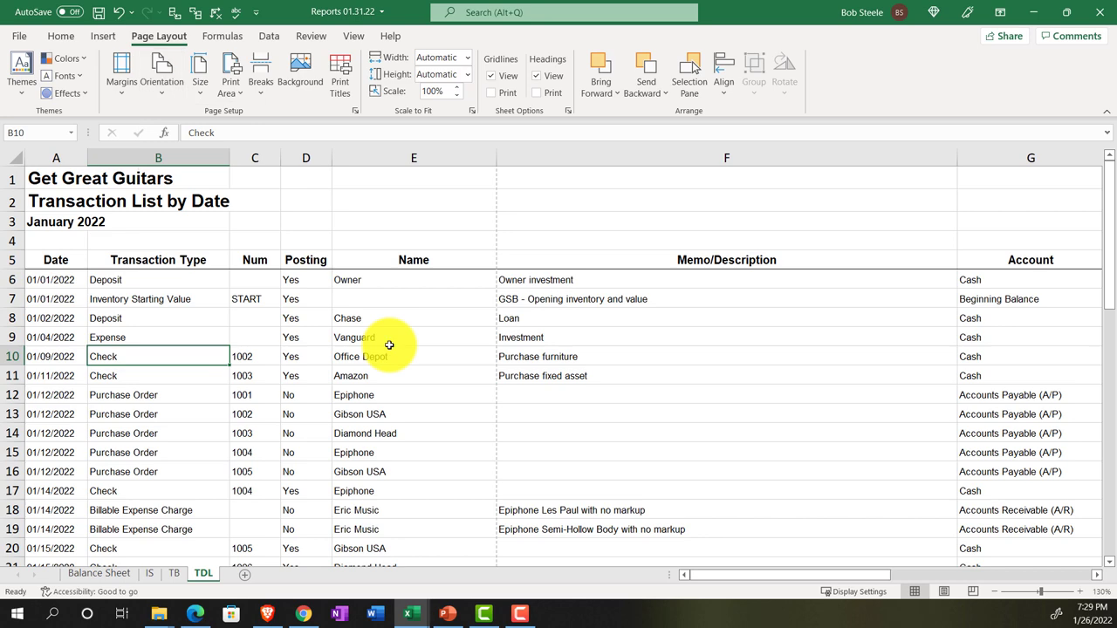
pyautogui.click(413, 318)
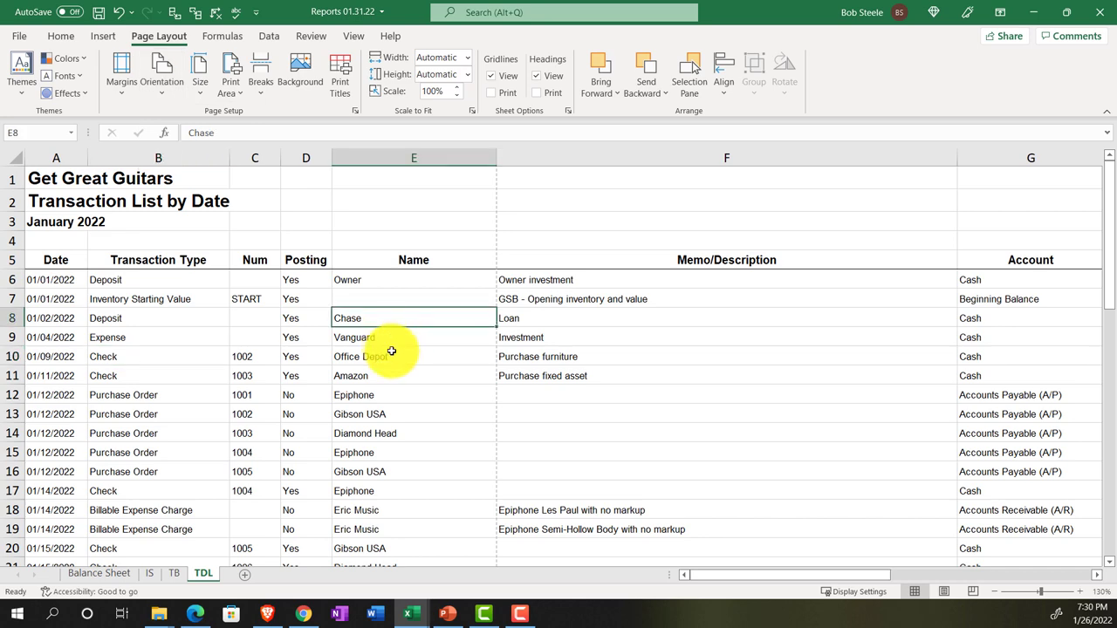
pyautogui.moveTo(682, 312)
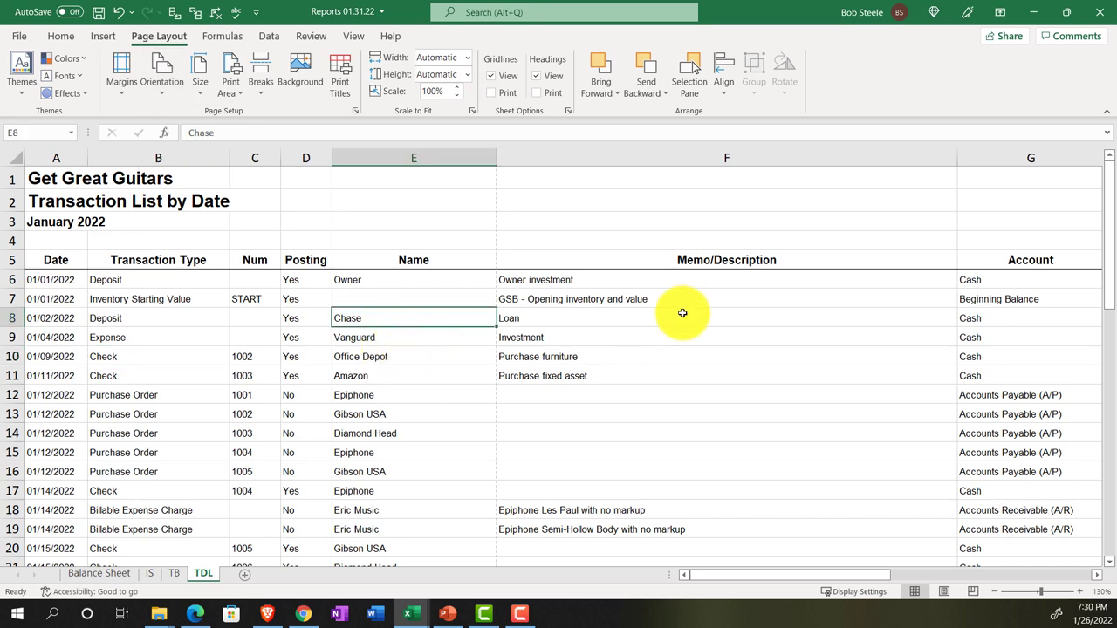
pyautogui.moveTo(572, 294)
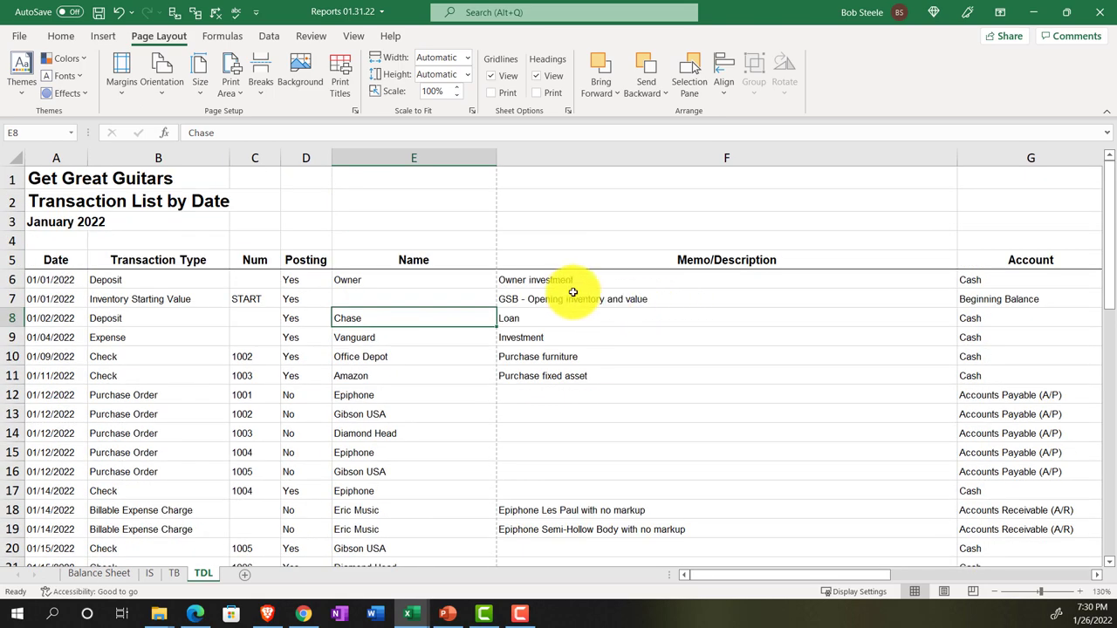
pyautogui.moveTo(482, 171)
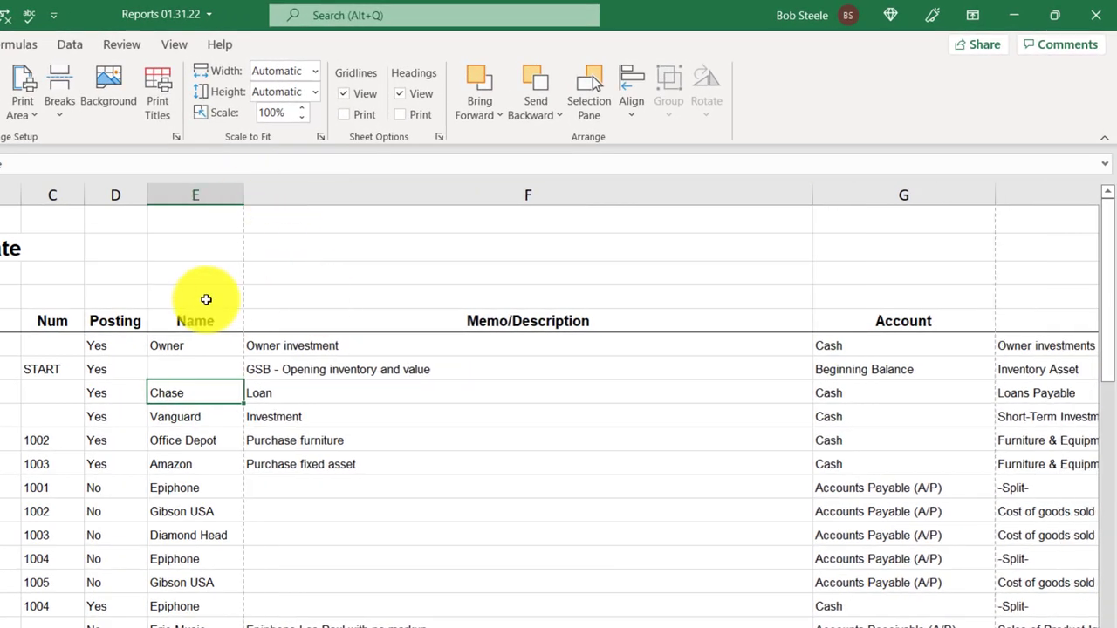
pyautogui.moveTo(61, 195)
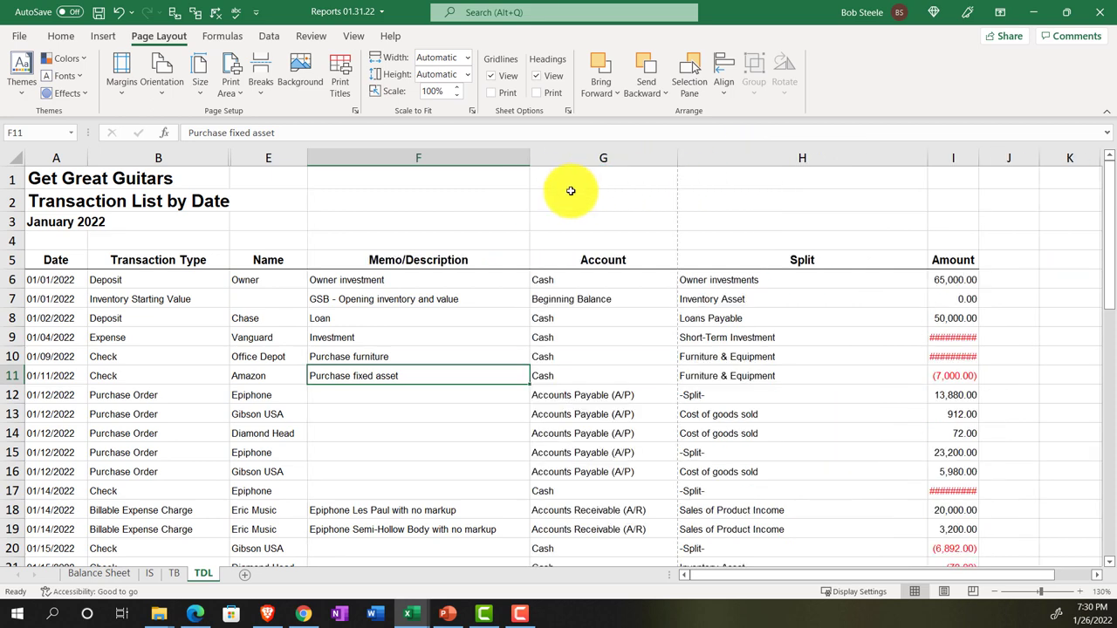
# Resize the Memo/Description column so memo text fits without spilling over.
pyautogui.moveTo(527, 157); pyautogui.dragTo(497, 157)
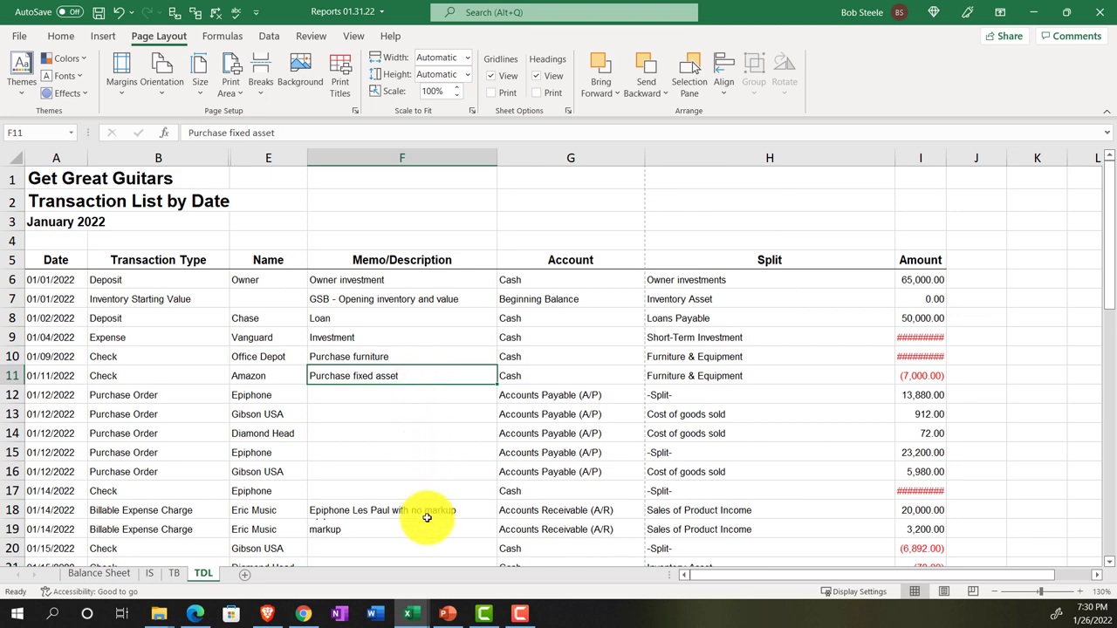
pyautogui.click(402, 510)
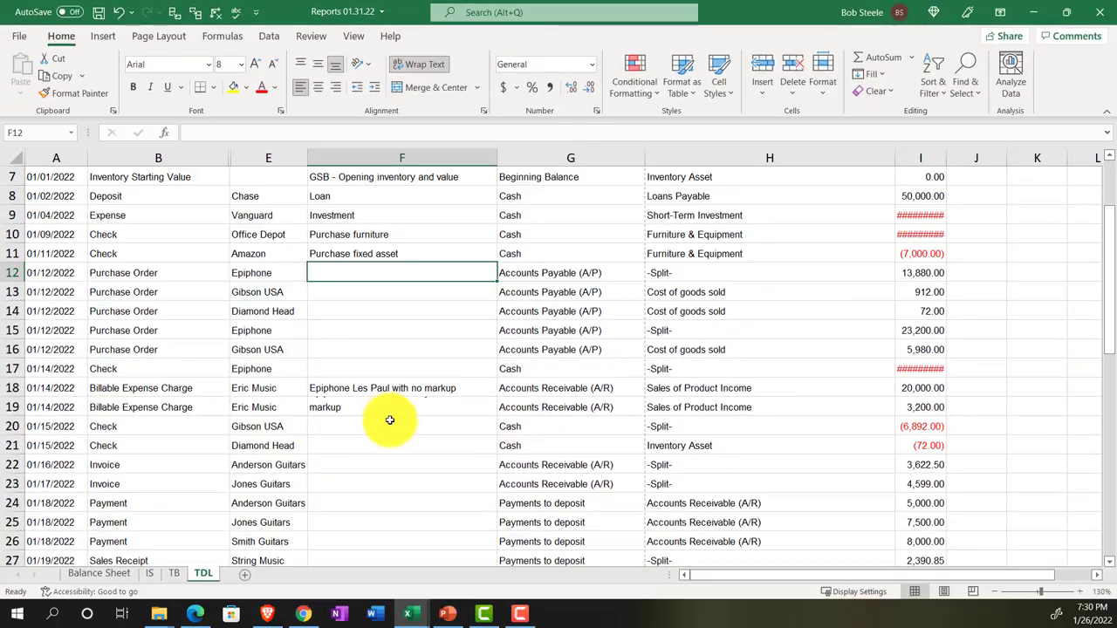
pyautogui.click(401, 406)
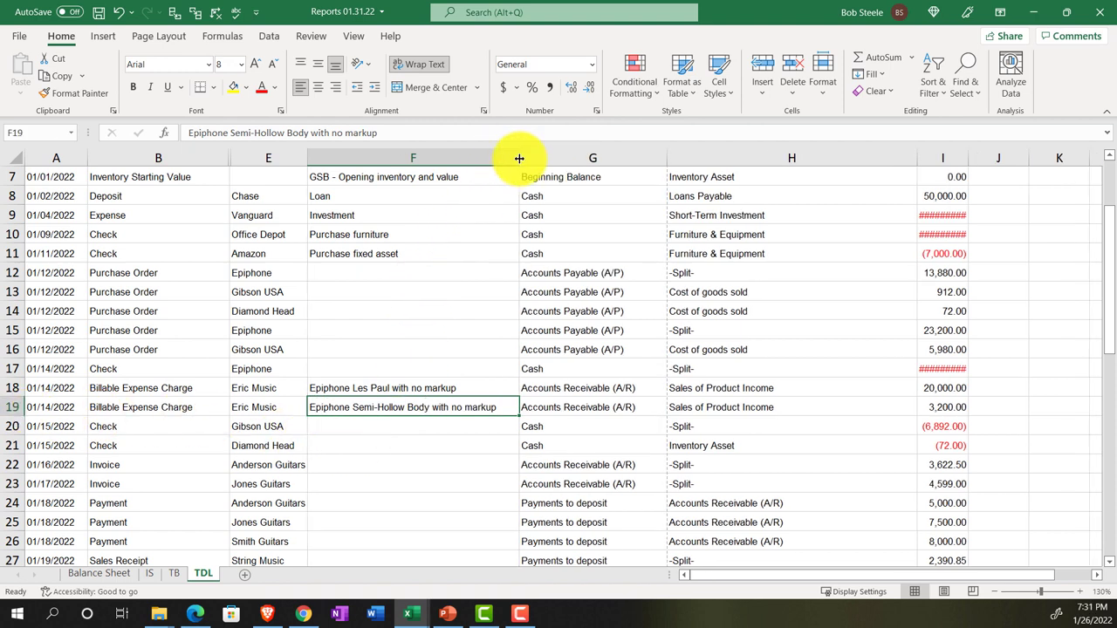
pyautogui.scroll(3)
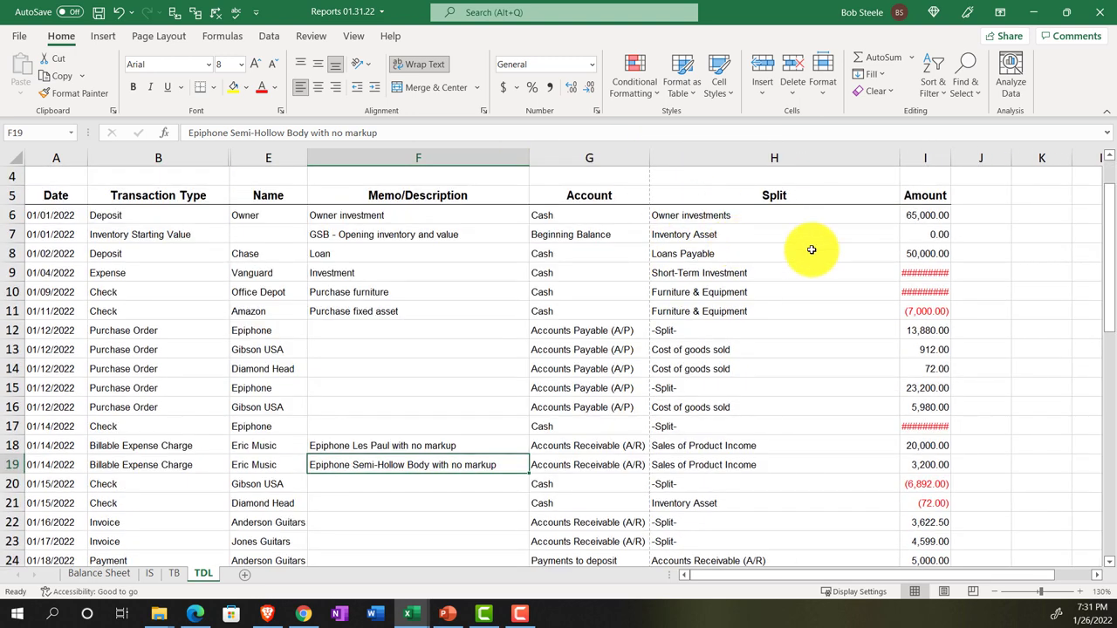
pyautogui.scroll(-3)
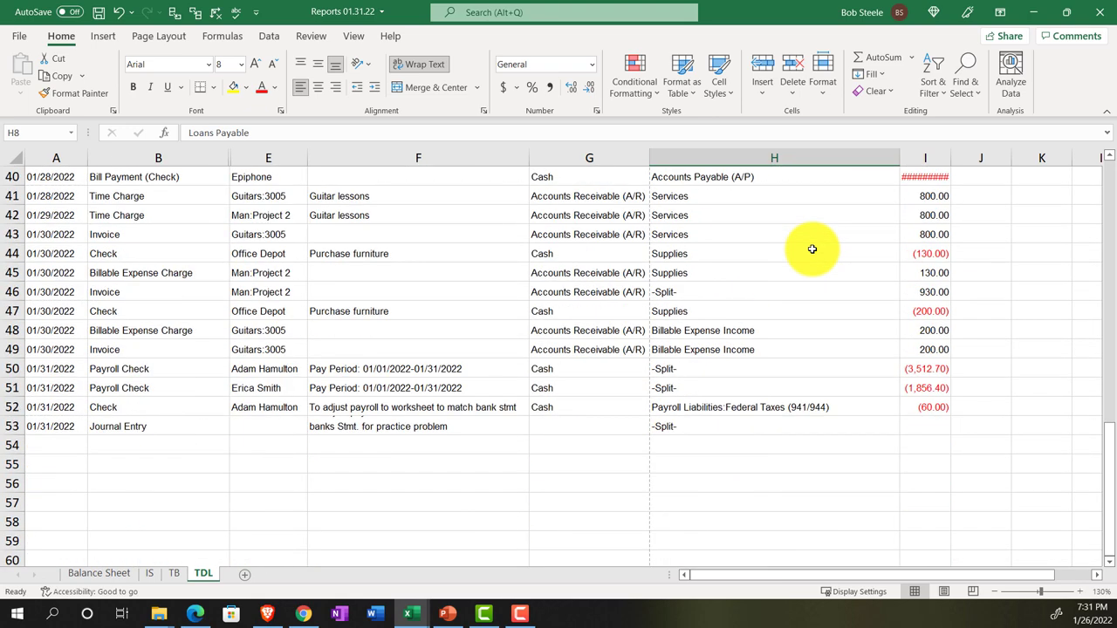
pyautogui.scroll(3)
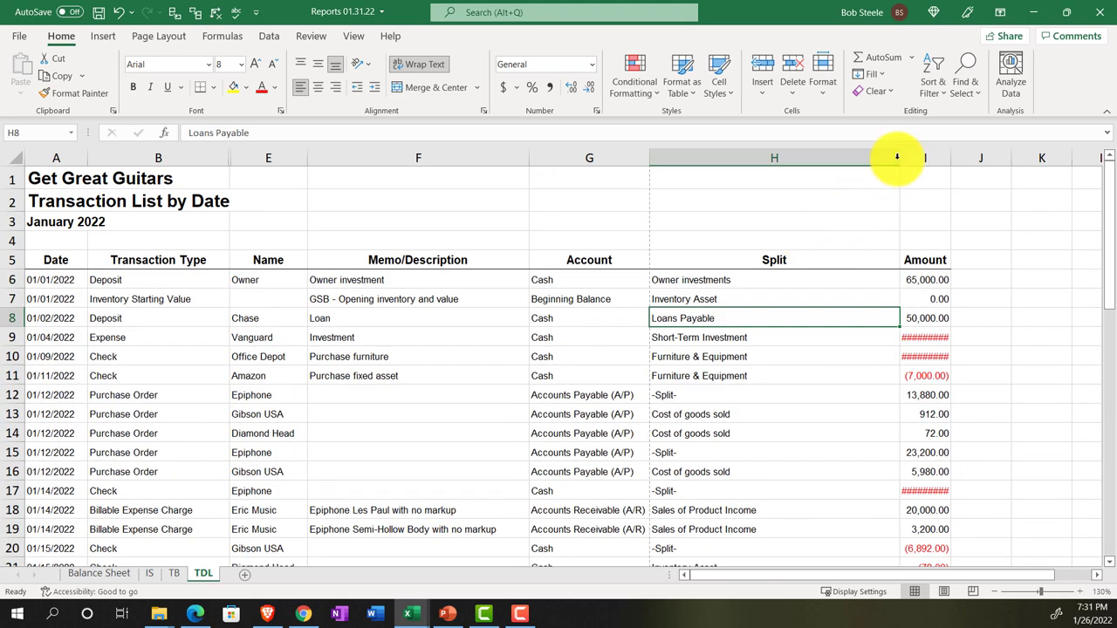
# Narrow the Split column and widen Amount so hashes become numbers, then select the title rows.
pyautogui.moveTo(897, 157); pyautogui.dragTo(811, 157)
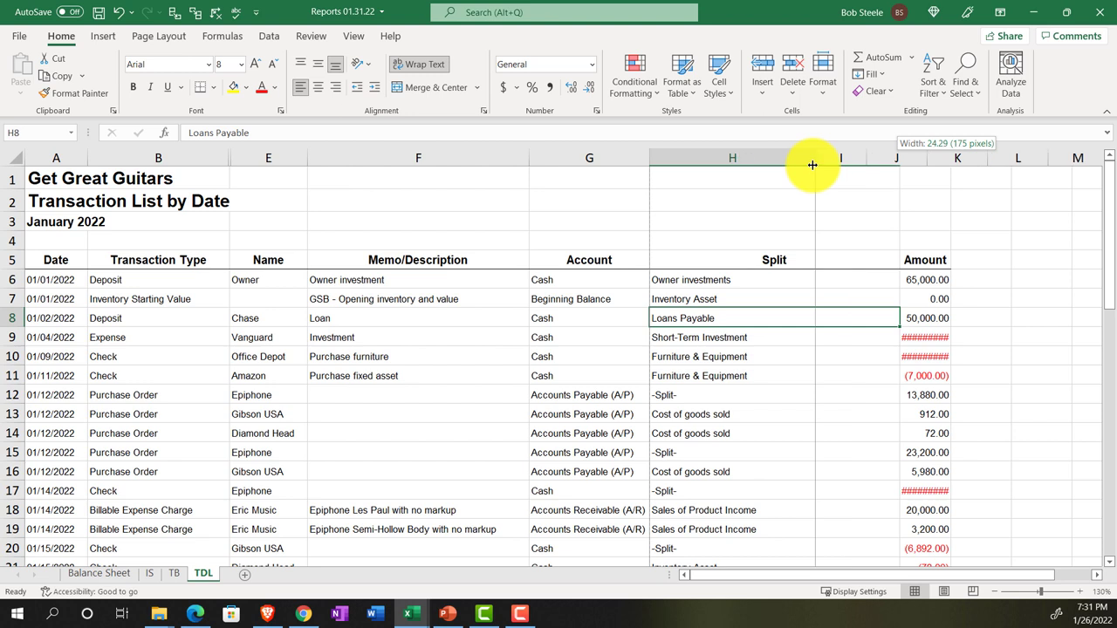
pyautogui.moveTo(813, 164); pyautogui.dragTo(803, 164)
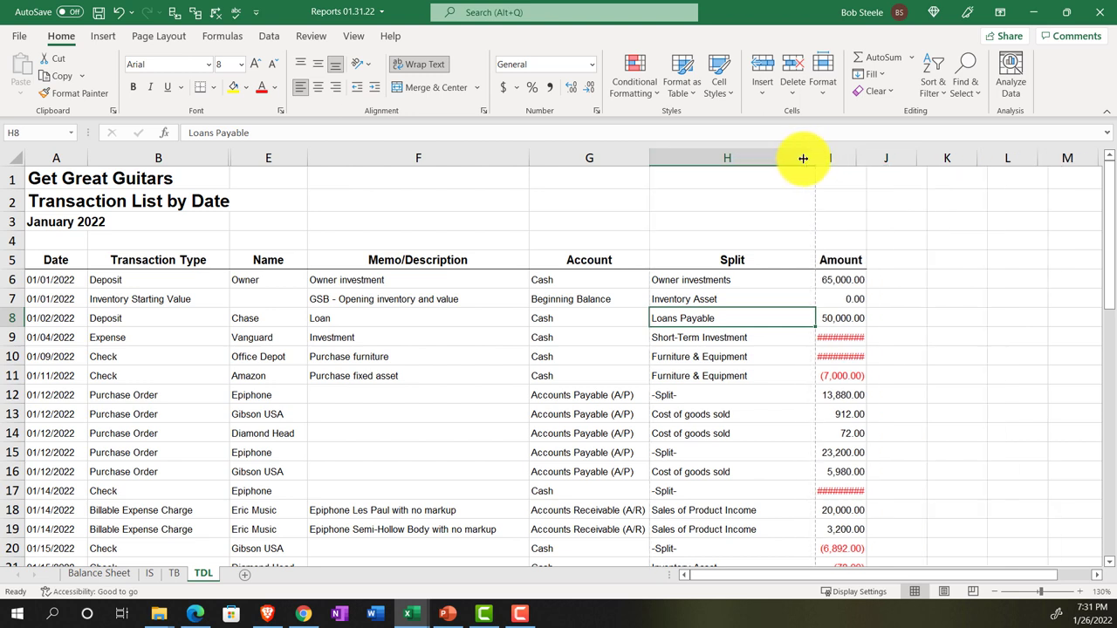
pyautogui.moveTo(803, 157); pyautogui.dragTo(796, 157)
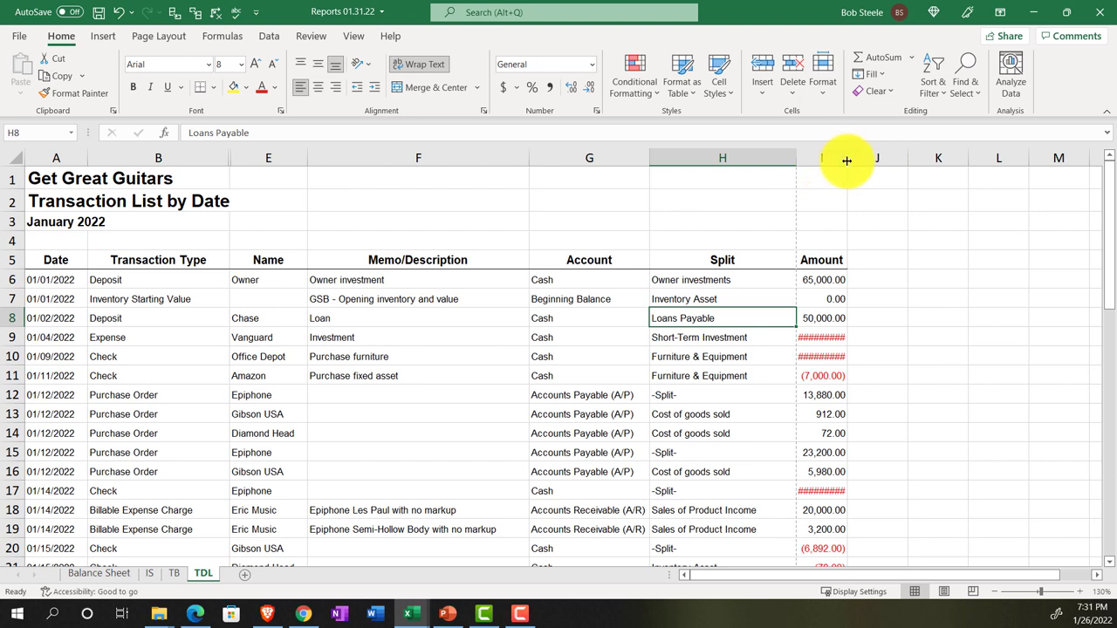
pyautogui.moveTo(796, 157); pyautogui.dragTo(858, 158)
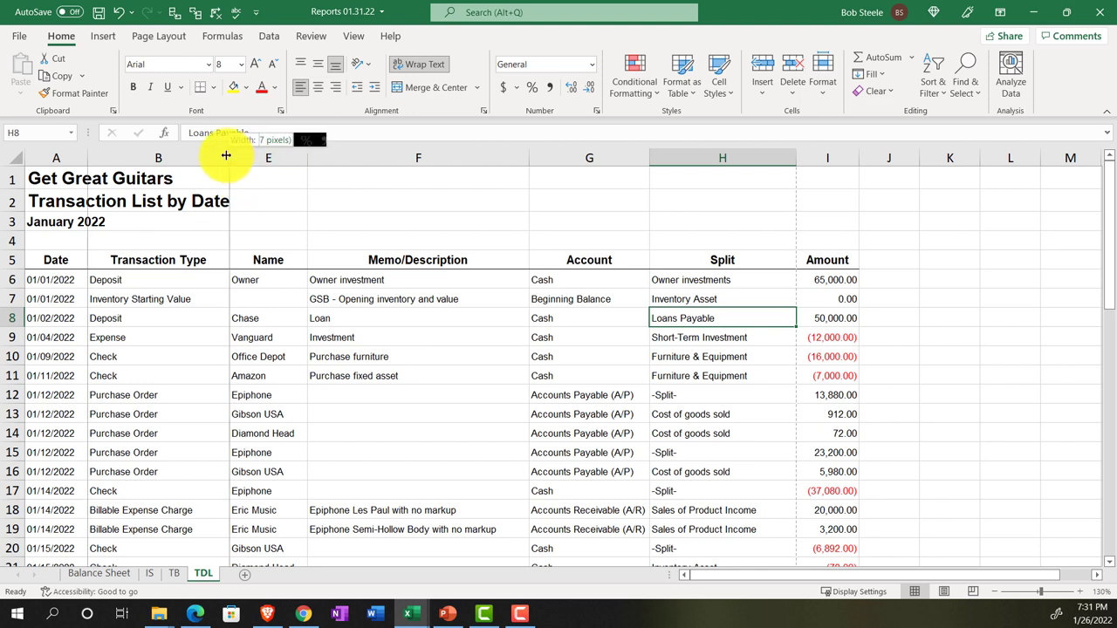
pyautogui.moveTo(227, 157); pyautogui.dragTo(205, 157)
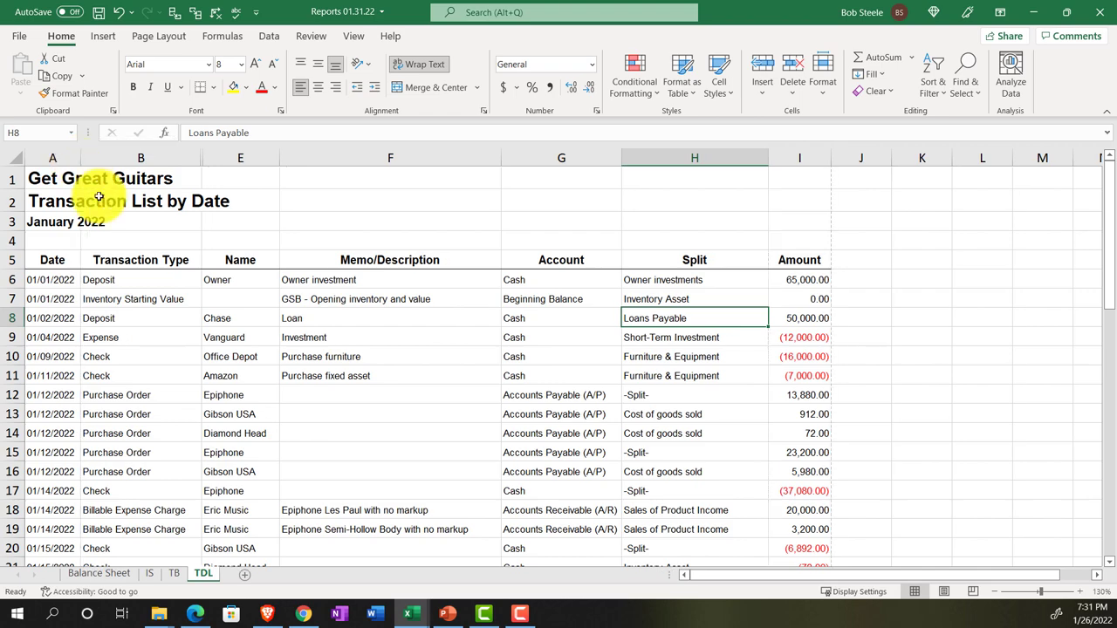
pyautogui.scroll(-3)
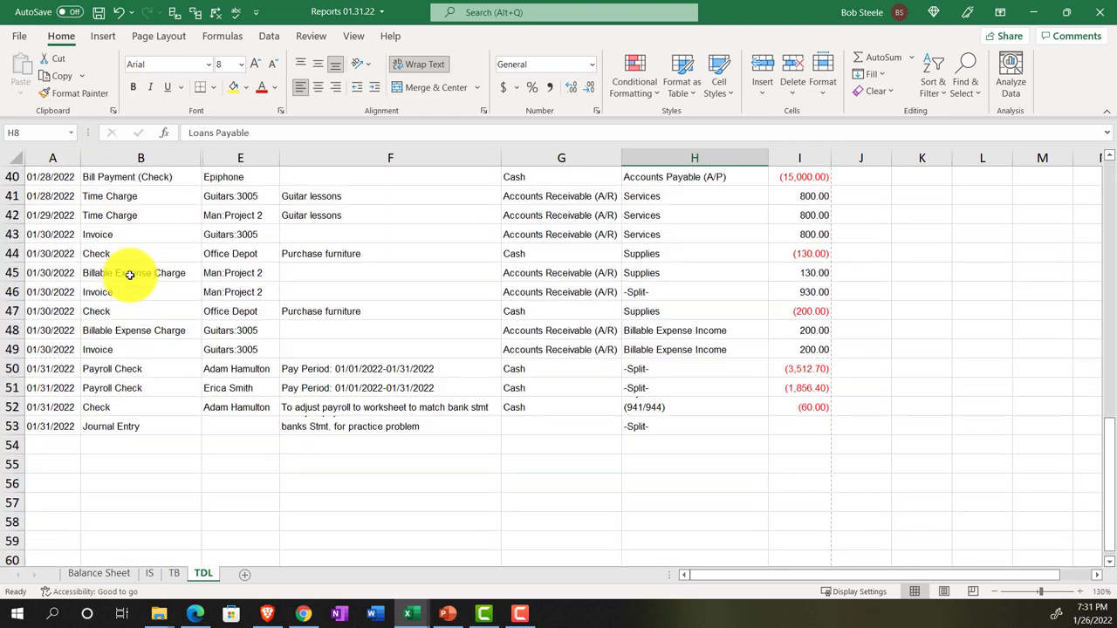
pyautogui.scroll(3)
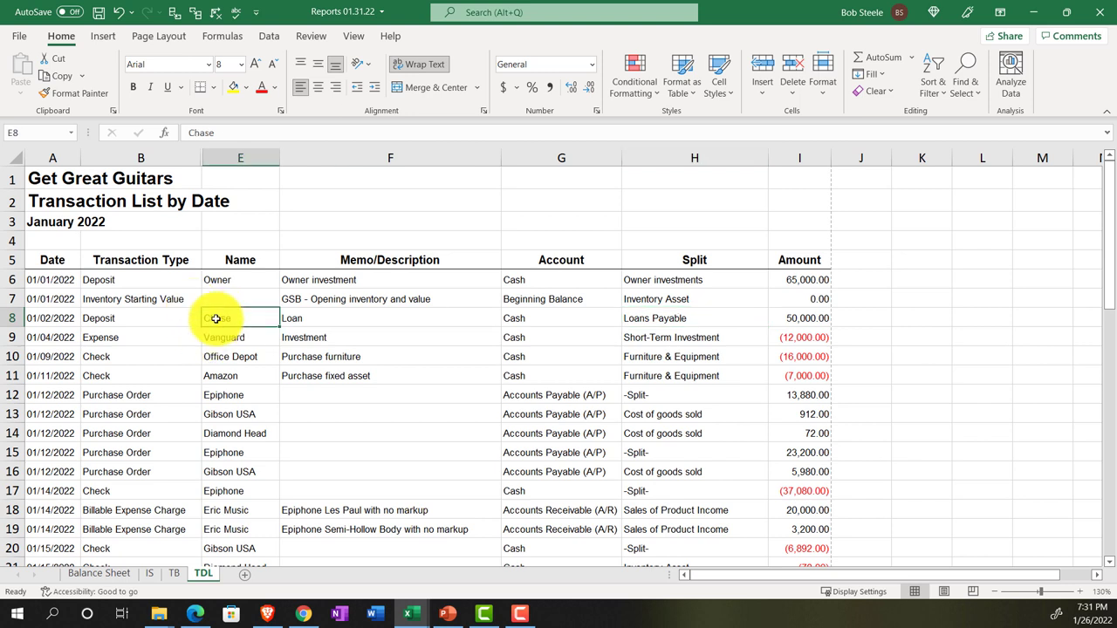
pyautogui.click(391, 413)
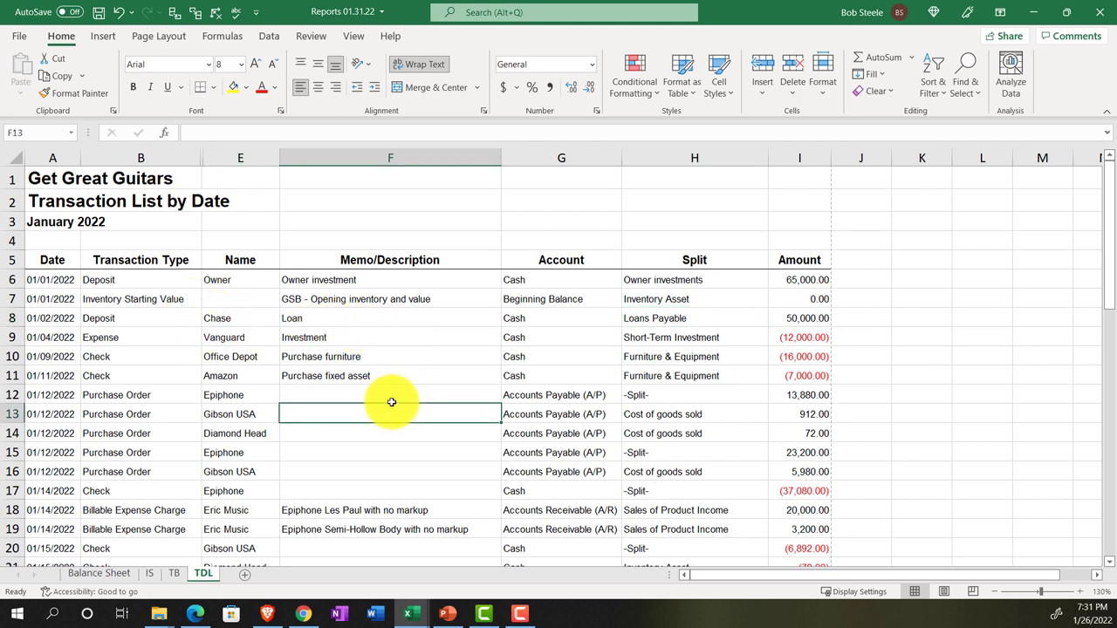
pyautogui.moveTo(538, 412)
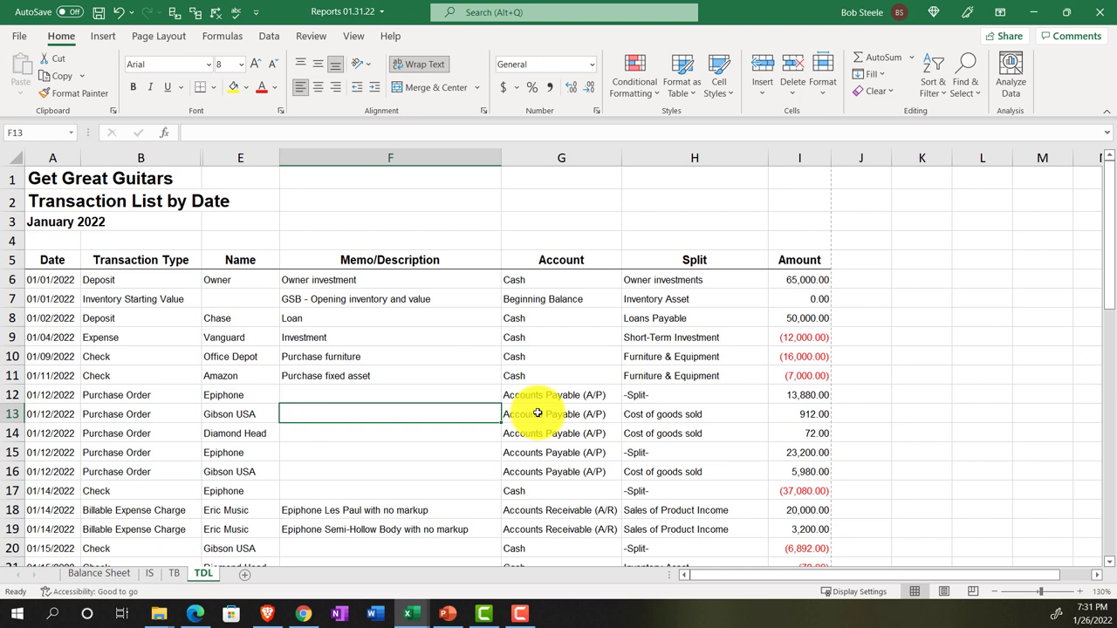
pyautogui.moveTo(52, 178); pyautogui.dragTo(694, 200)
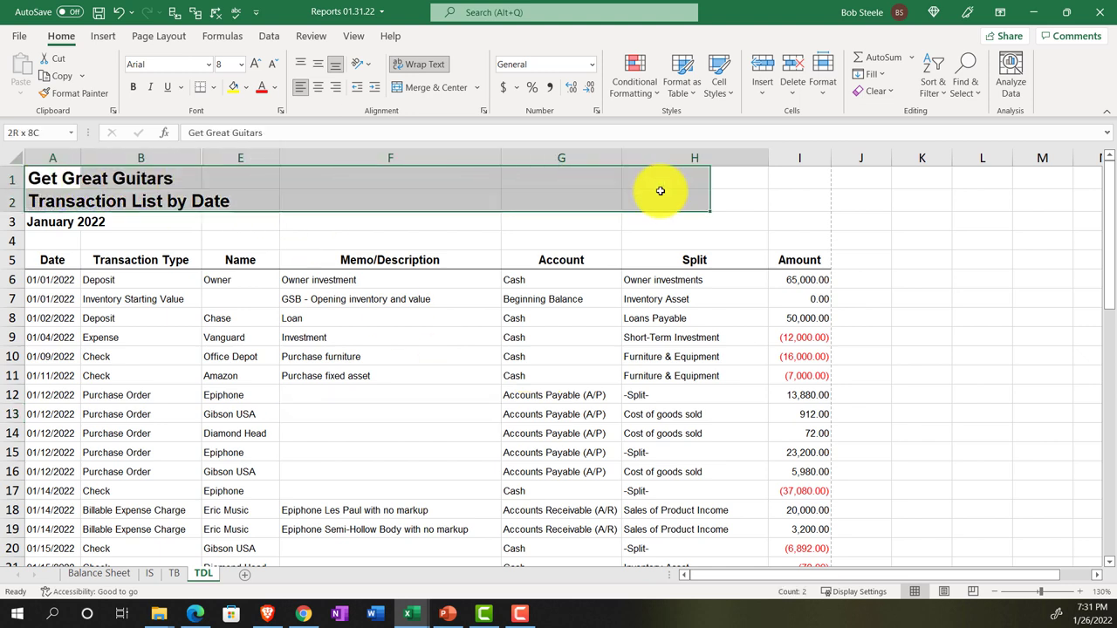
pyautogui.click(53, 178)
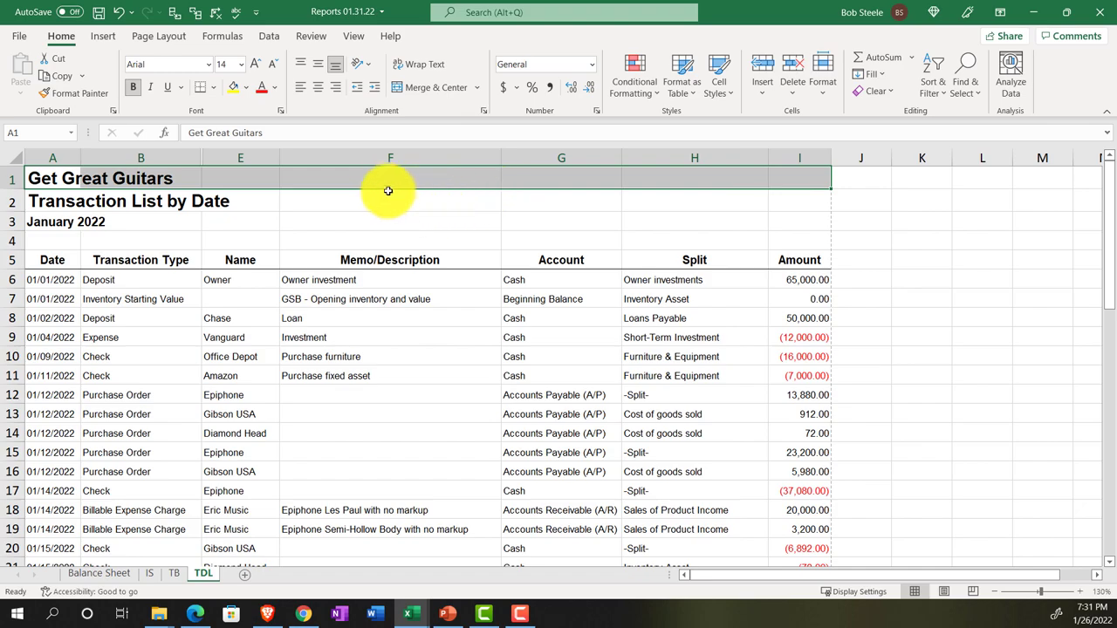
# Center the company name and report title rows across the selection via Format Cells.
pyautogui.rightClick(387, 190)
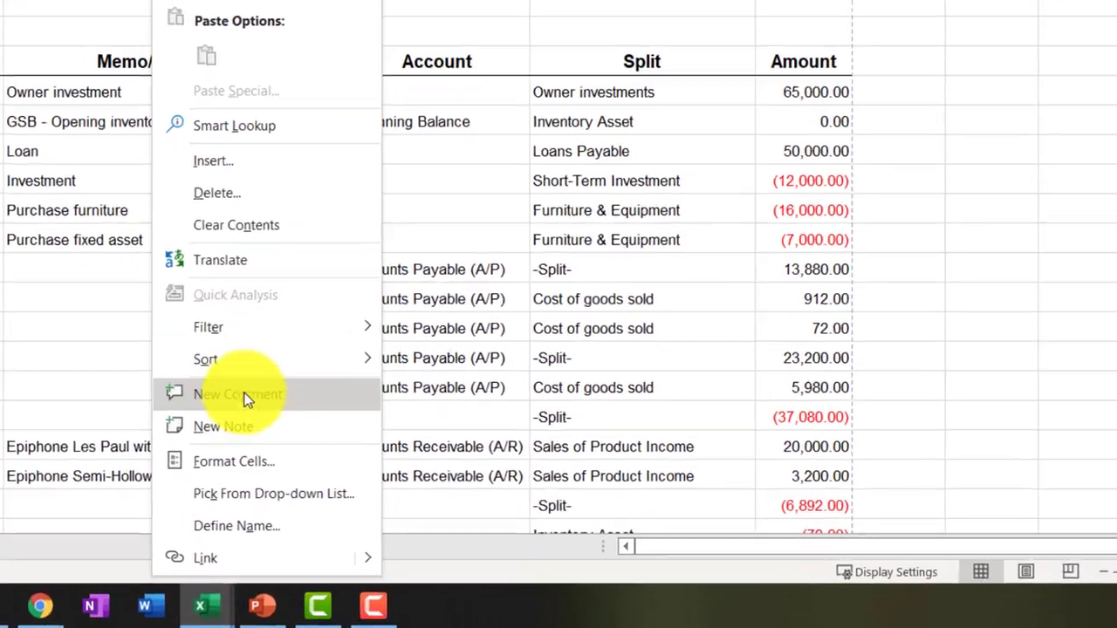
pyautogui.click(234, 461)
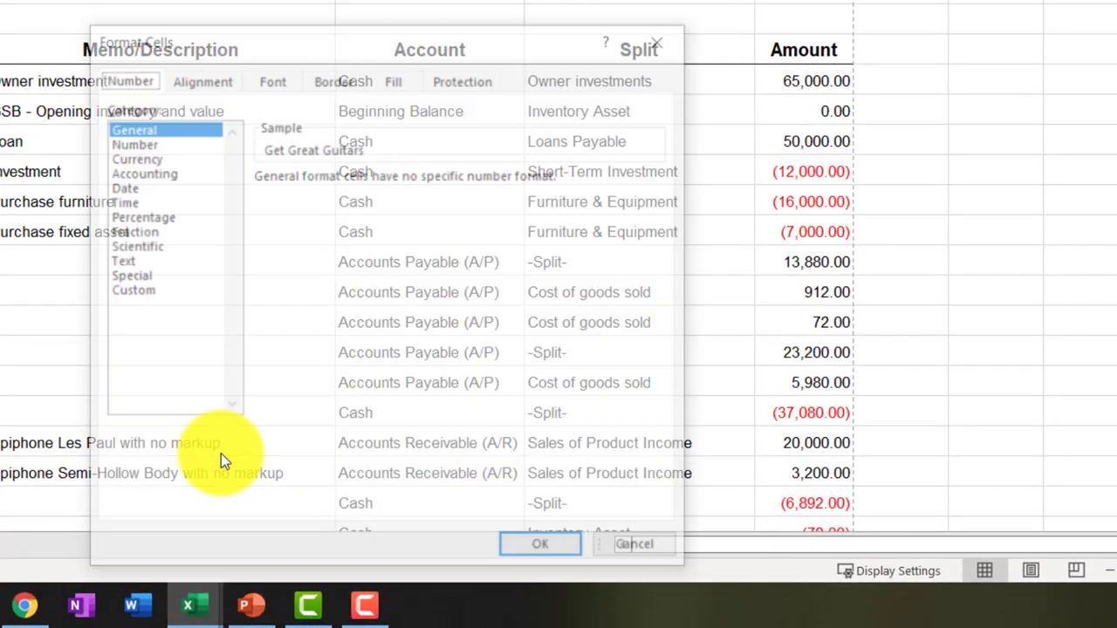
pyautogui.click(202, 80)
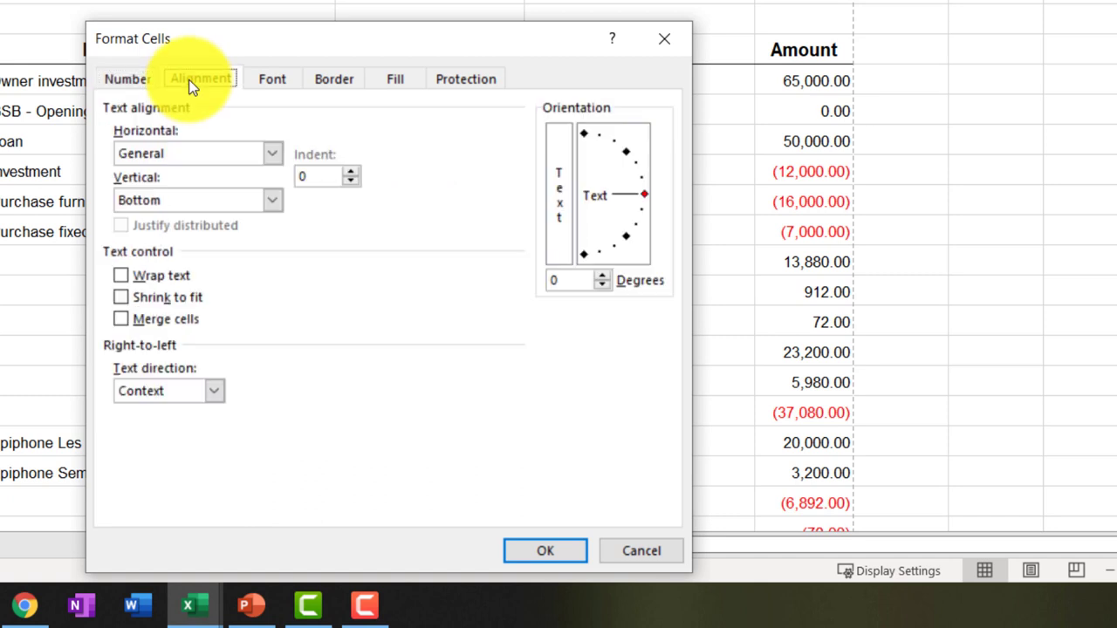
pyautogui.click(272, 154)
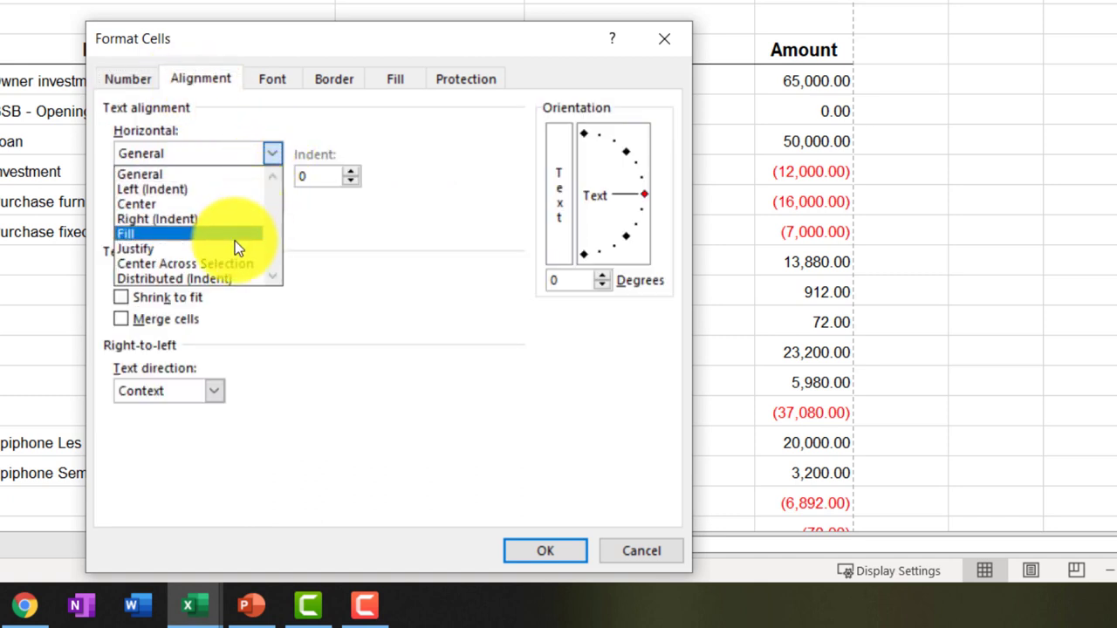
pyautogui.click(175, 262)
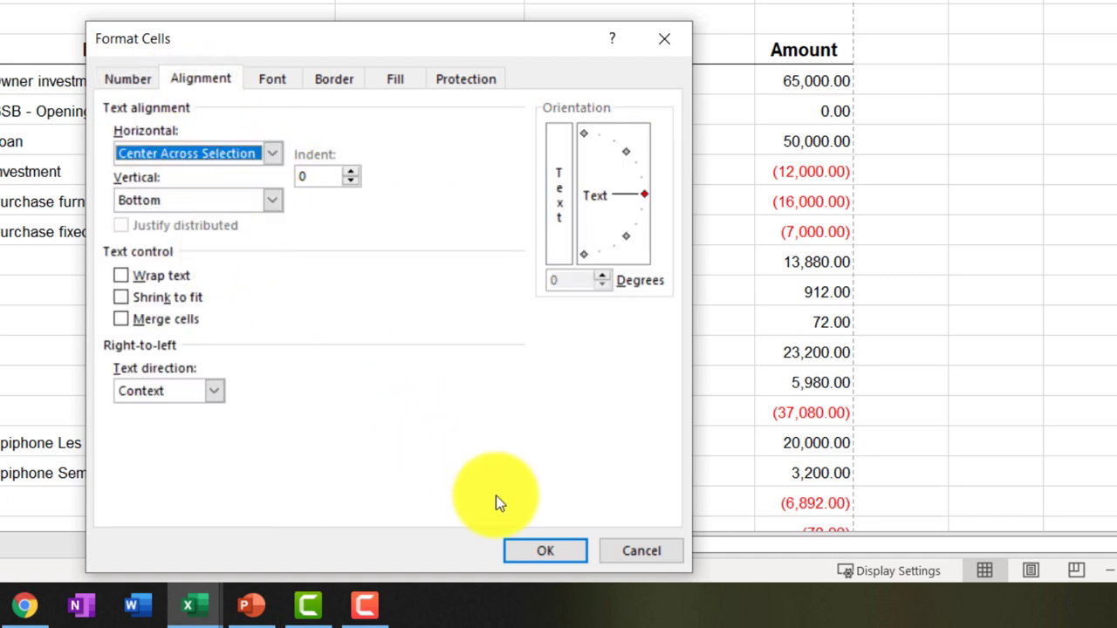
pyautogui.click(545, 551)
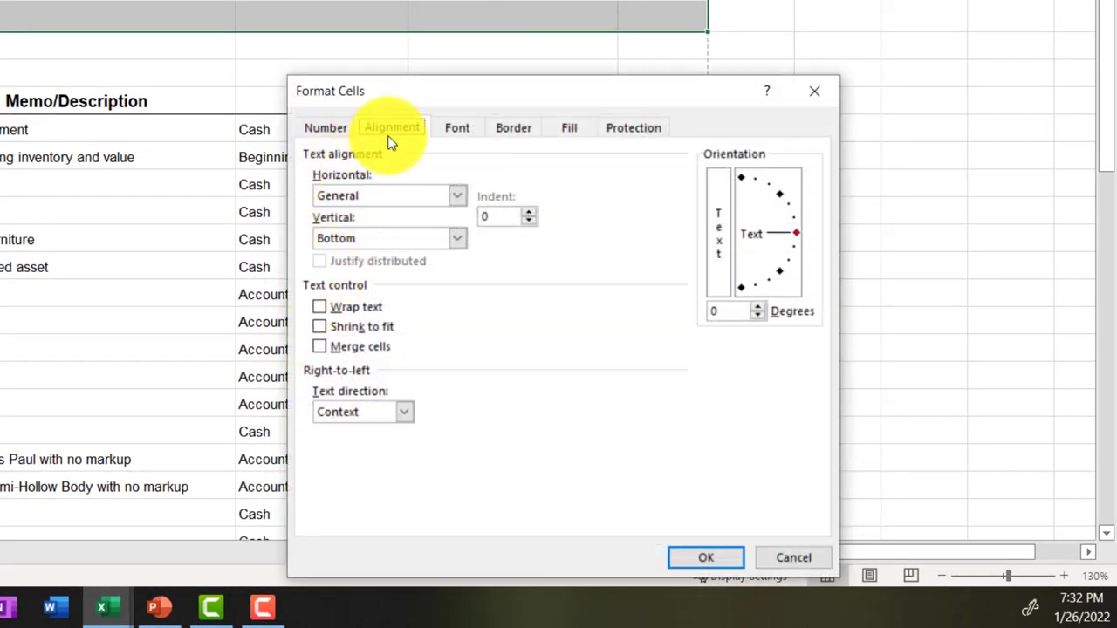
# Apply Center Across Selection to the January 2022 heading row as well.
pyautogui.click(457, 195)
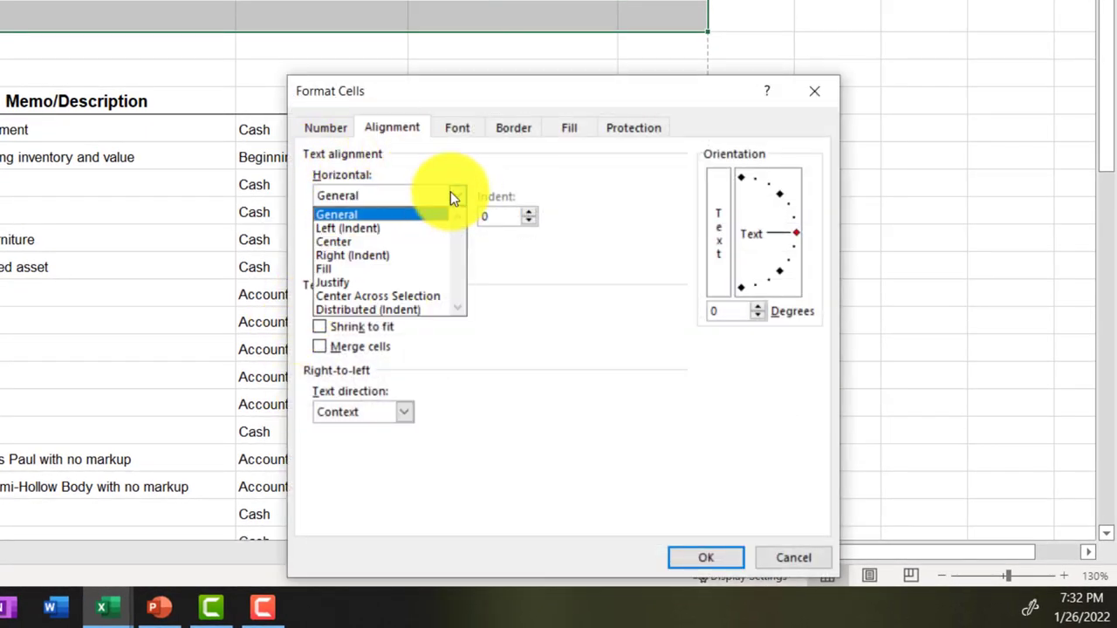
pyautogui.click(376, 297)
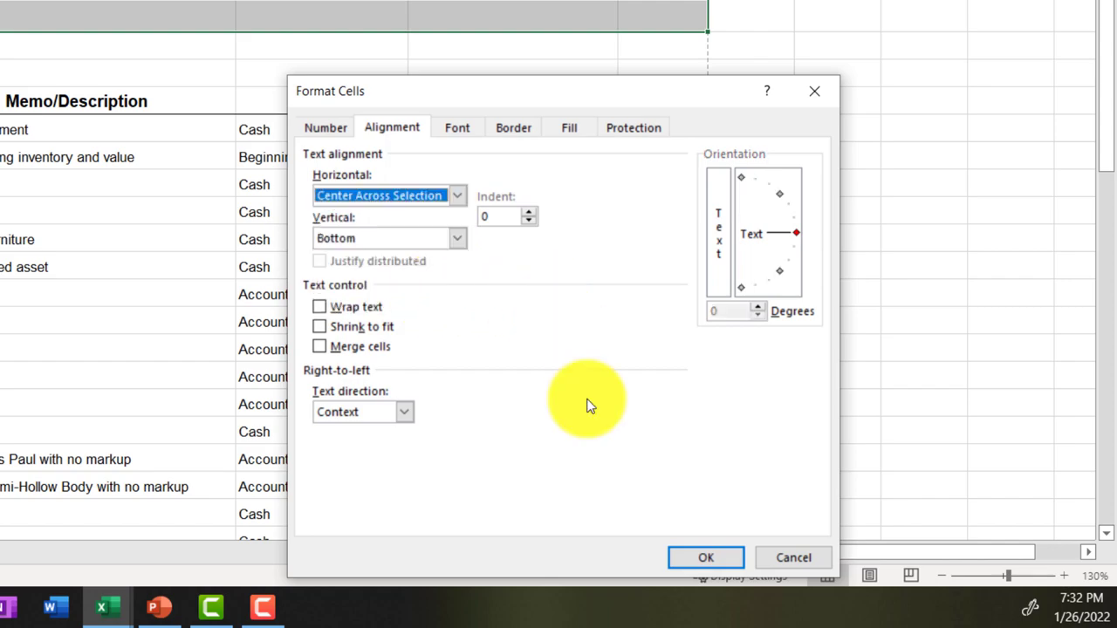
pyautogui.click(705, 558)
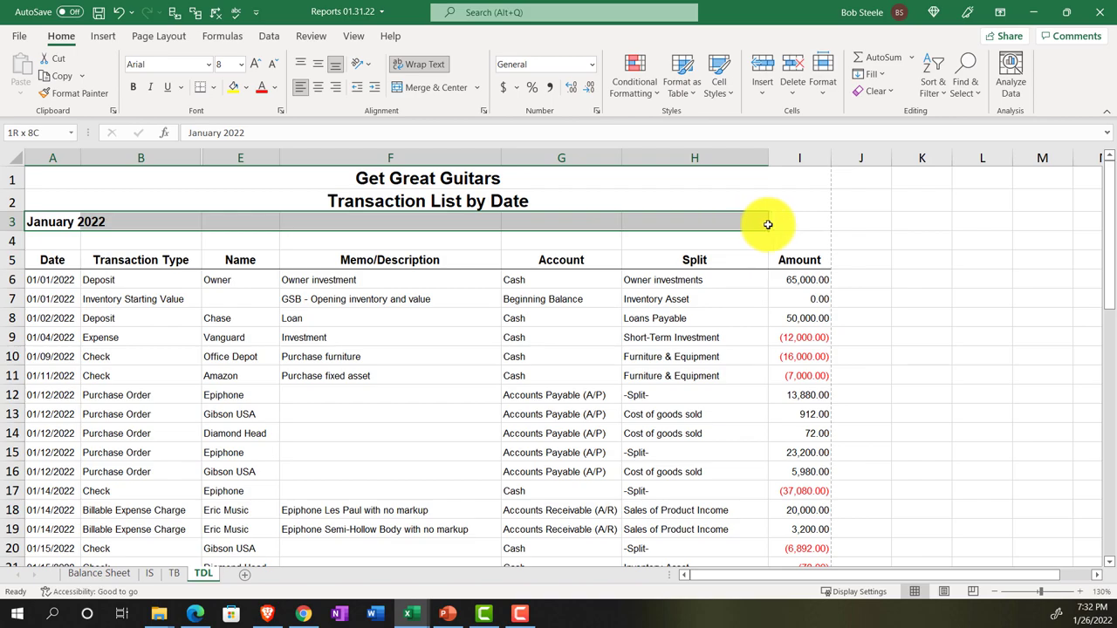
pyautogui.rightClick(767, 225)
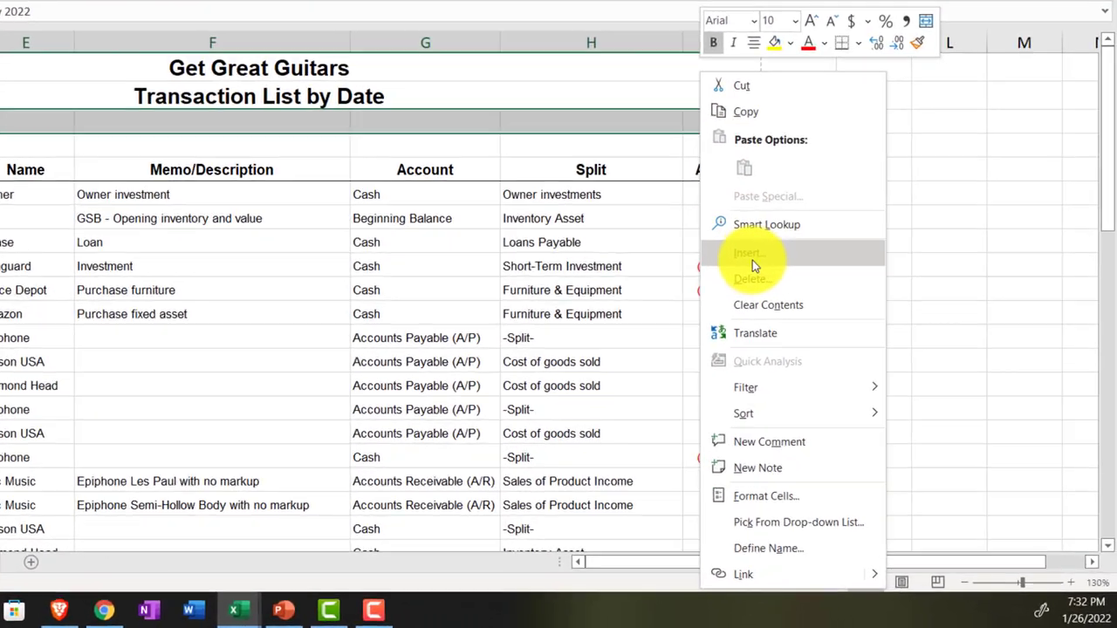
pyautogui.click(764, 496)
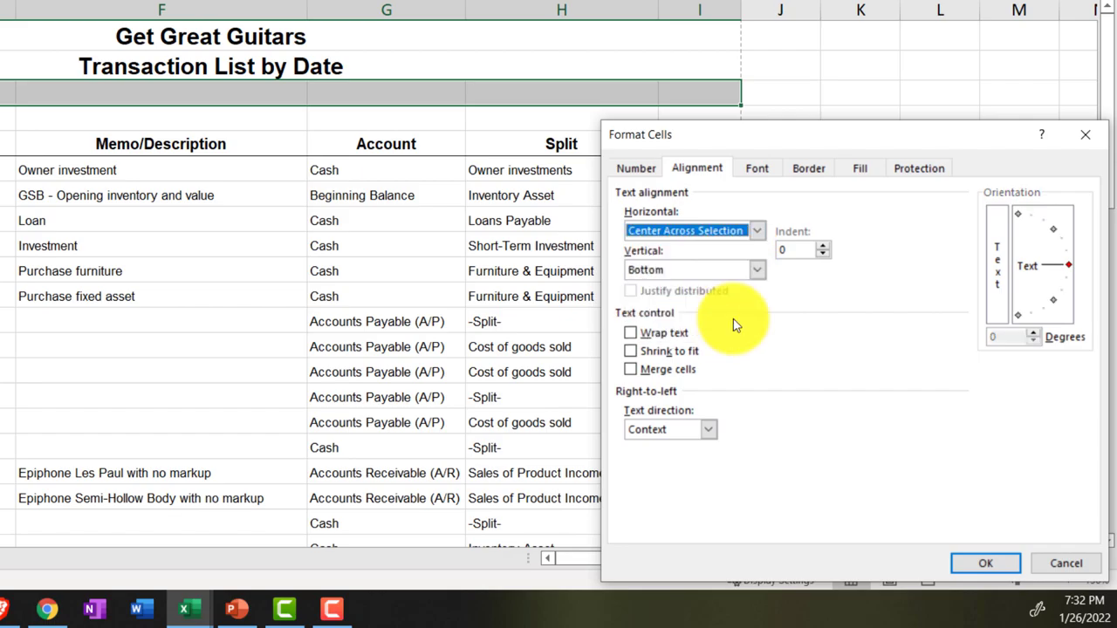
pyautogui.click(985, 562)
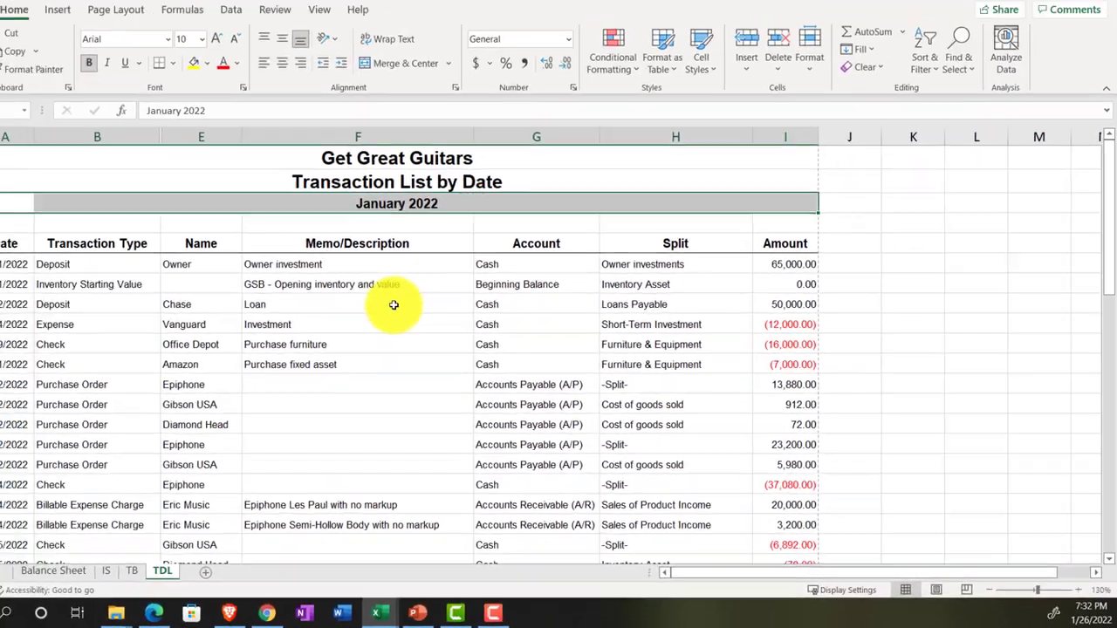
pyautogui.click(393, 304)
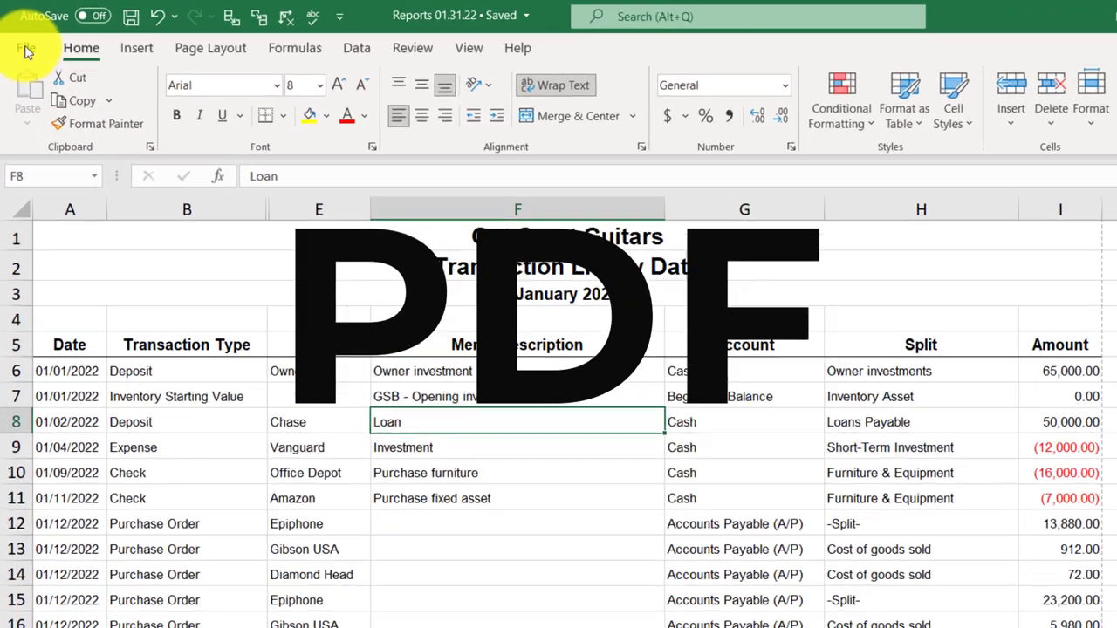
# Set up printing to CutePDF Writer with Print Entire Workbook selected.
pyautogui.click(26, 47)
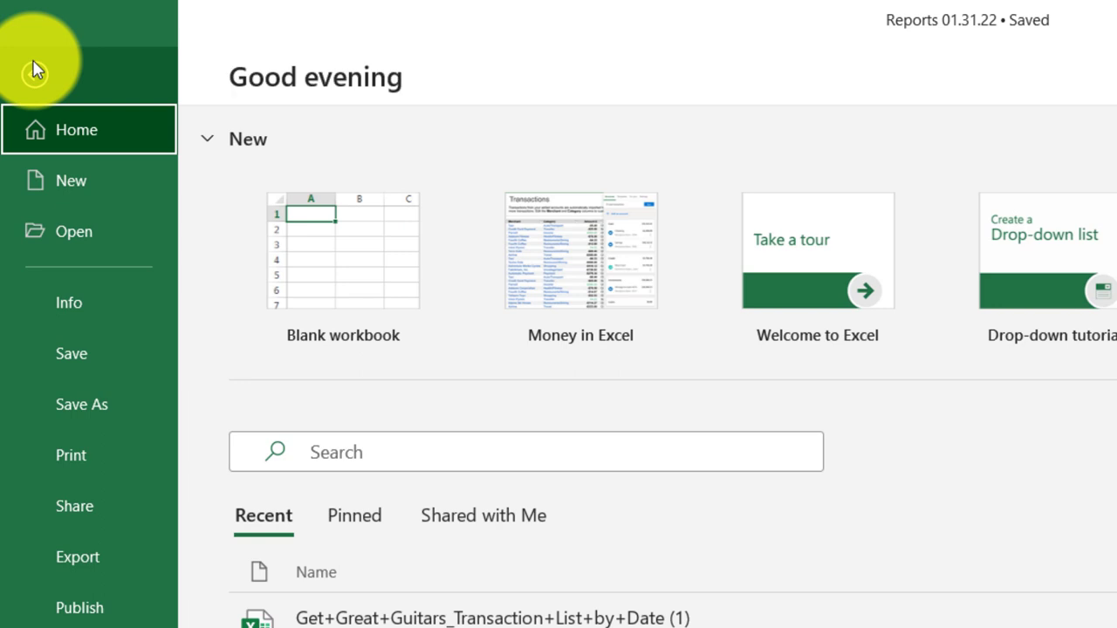
pyautogui.click(70, 453)
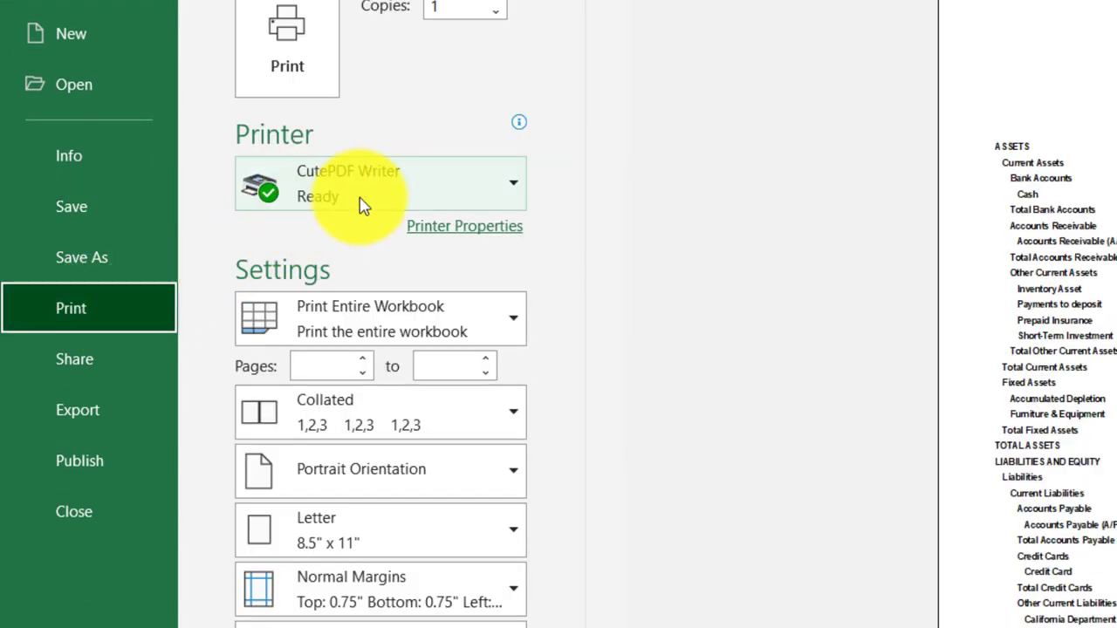
pyautogui.click(513, 183)
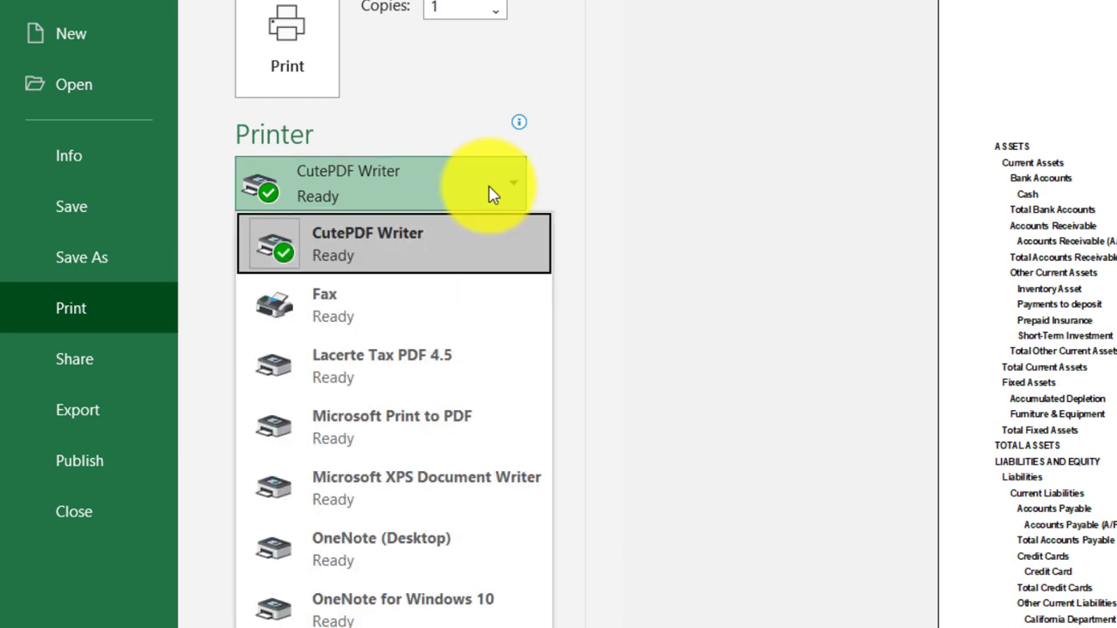
pyautogui.click(393, 245)
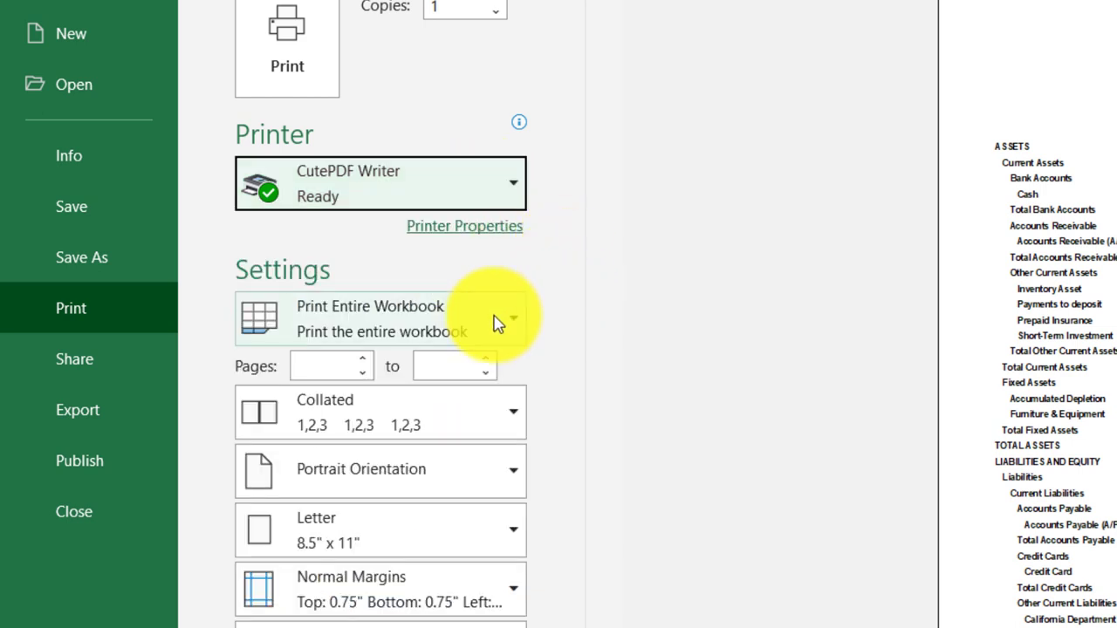
pyautogui.click(513, 318)
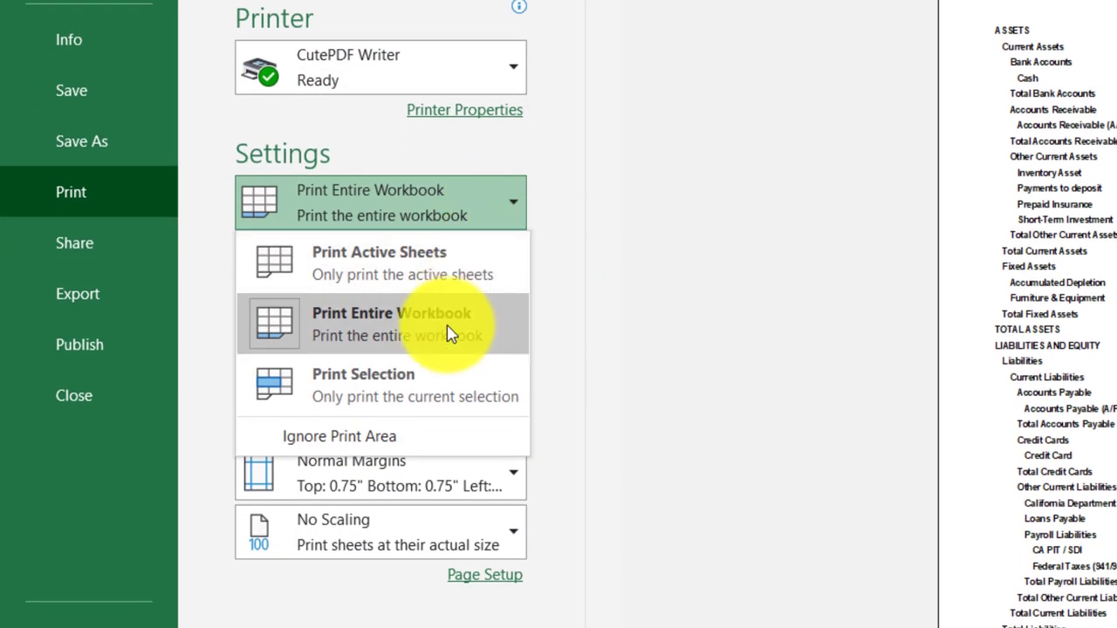
pyautogui.click(391, 323)
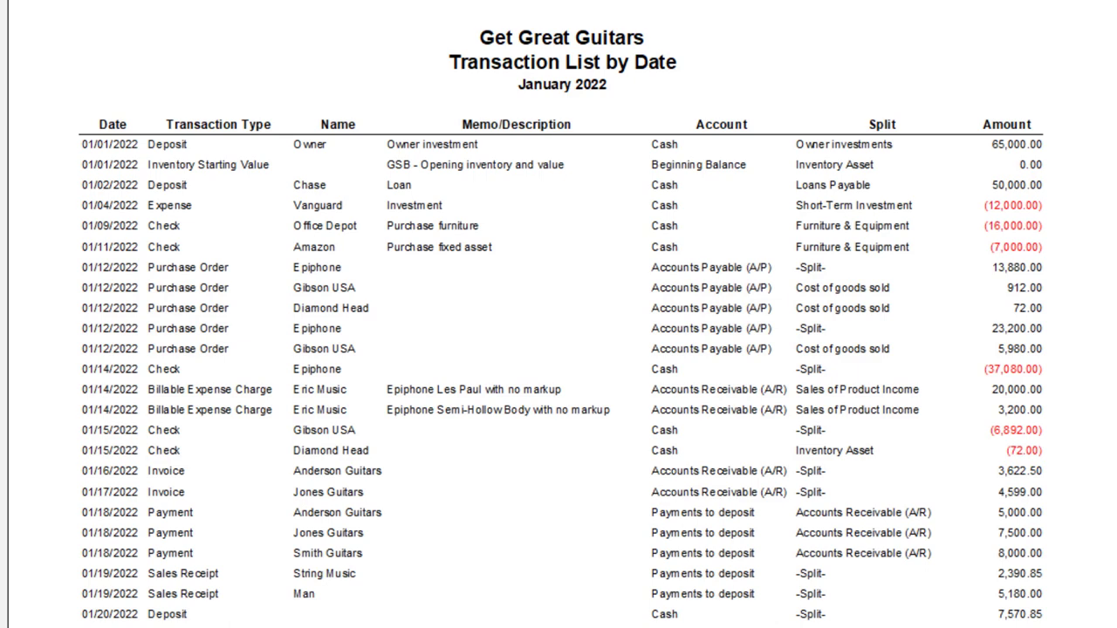
# Review the multi-page preview and send the whole workbook to the PDF printer.
pyautogui.scroll(-3)
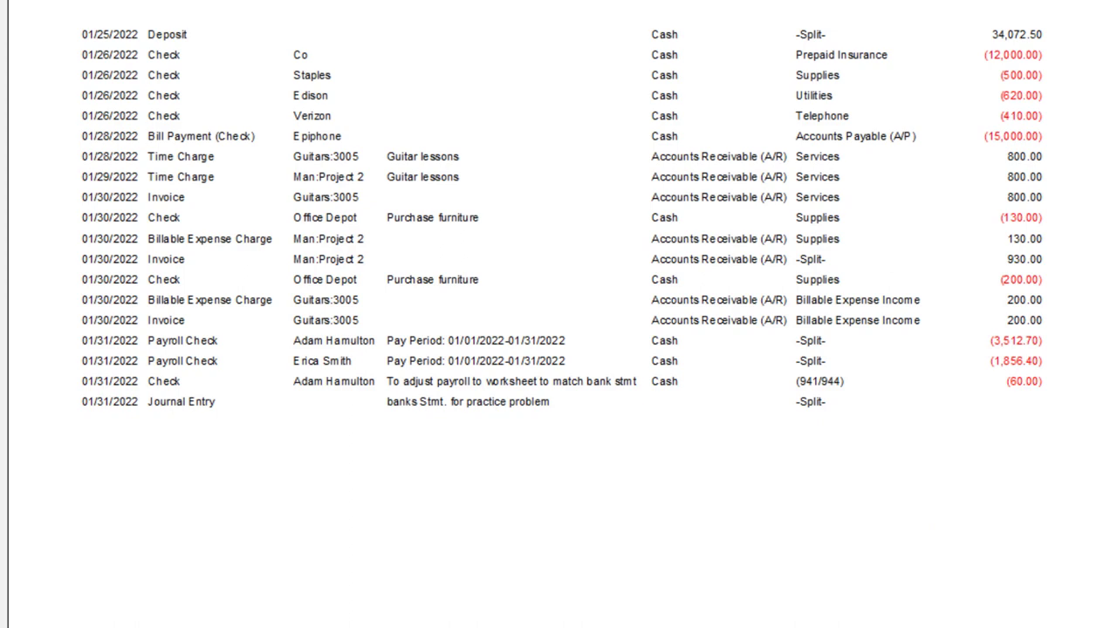
pyautogui.press('ctrl+p')
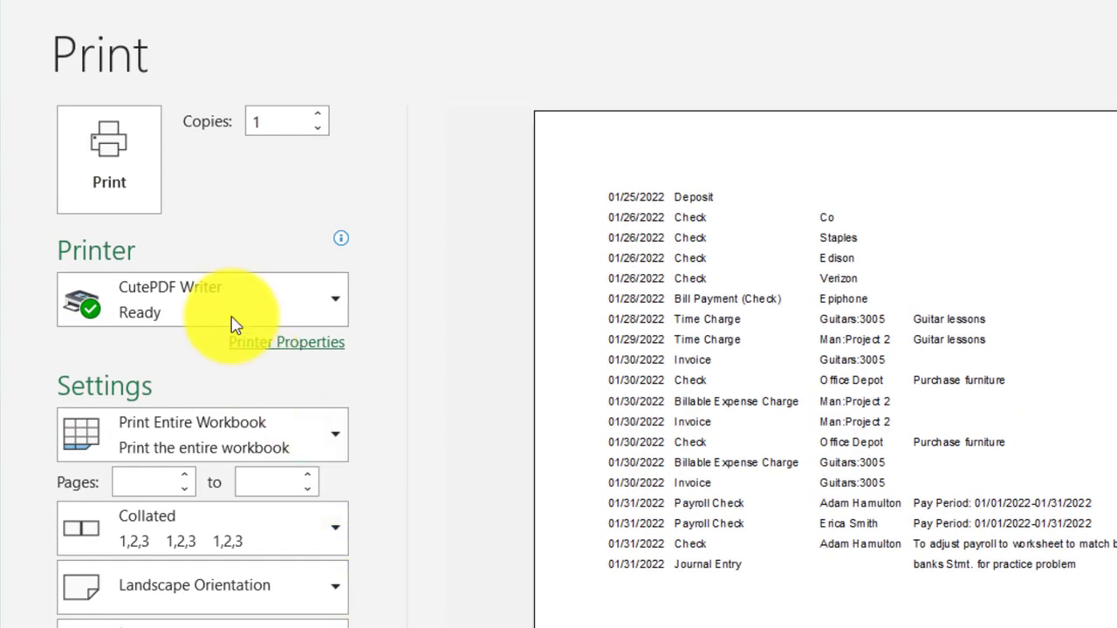
pyautogui.click(108, 158)
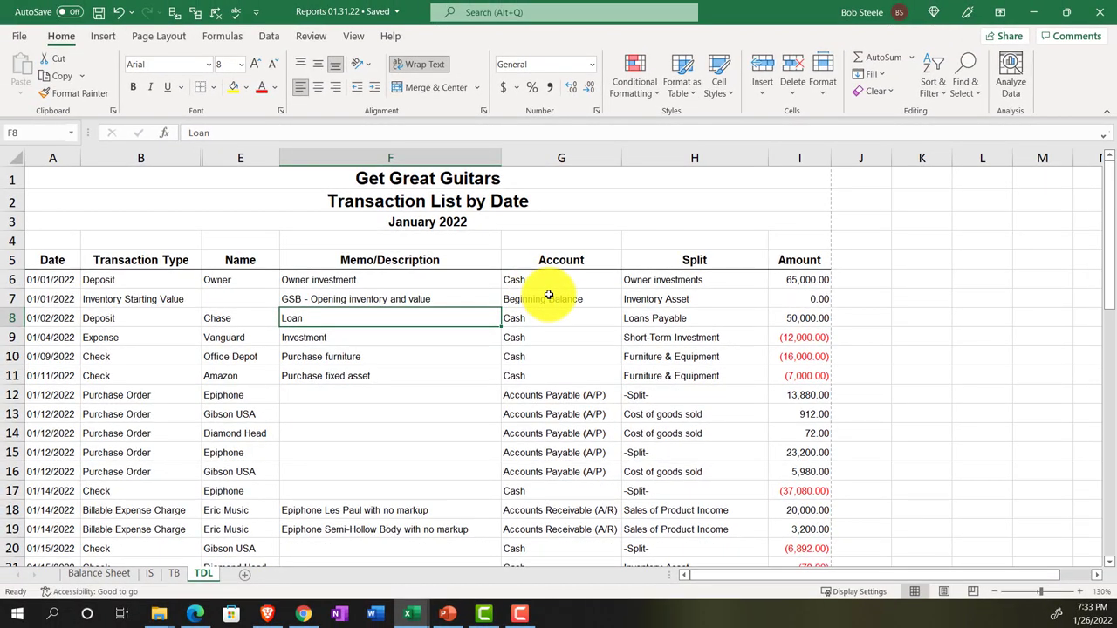
pyautogui.moveTo(586, 377)
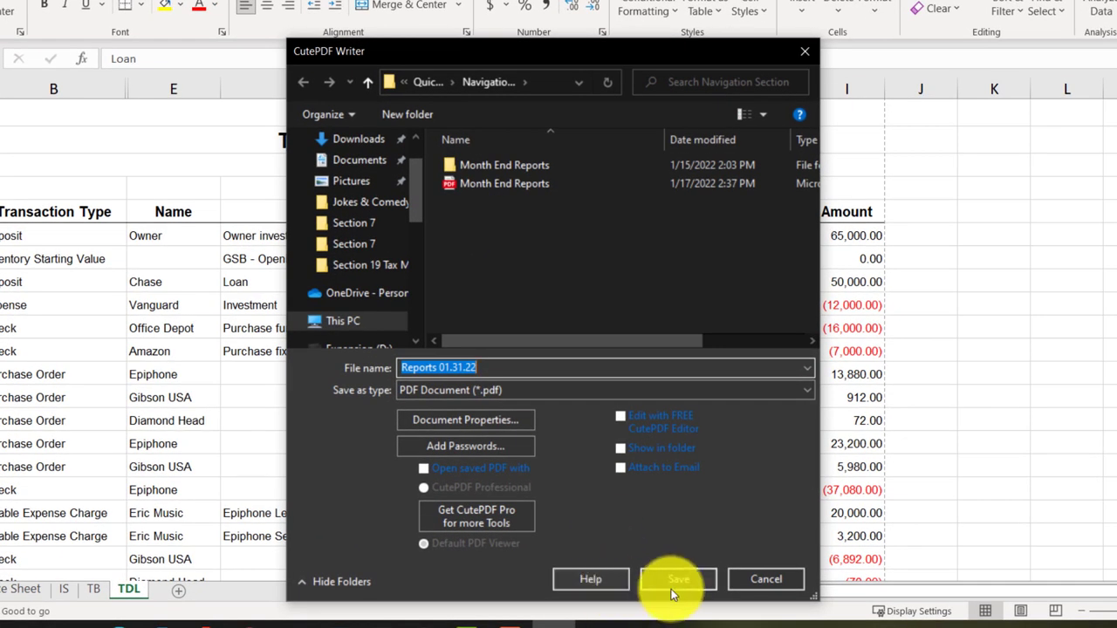
# Save the printed reports as a PDF named Reports 01.31.22 via CutePDF Writer.
pyautogui.click(677, 580)
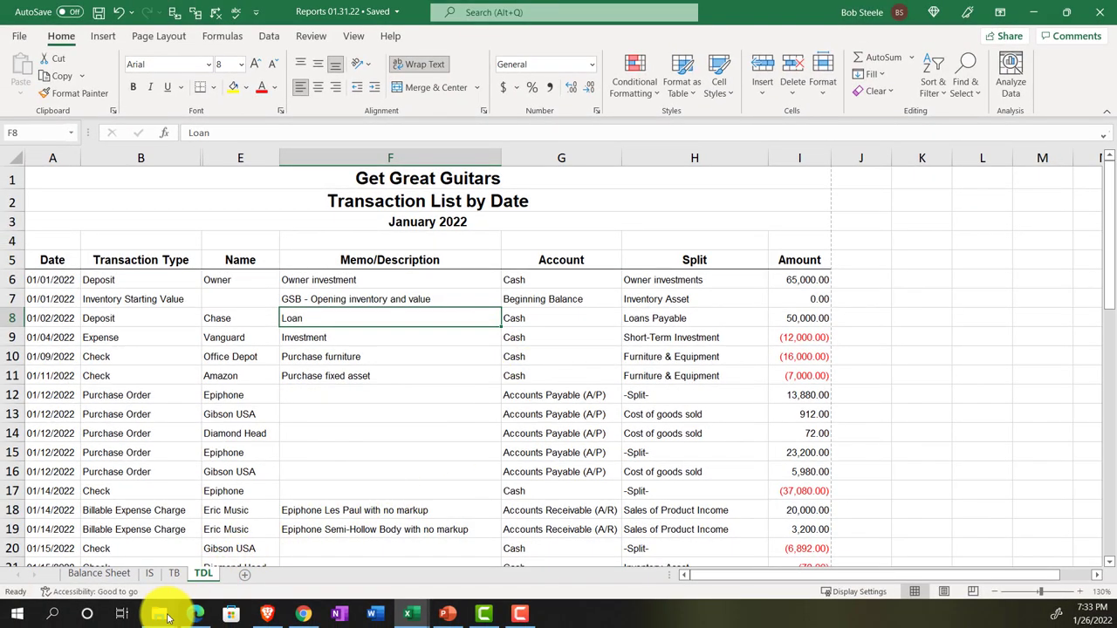
# Show the Month One folder with the Reports 01.31.22 PDF beside the workbook and Financials files.
pyautogui.click(157, 614)
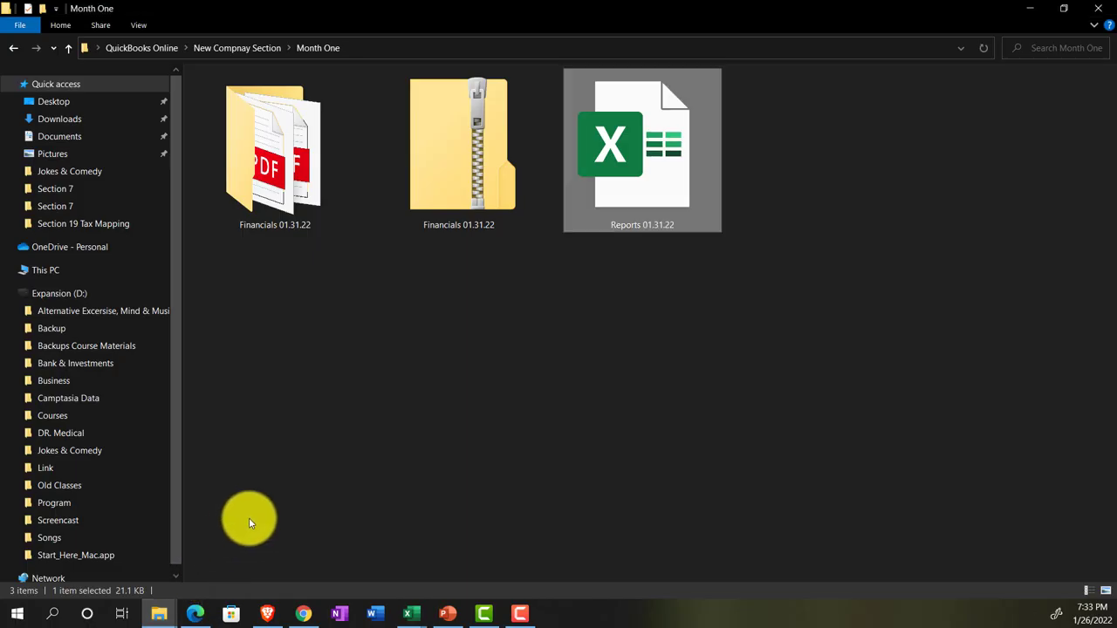
pyautogui.click(274, 150)
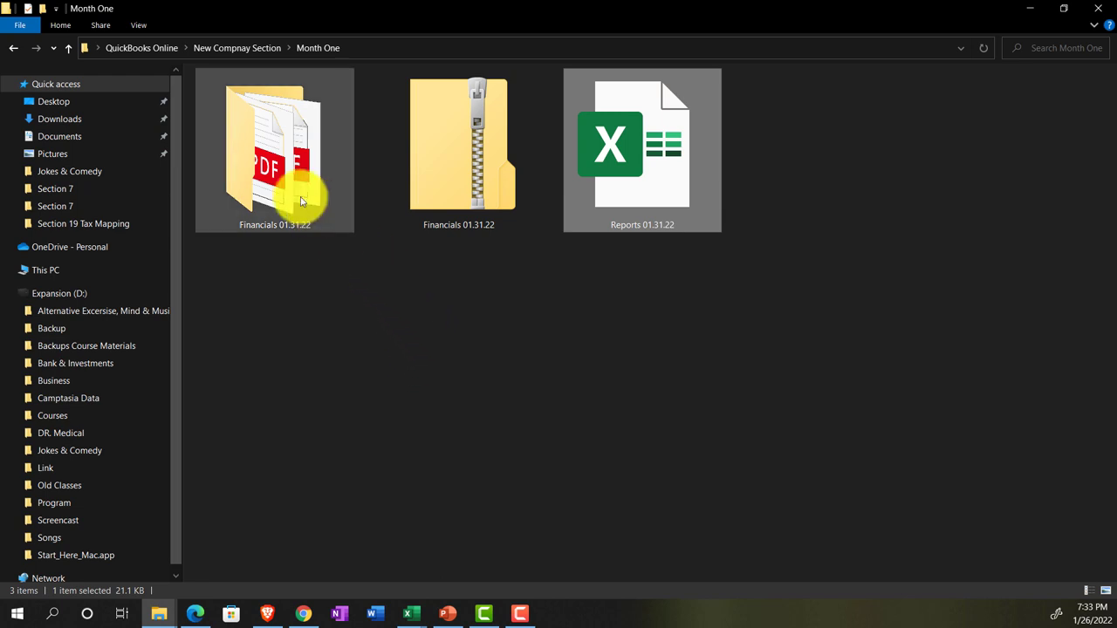
pyautogui.moveTo(332, 258)
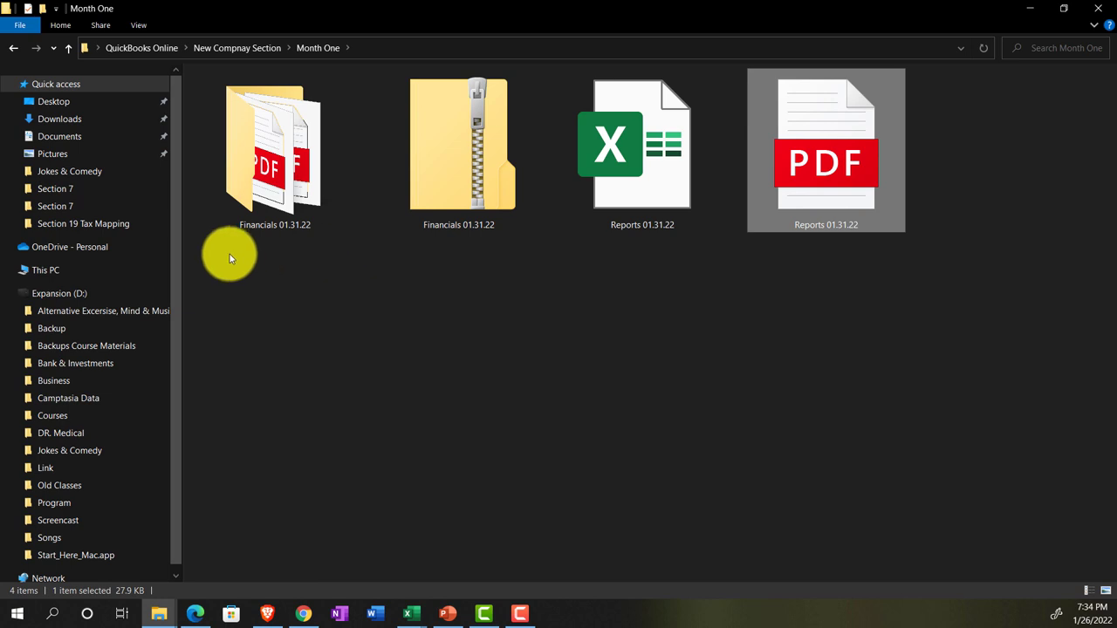
pyautogui.click(642, 143)
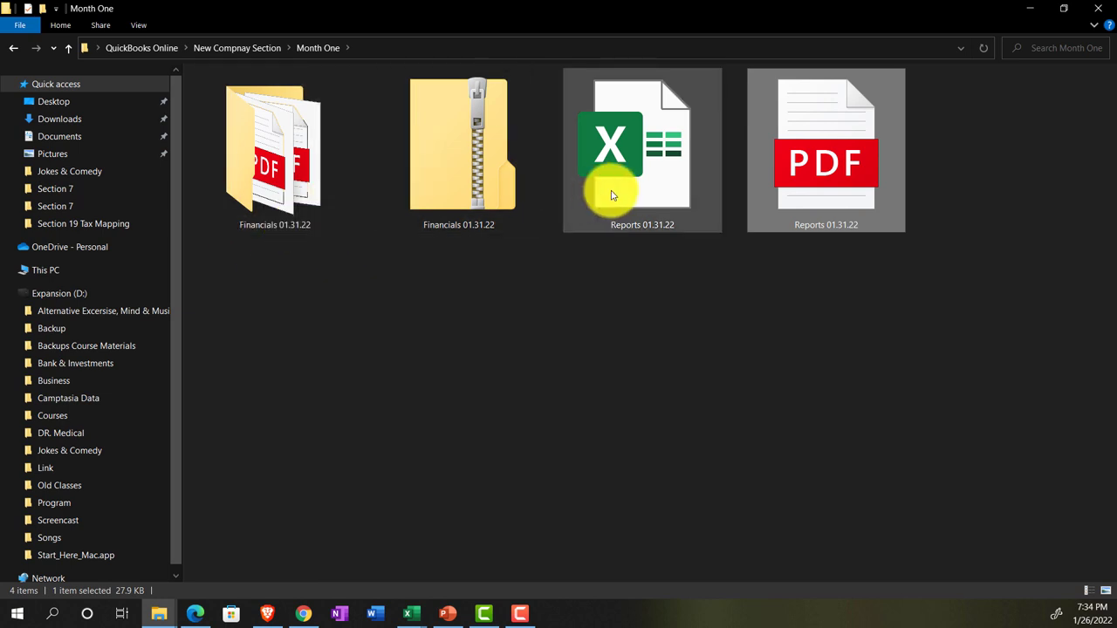
pyautogui.moveTo(614, 195)
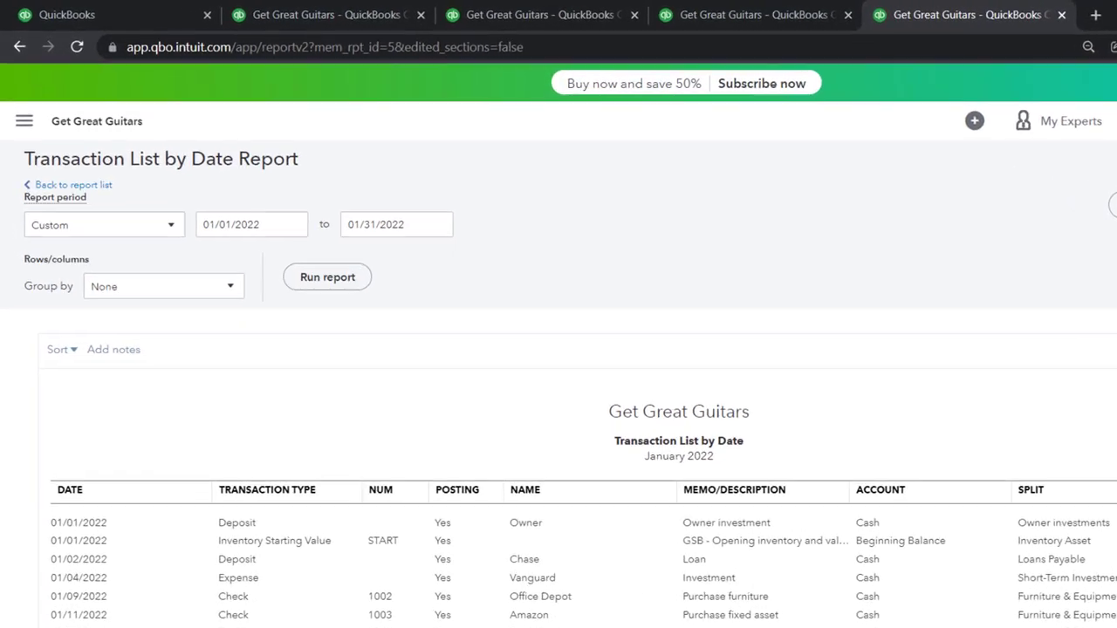
pyautogui.click(25, 121)
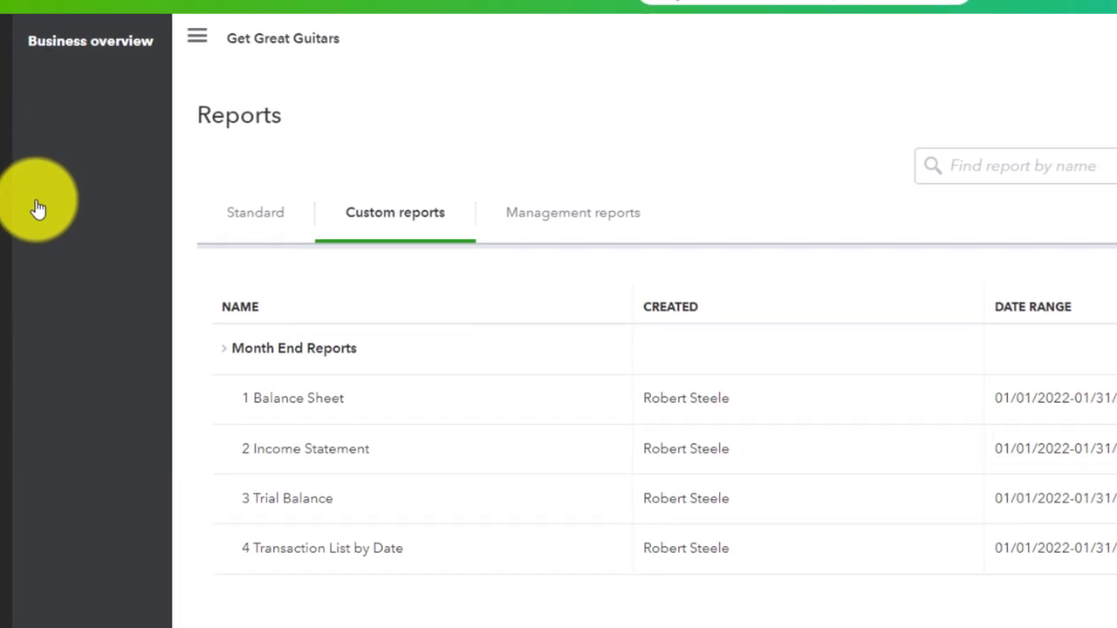
pyautogui.click(572, 213)
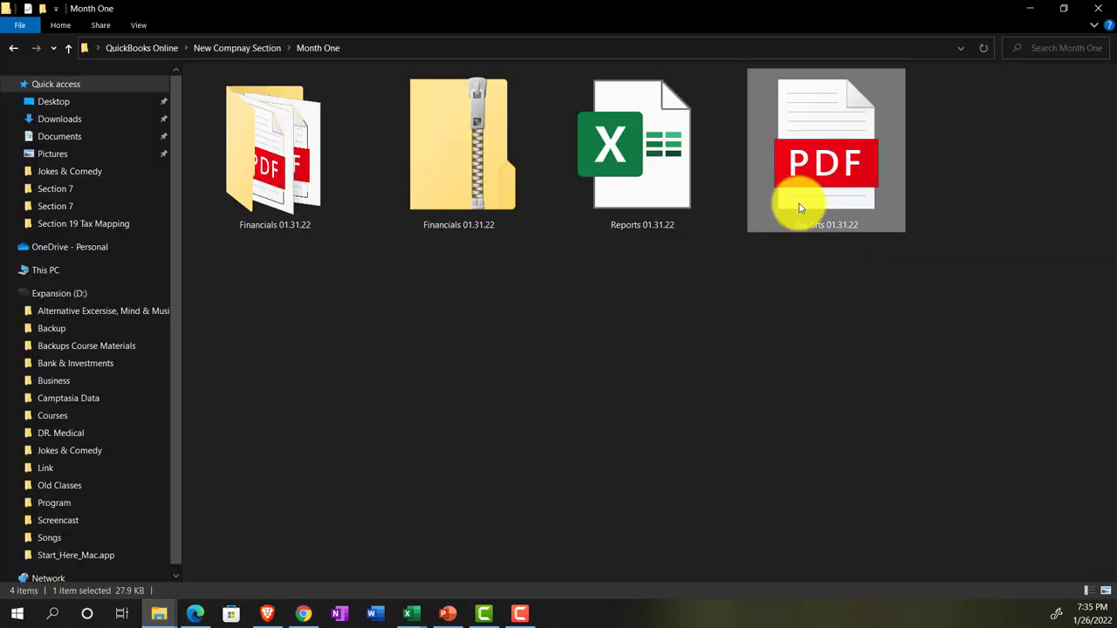
# Review all six pages of Reports 01.31.22.pdf in Edge: balance sheet, income statement, transaction list.
pyautogui.doubleClick(825, 150)
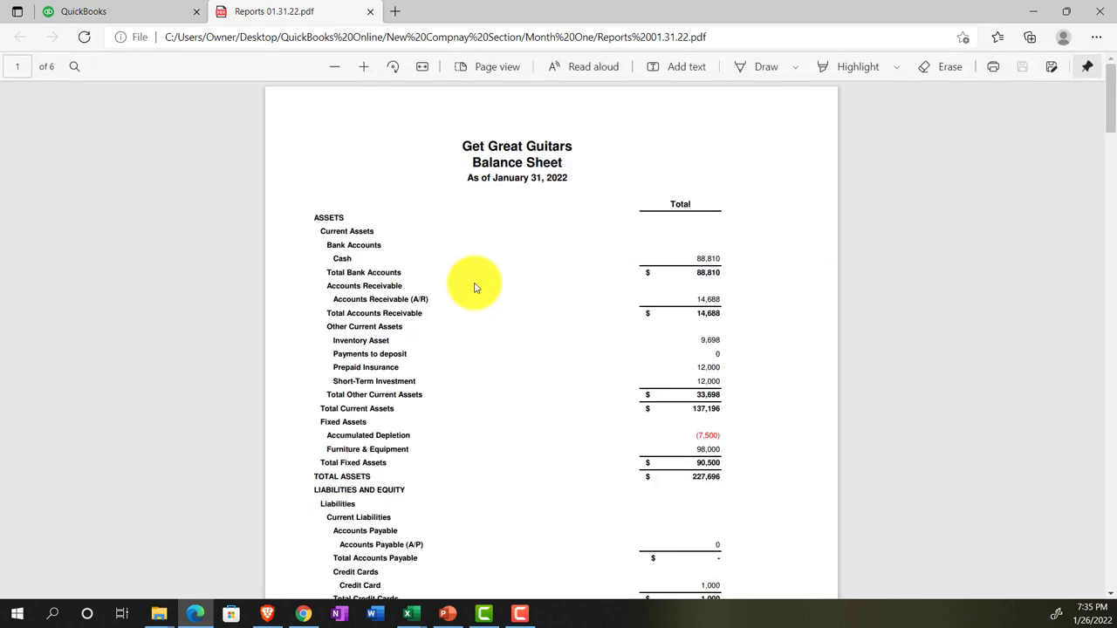
pyautogui.scroll(-3)
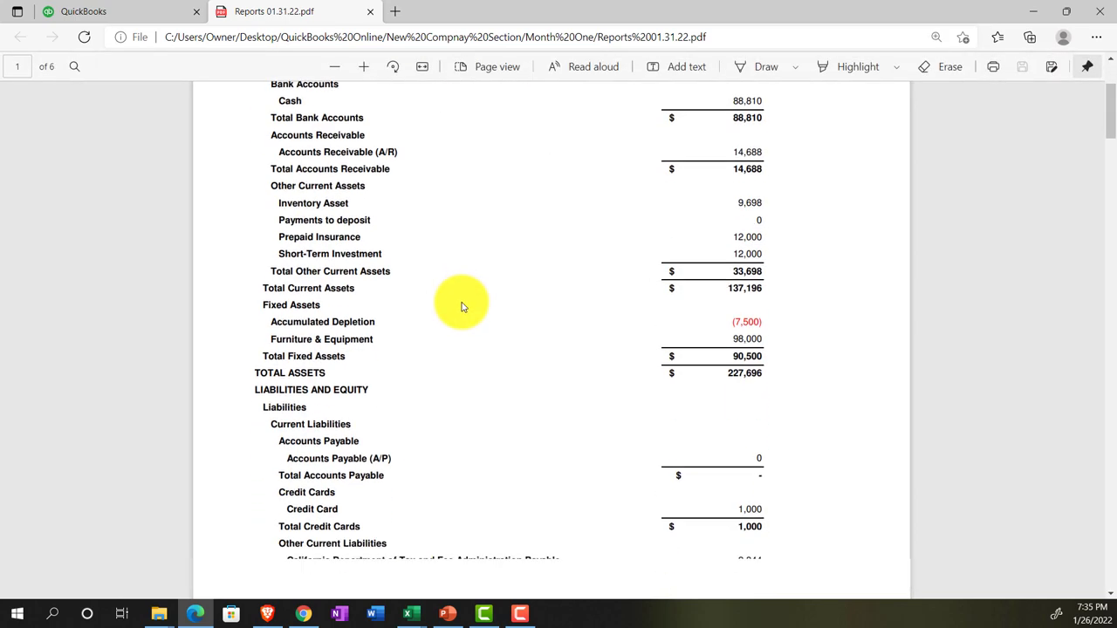
pyautogui.scroll(-3)
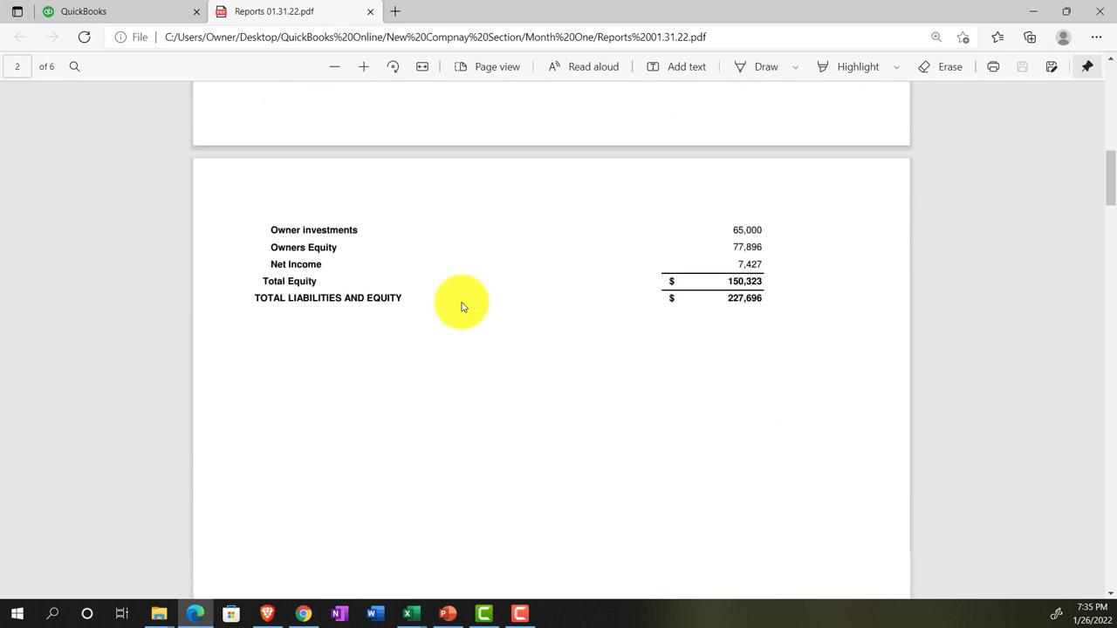
pyautogui.scroll(-3)
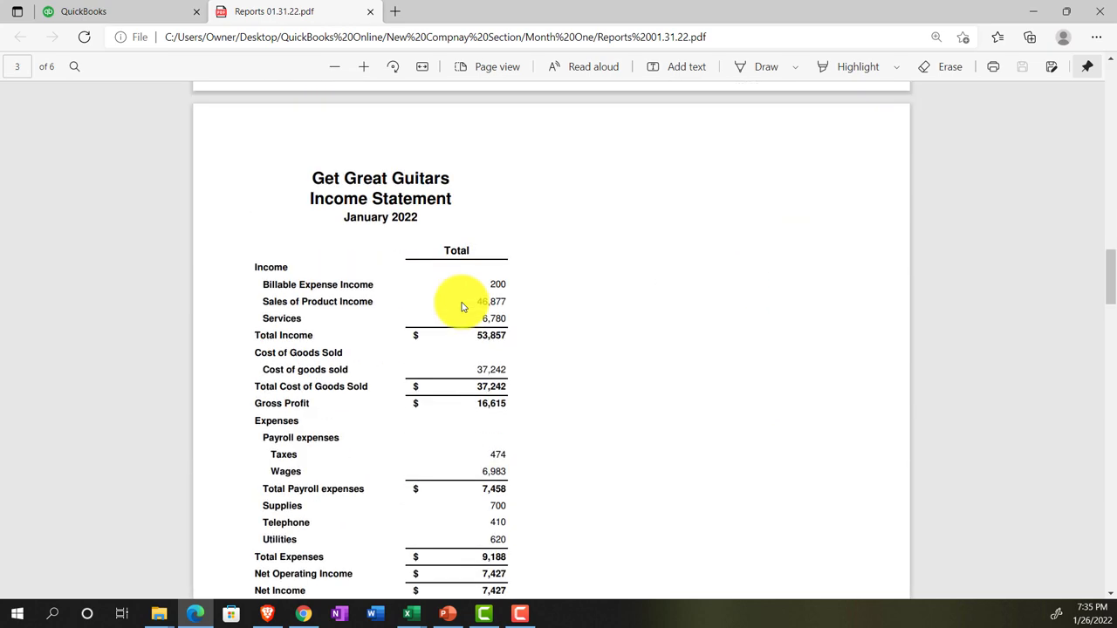
pyautogui.scroll(-3)
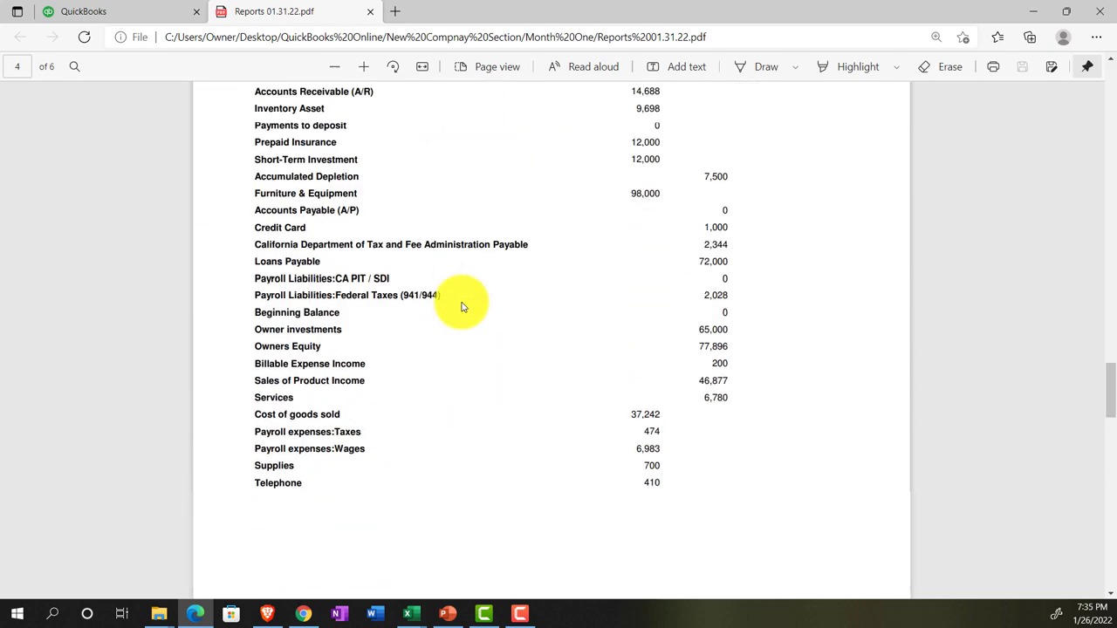
pyautogui.scroll(-3)
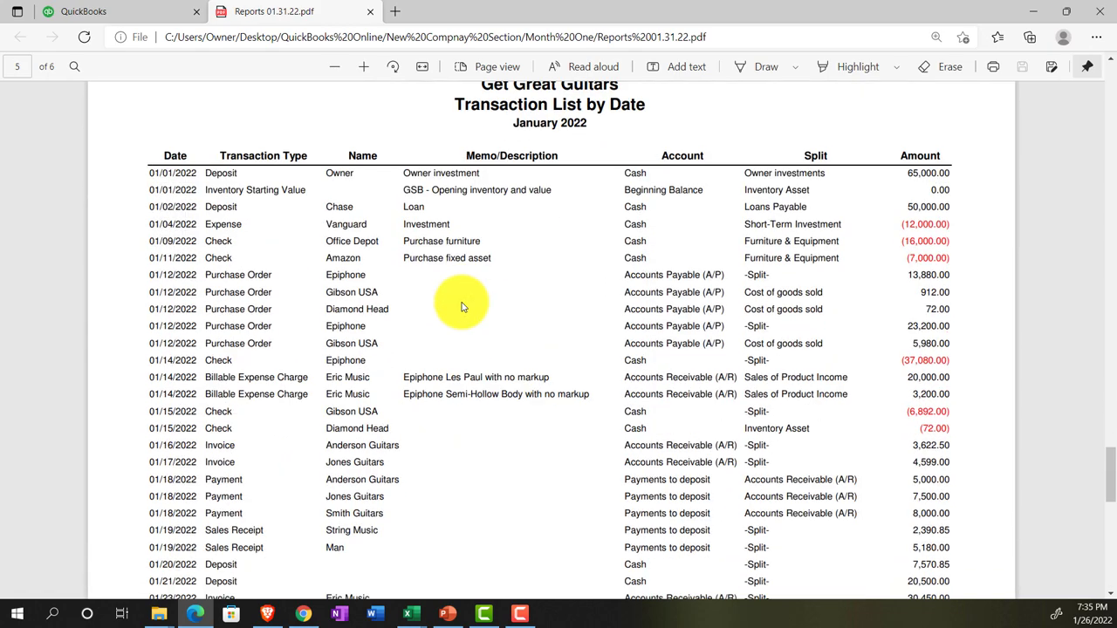
pyautogui.scroll(-3)
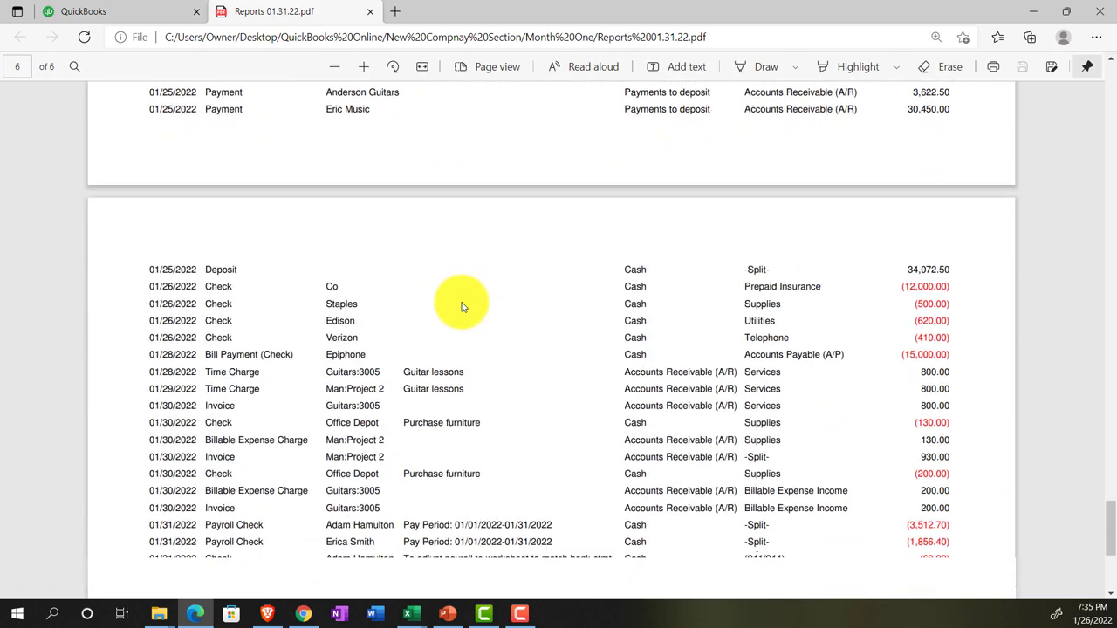
pyautogui.scroll(-3)
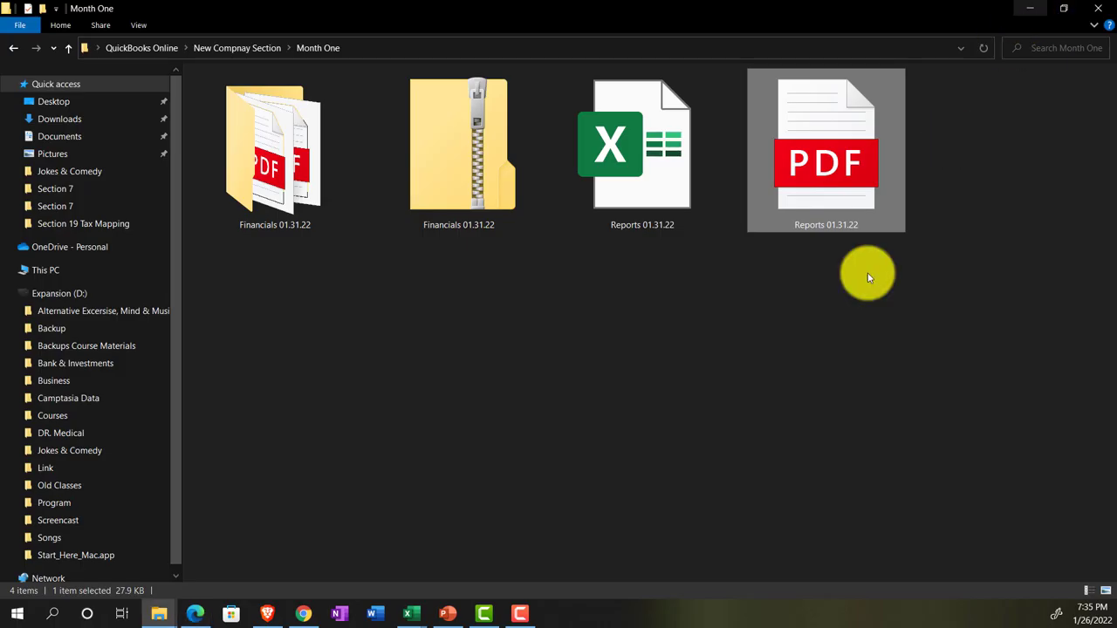
pyautogui.moveTo(439, 353)
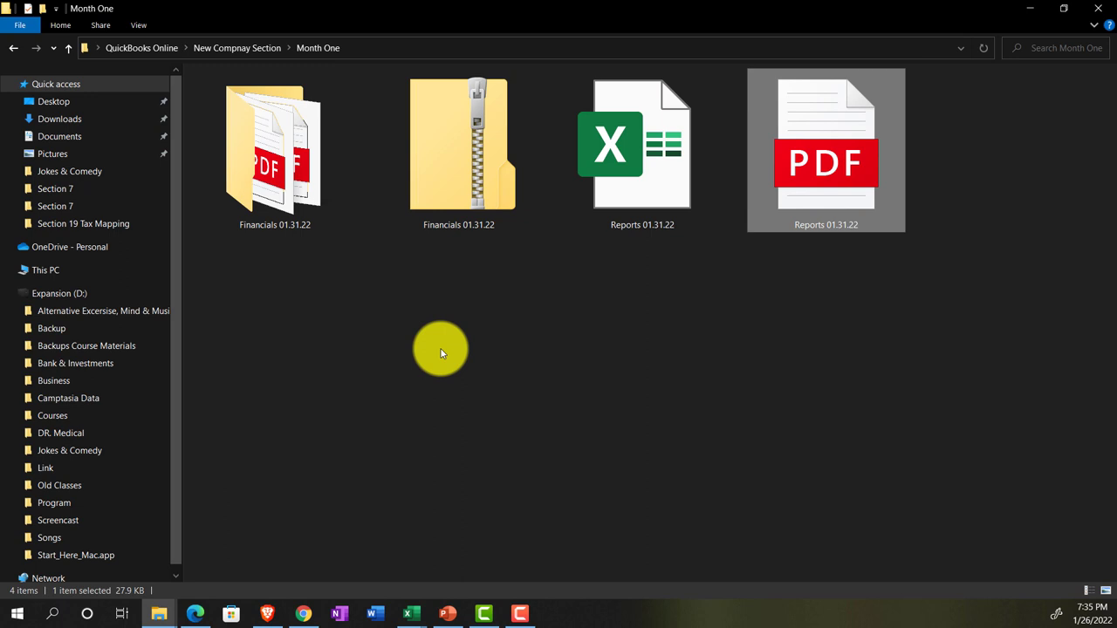
pyautogui.moveTo(432, 349)
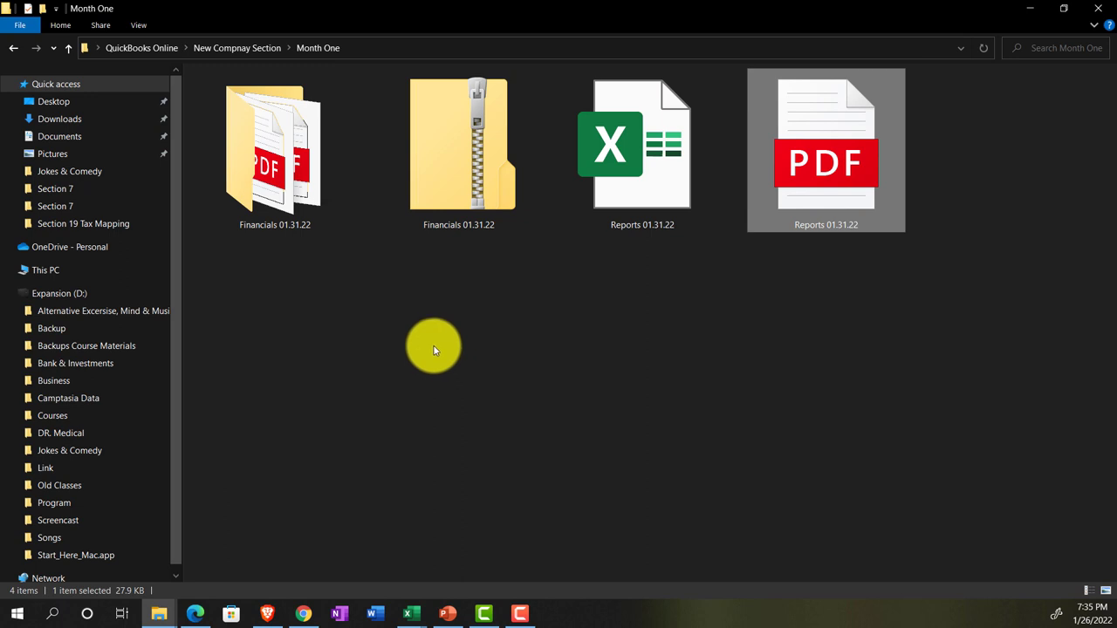